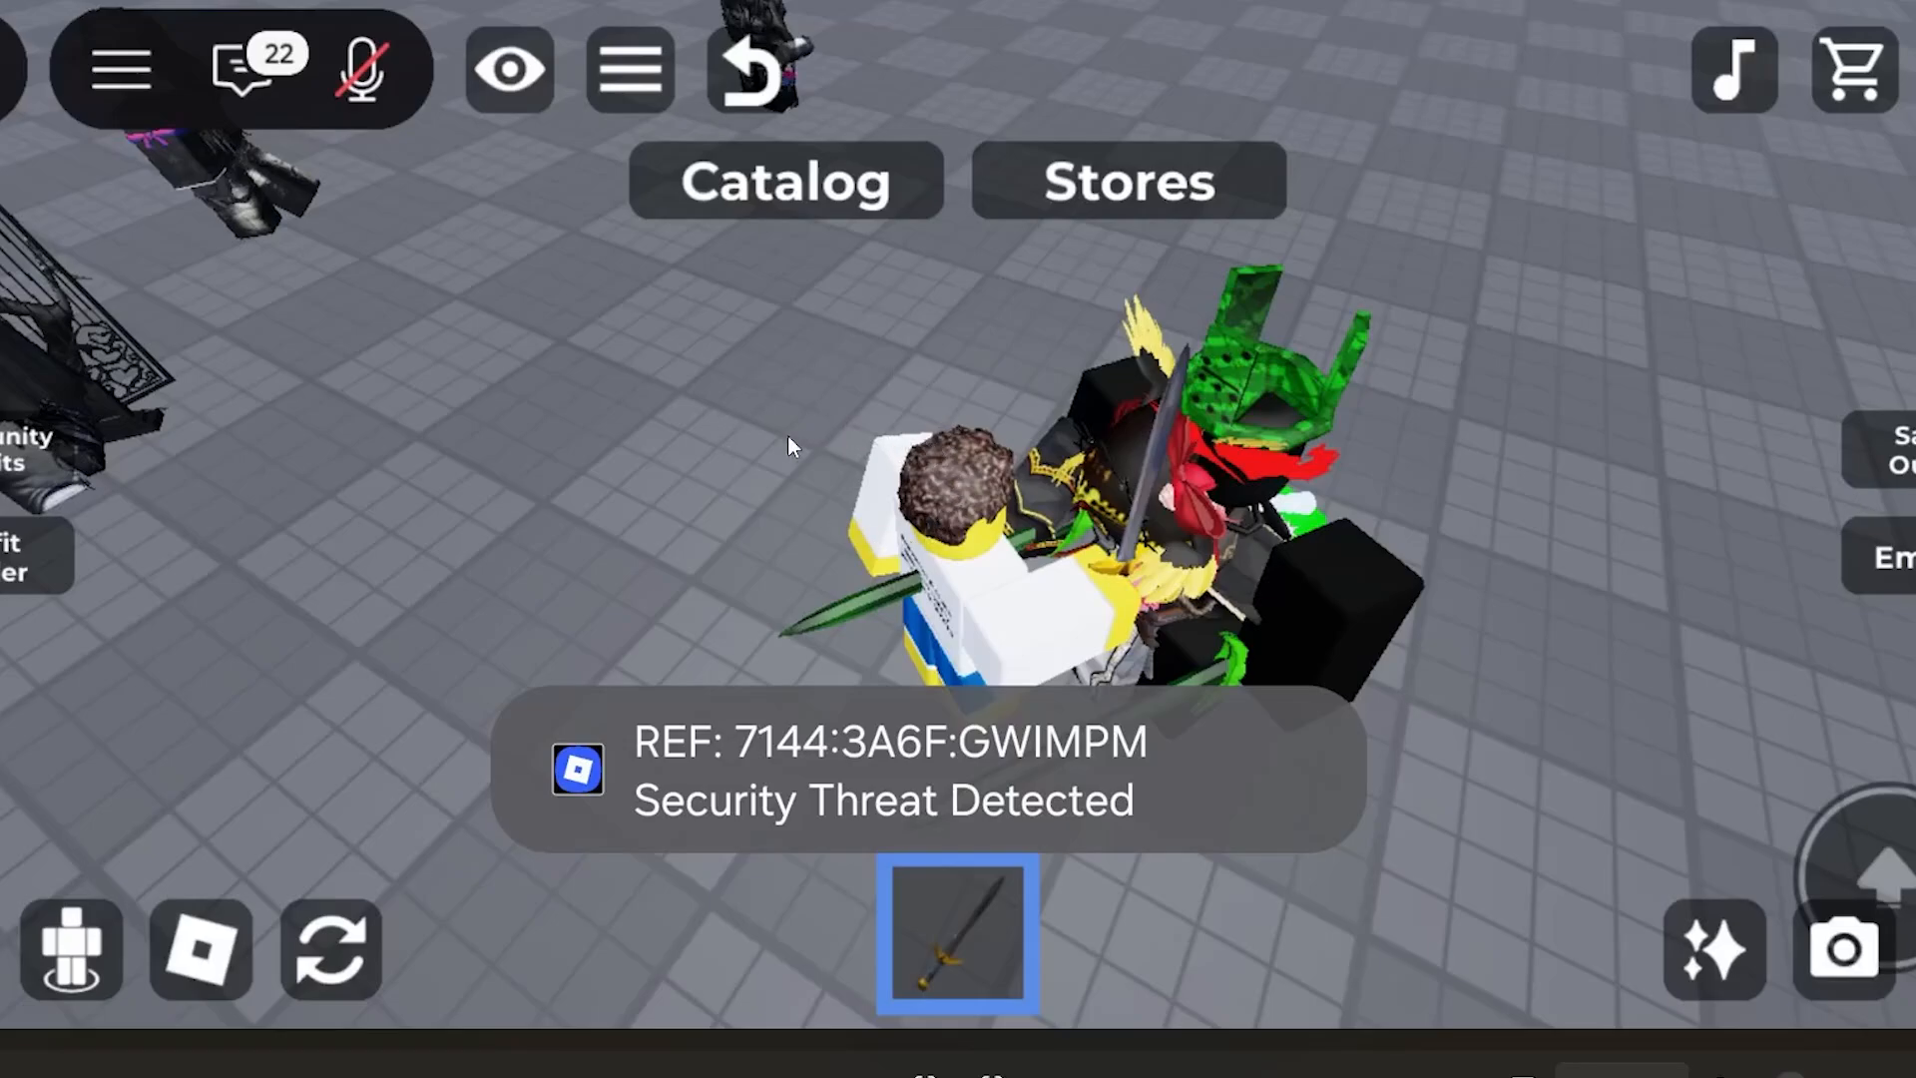
mouse_move(733, 550)
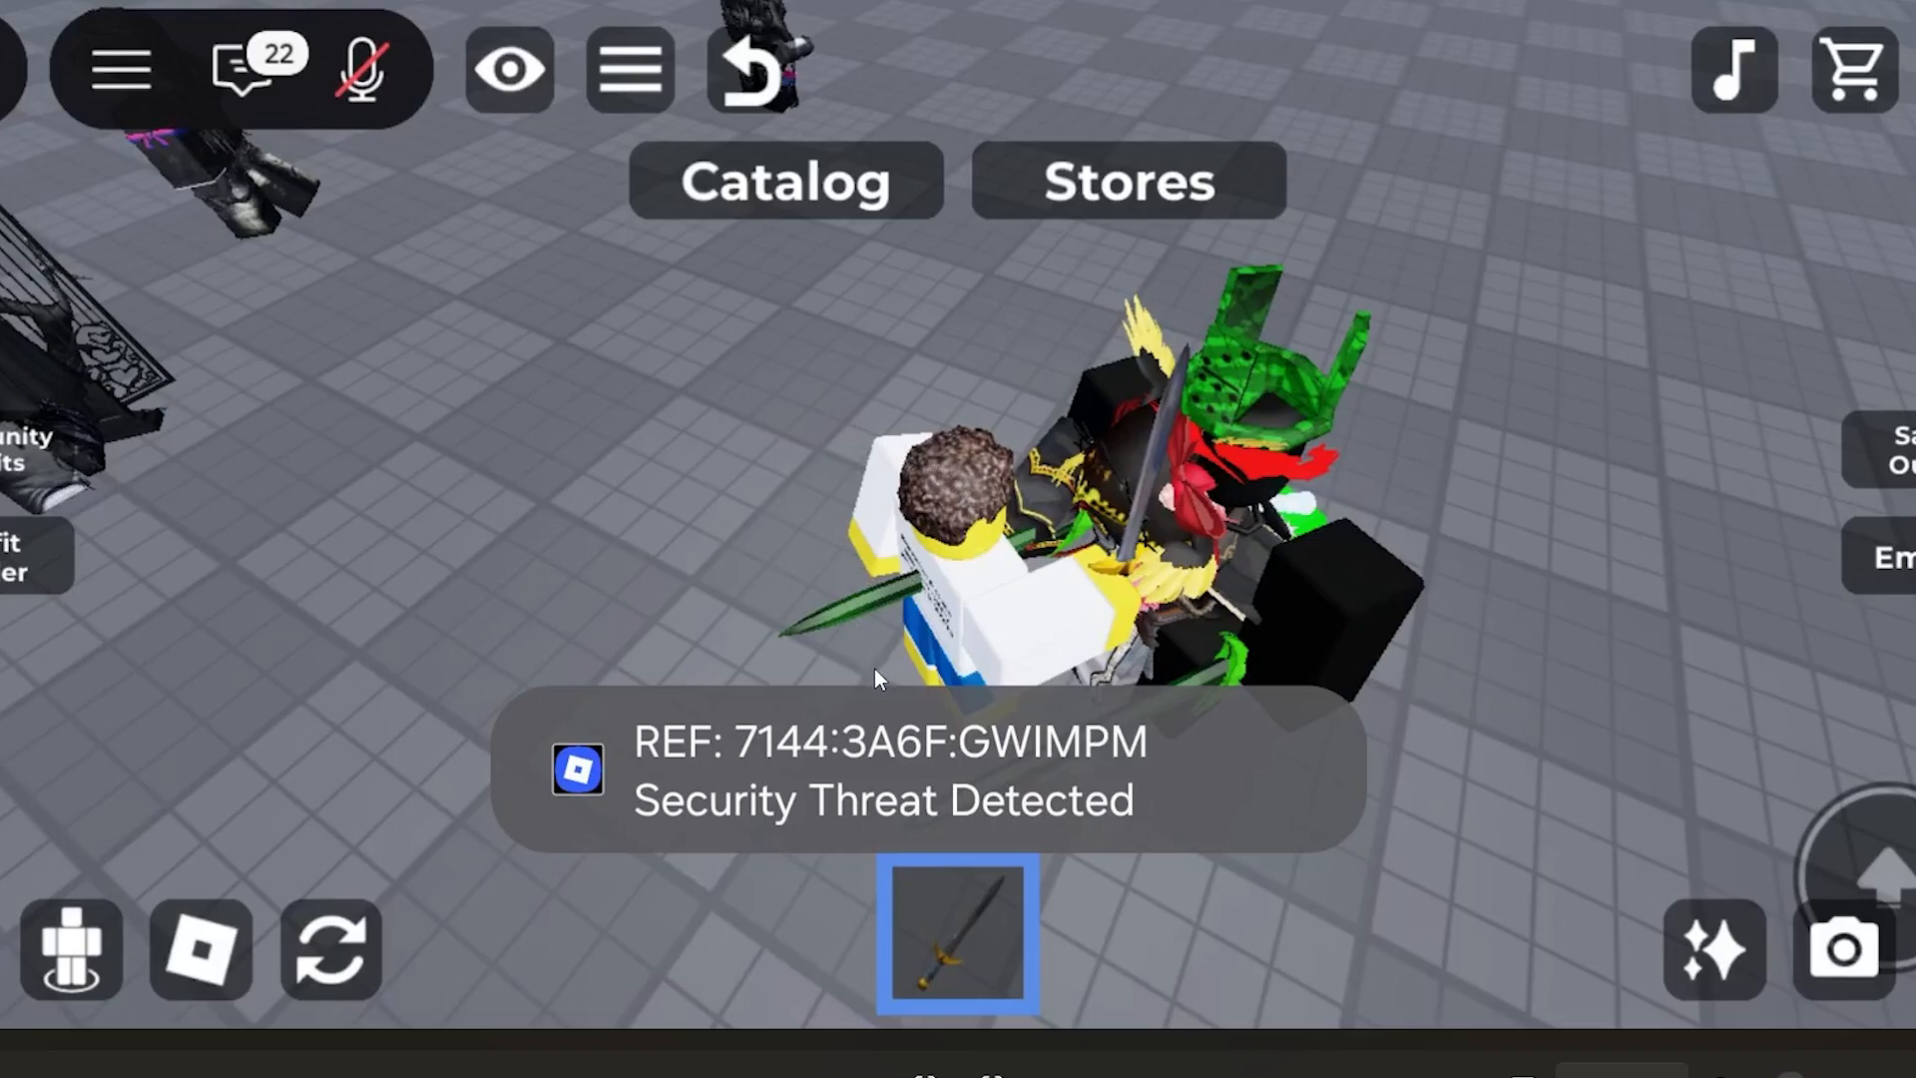
mouse_move(892, 752)
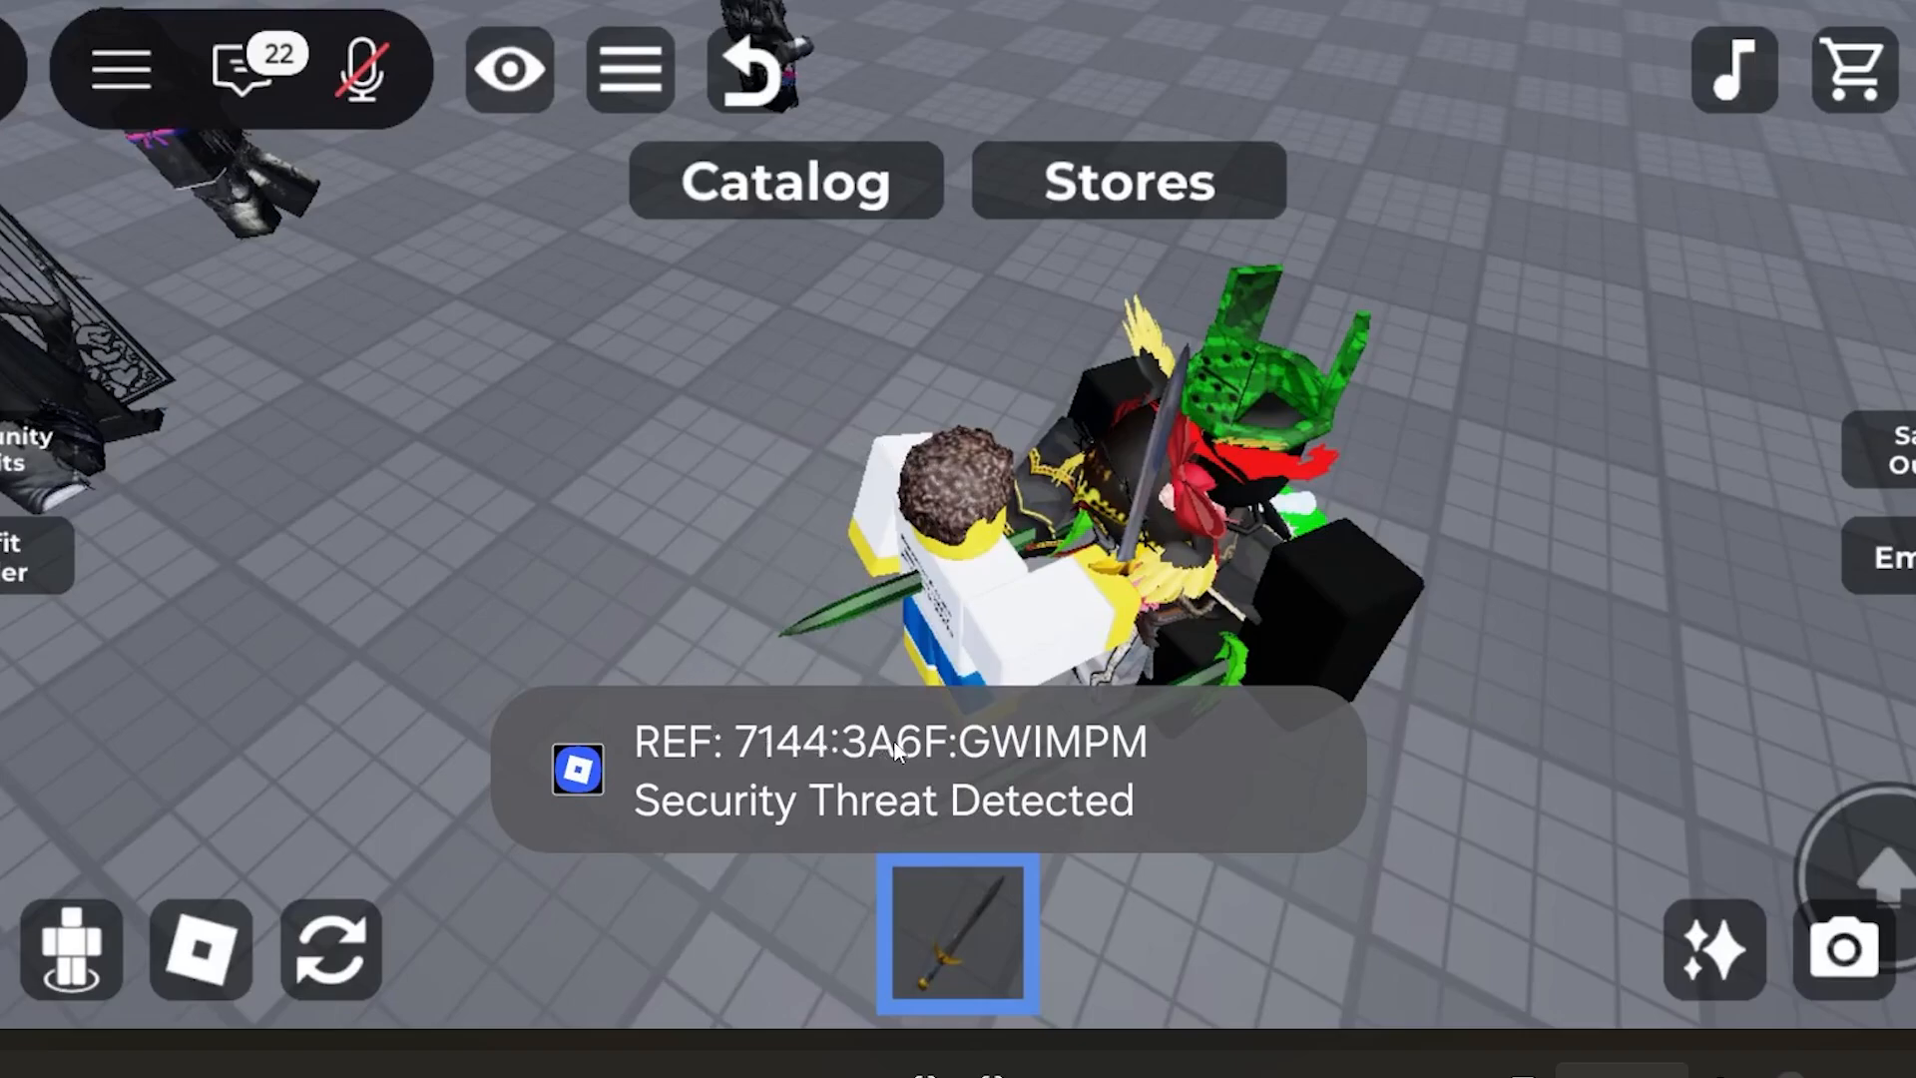
mouse_move(960, 598)
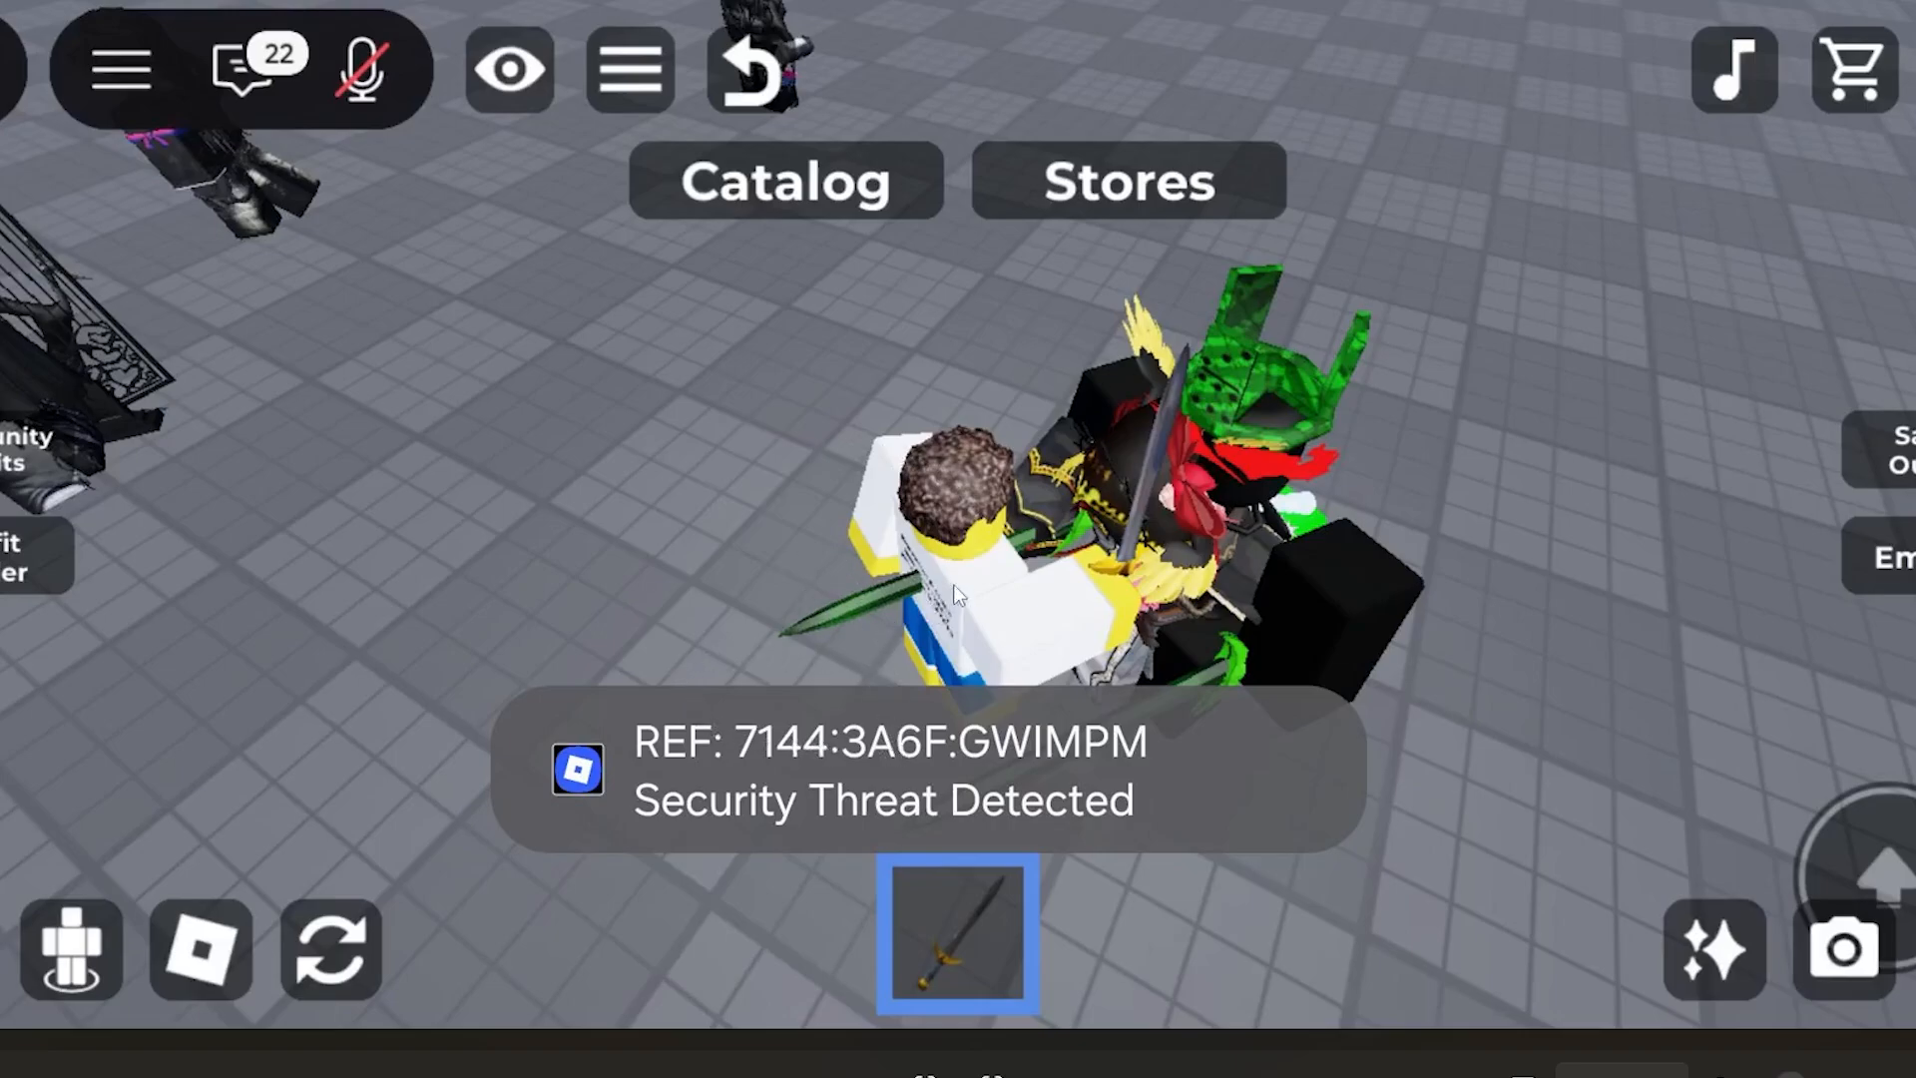
mouse_move(1063, 868)
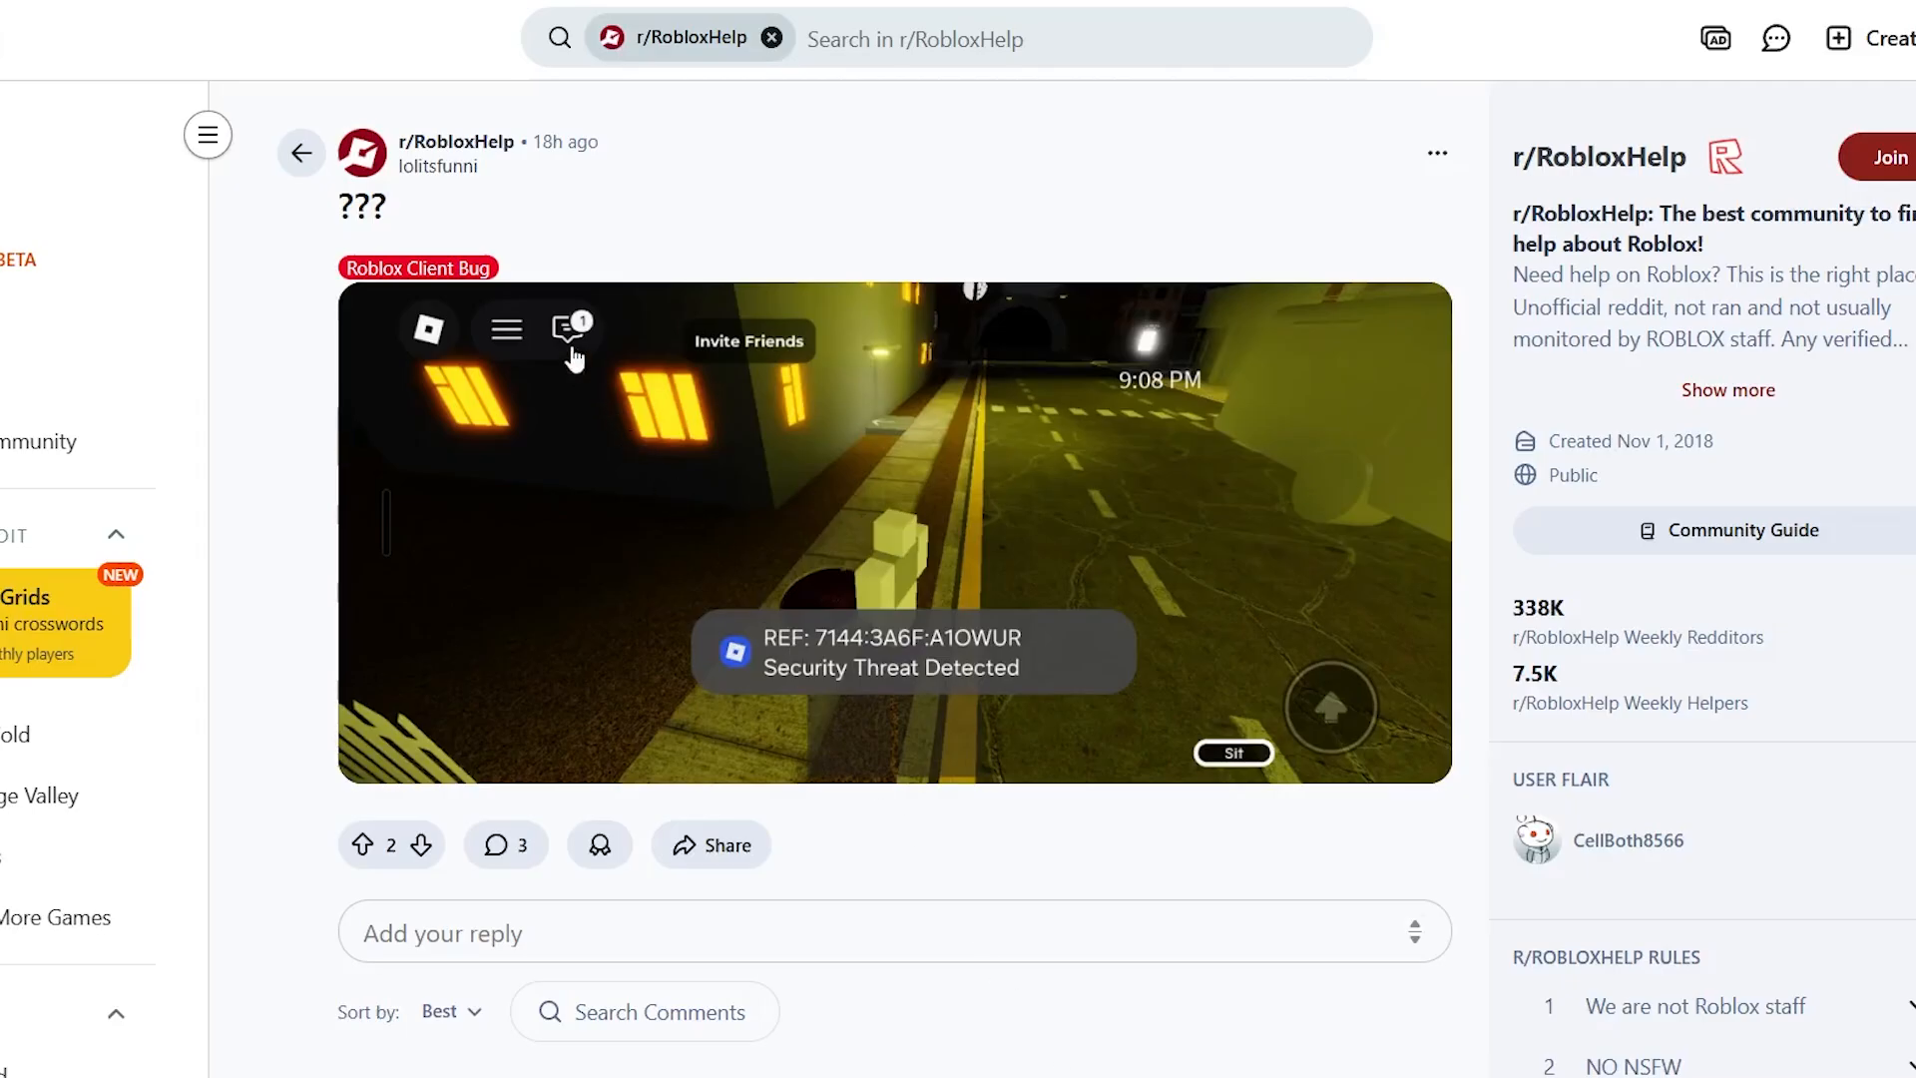
mouse_move(509, 227)
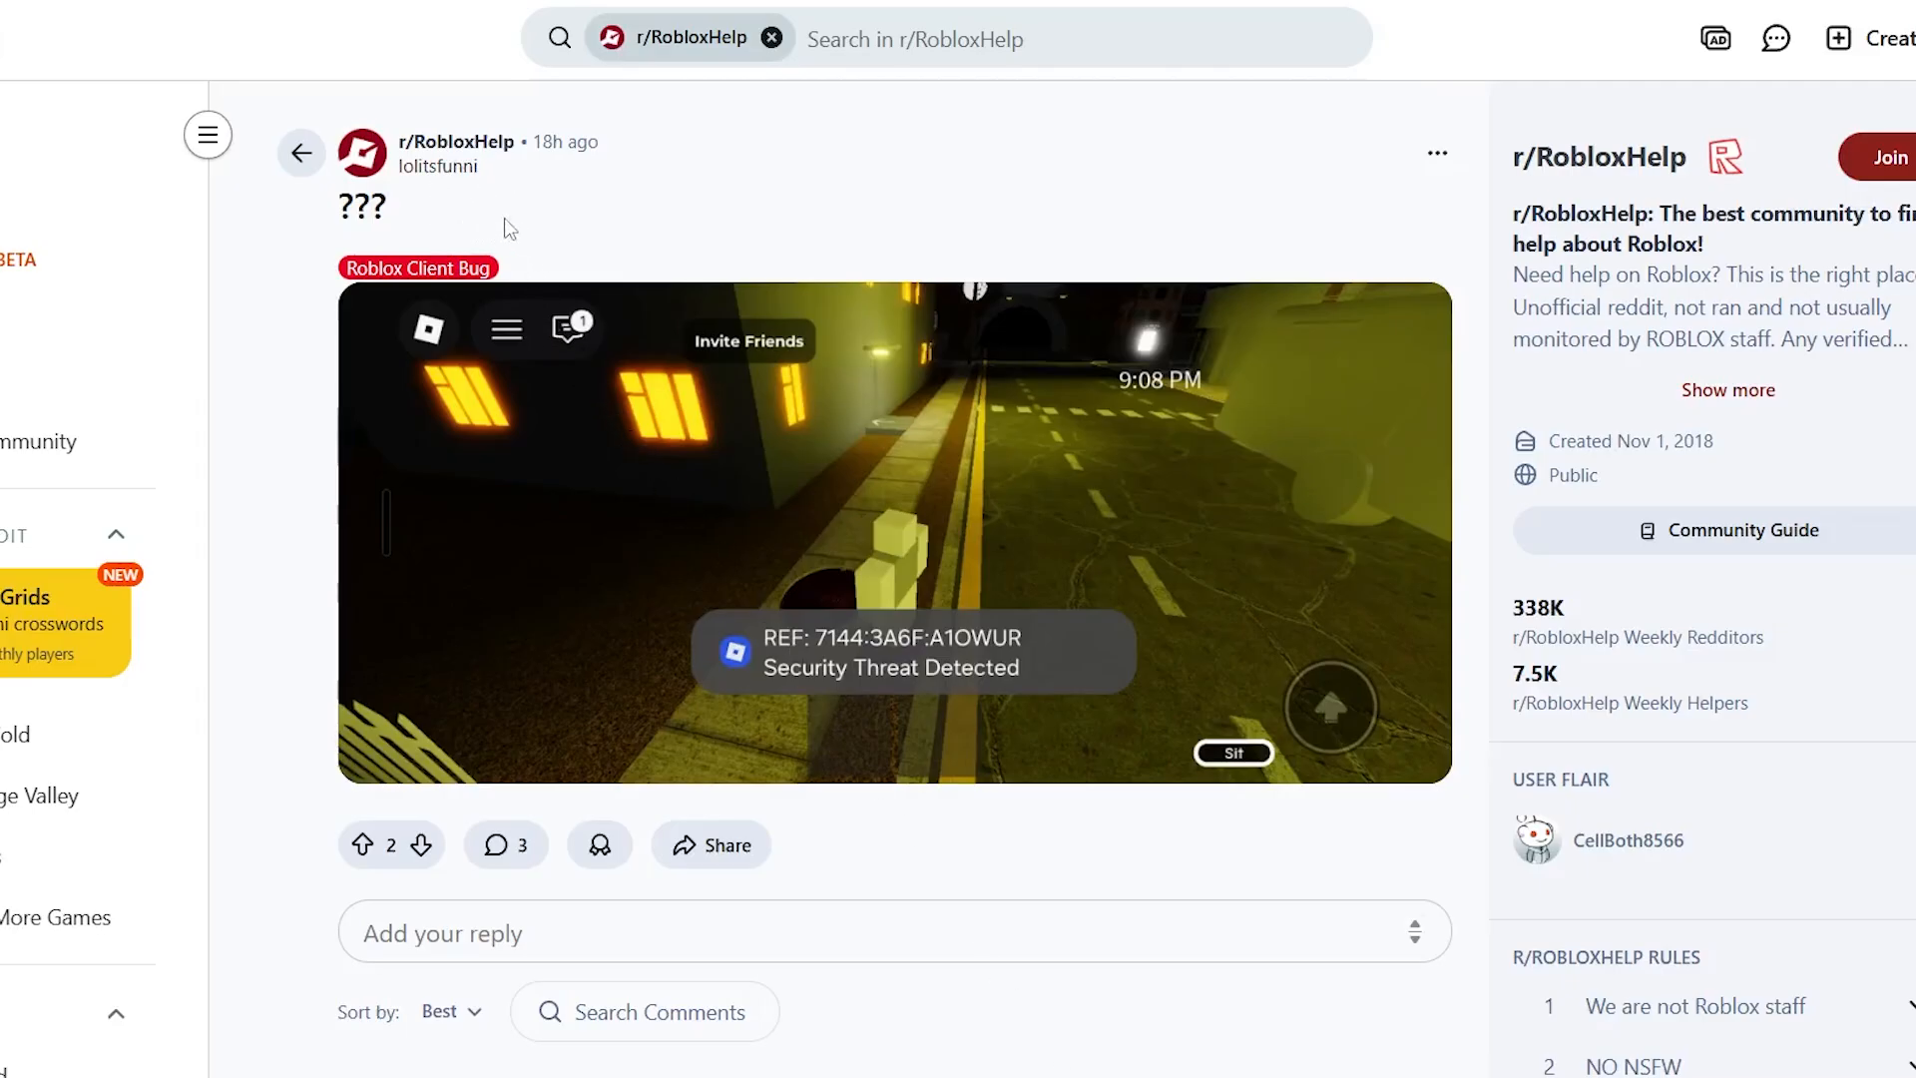
- Scroll delta-executor.com to the Delta Executor section showing Android, iOS and Windows downloads, then switch tabs
scroll("down", 3)
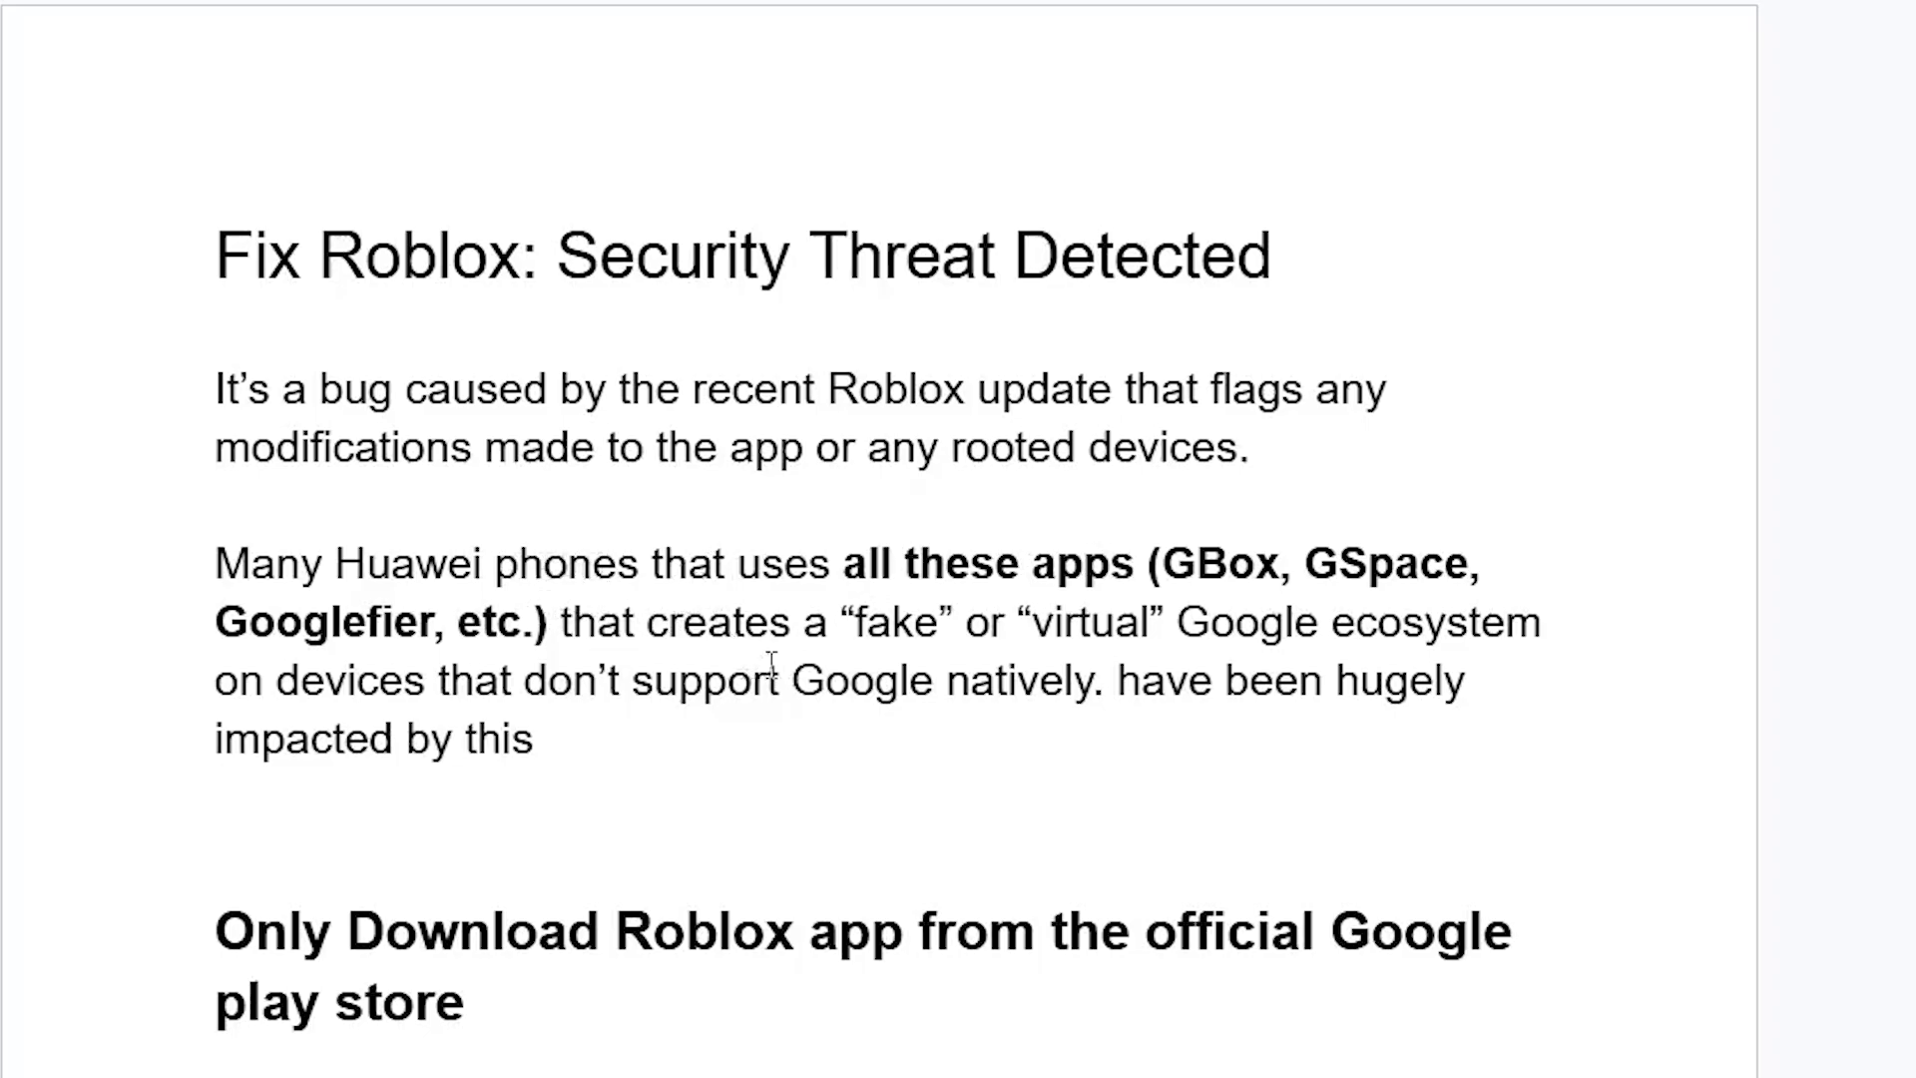
mouse_move(597, 604)
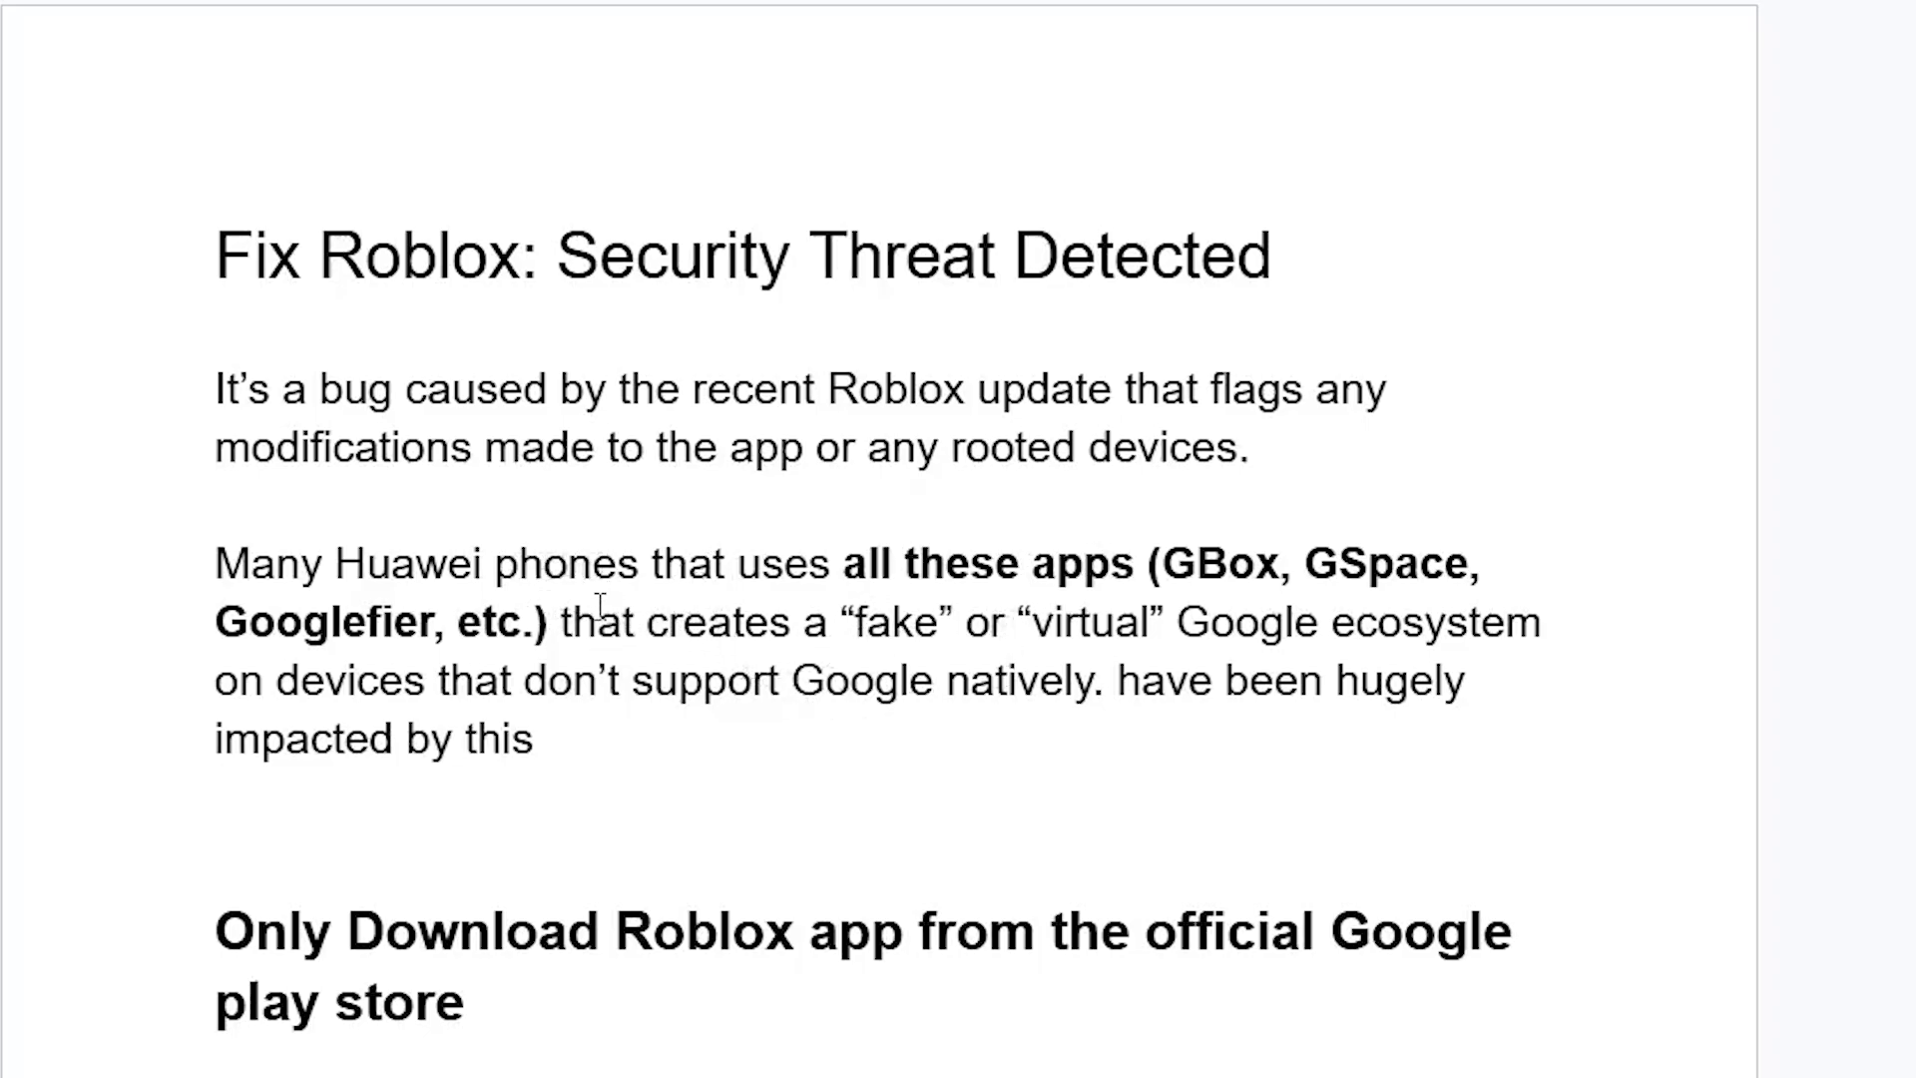
mouse_move(818, 731)
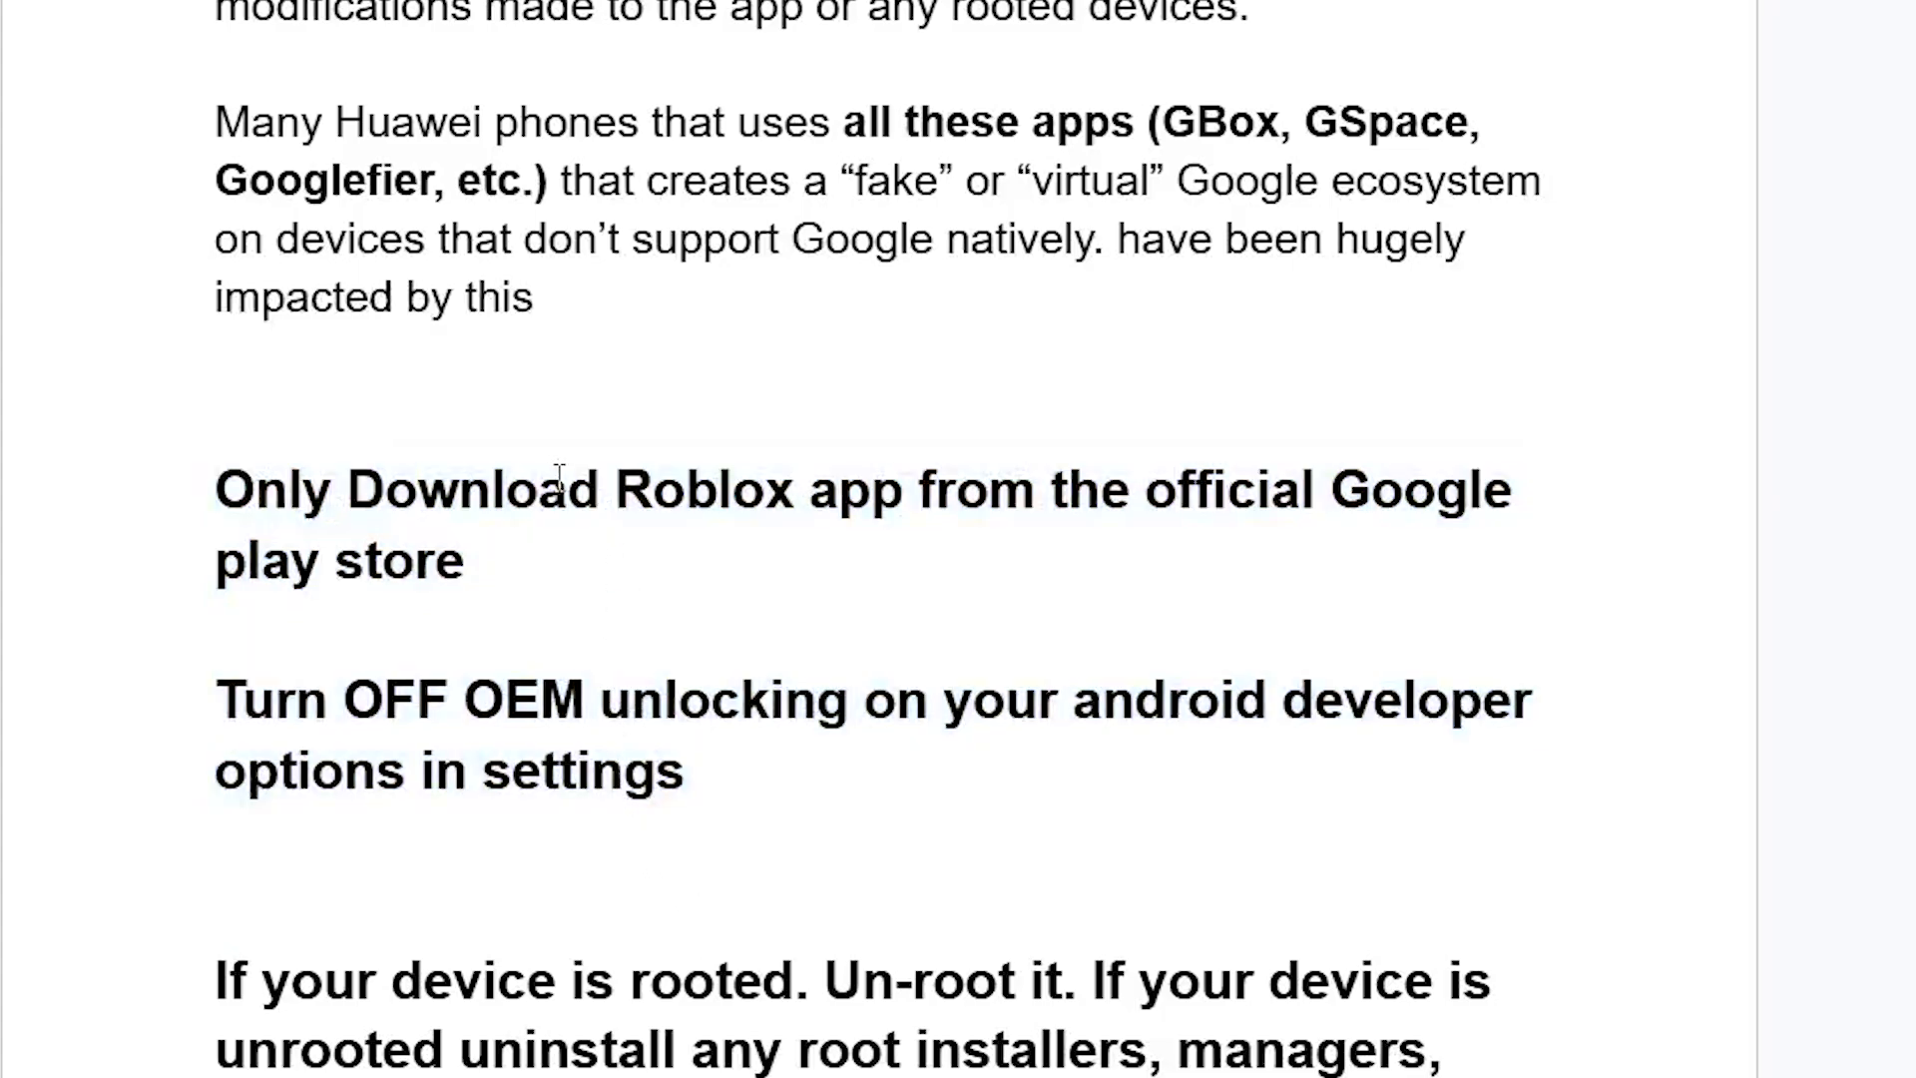
mouse_move(688, 513)
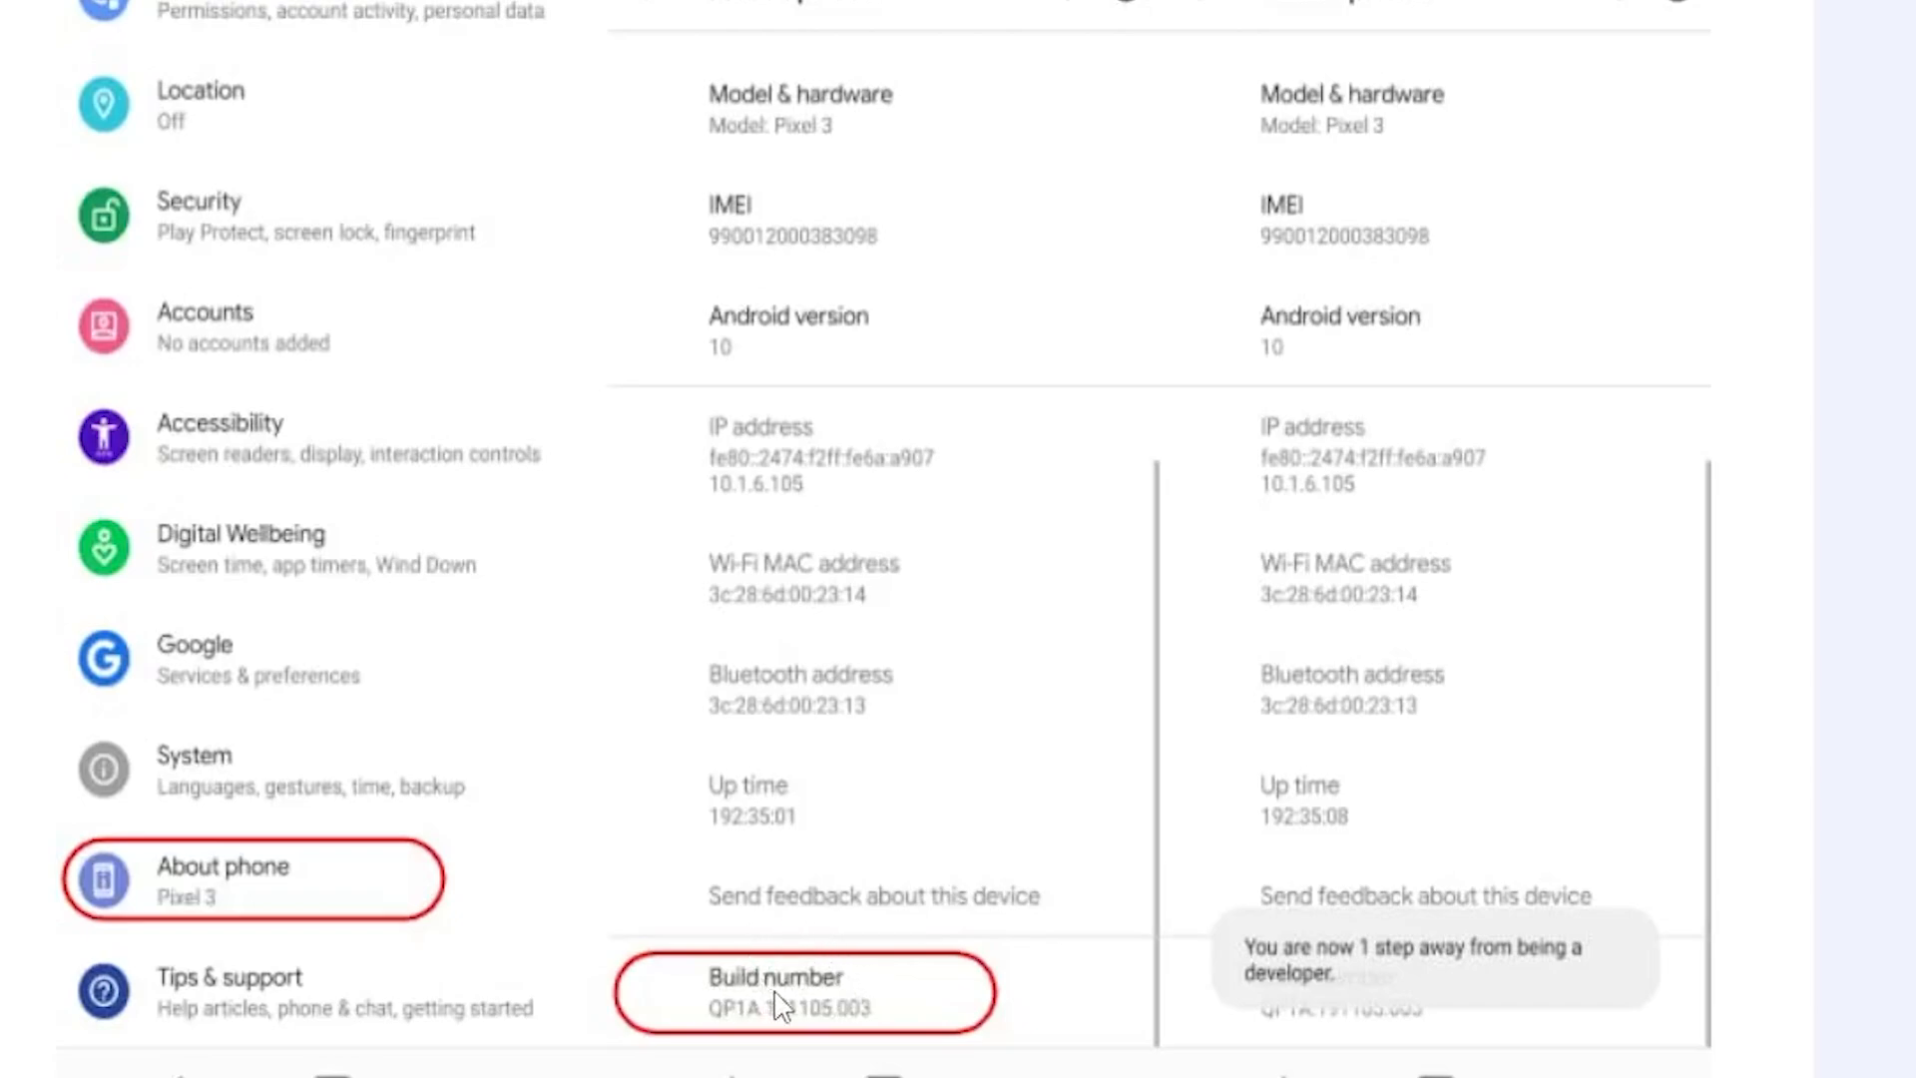
mouse_move(840, 932)
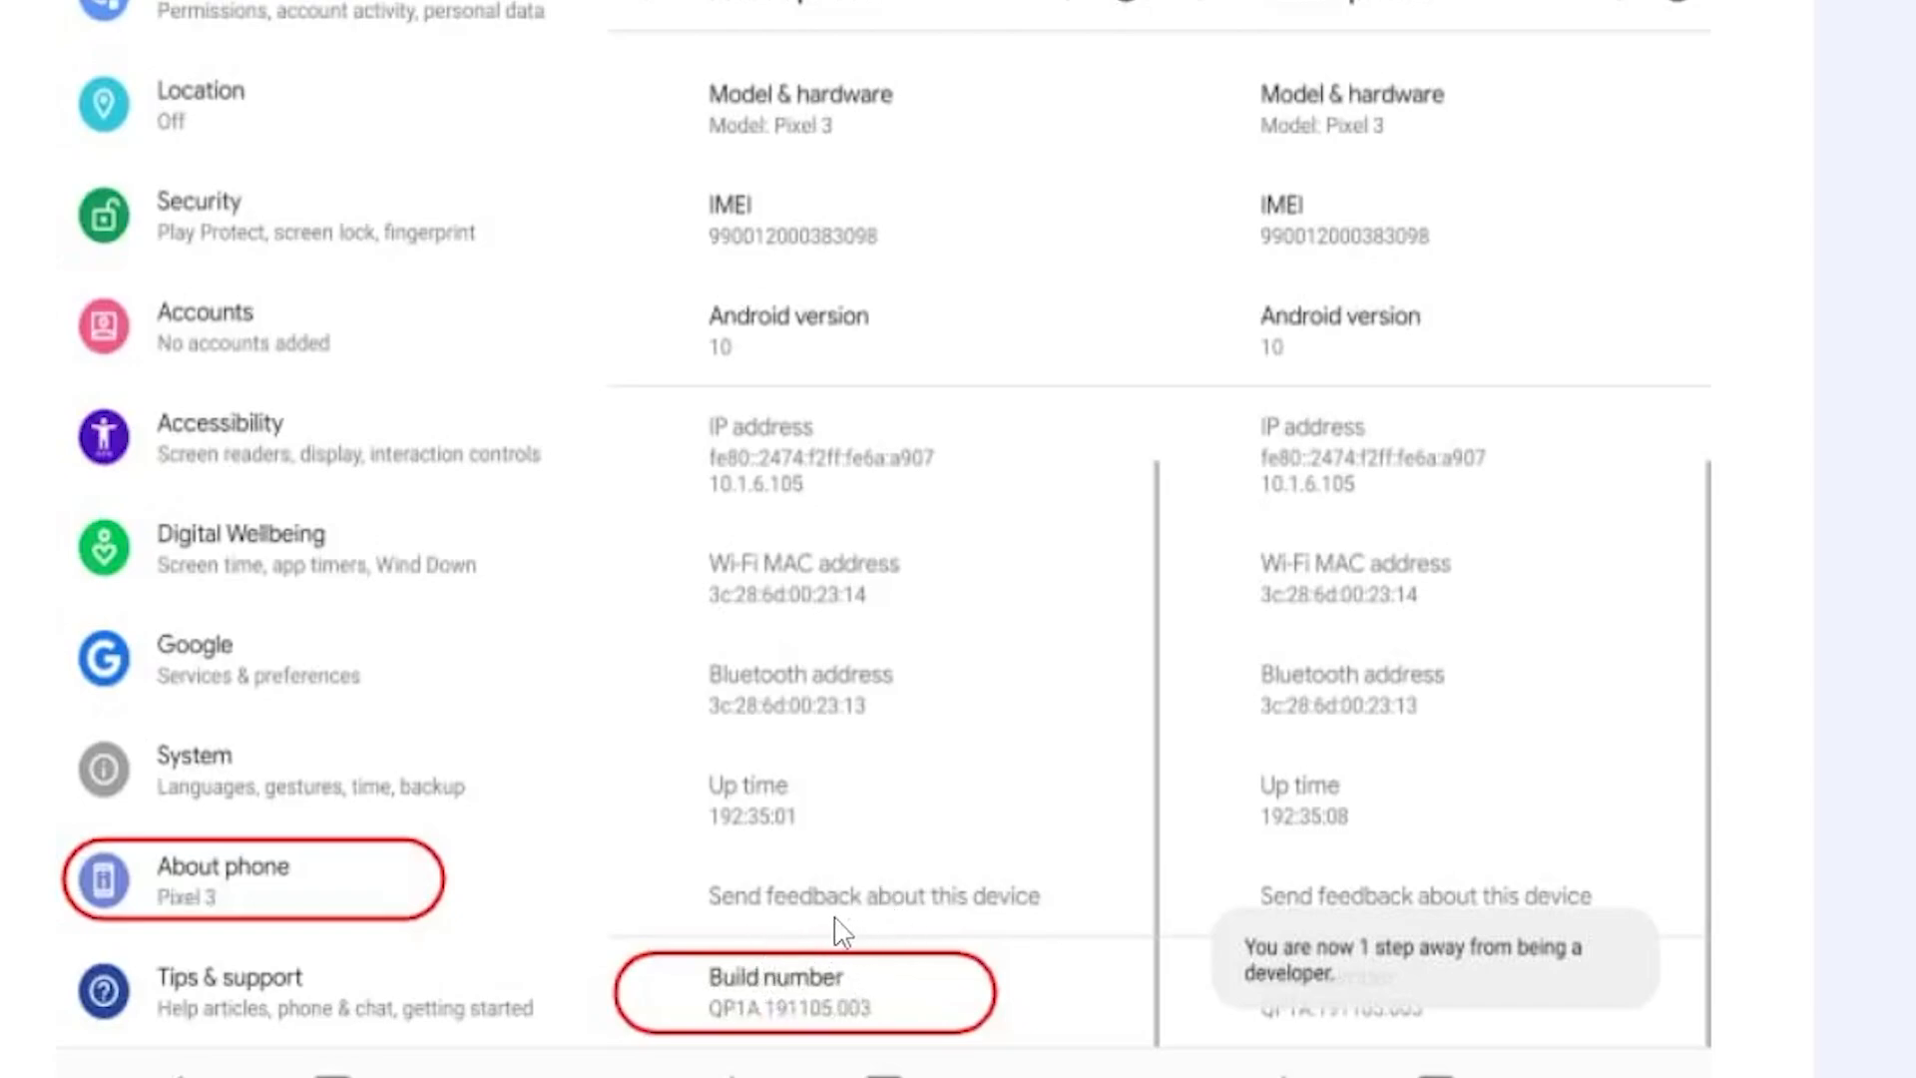
mouse_move(304, 992)
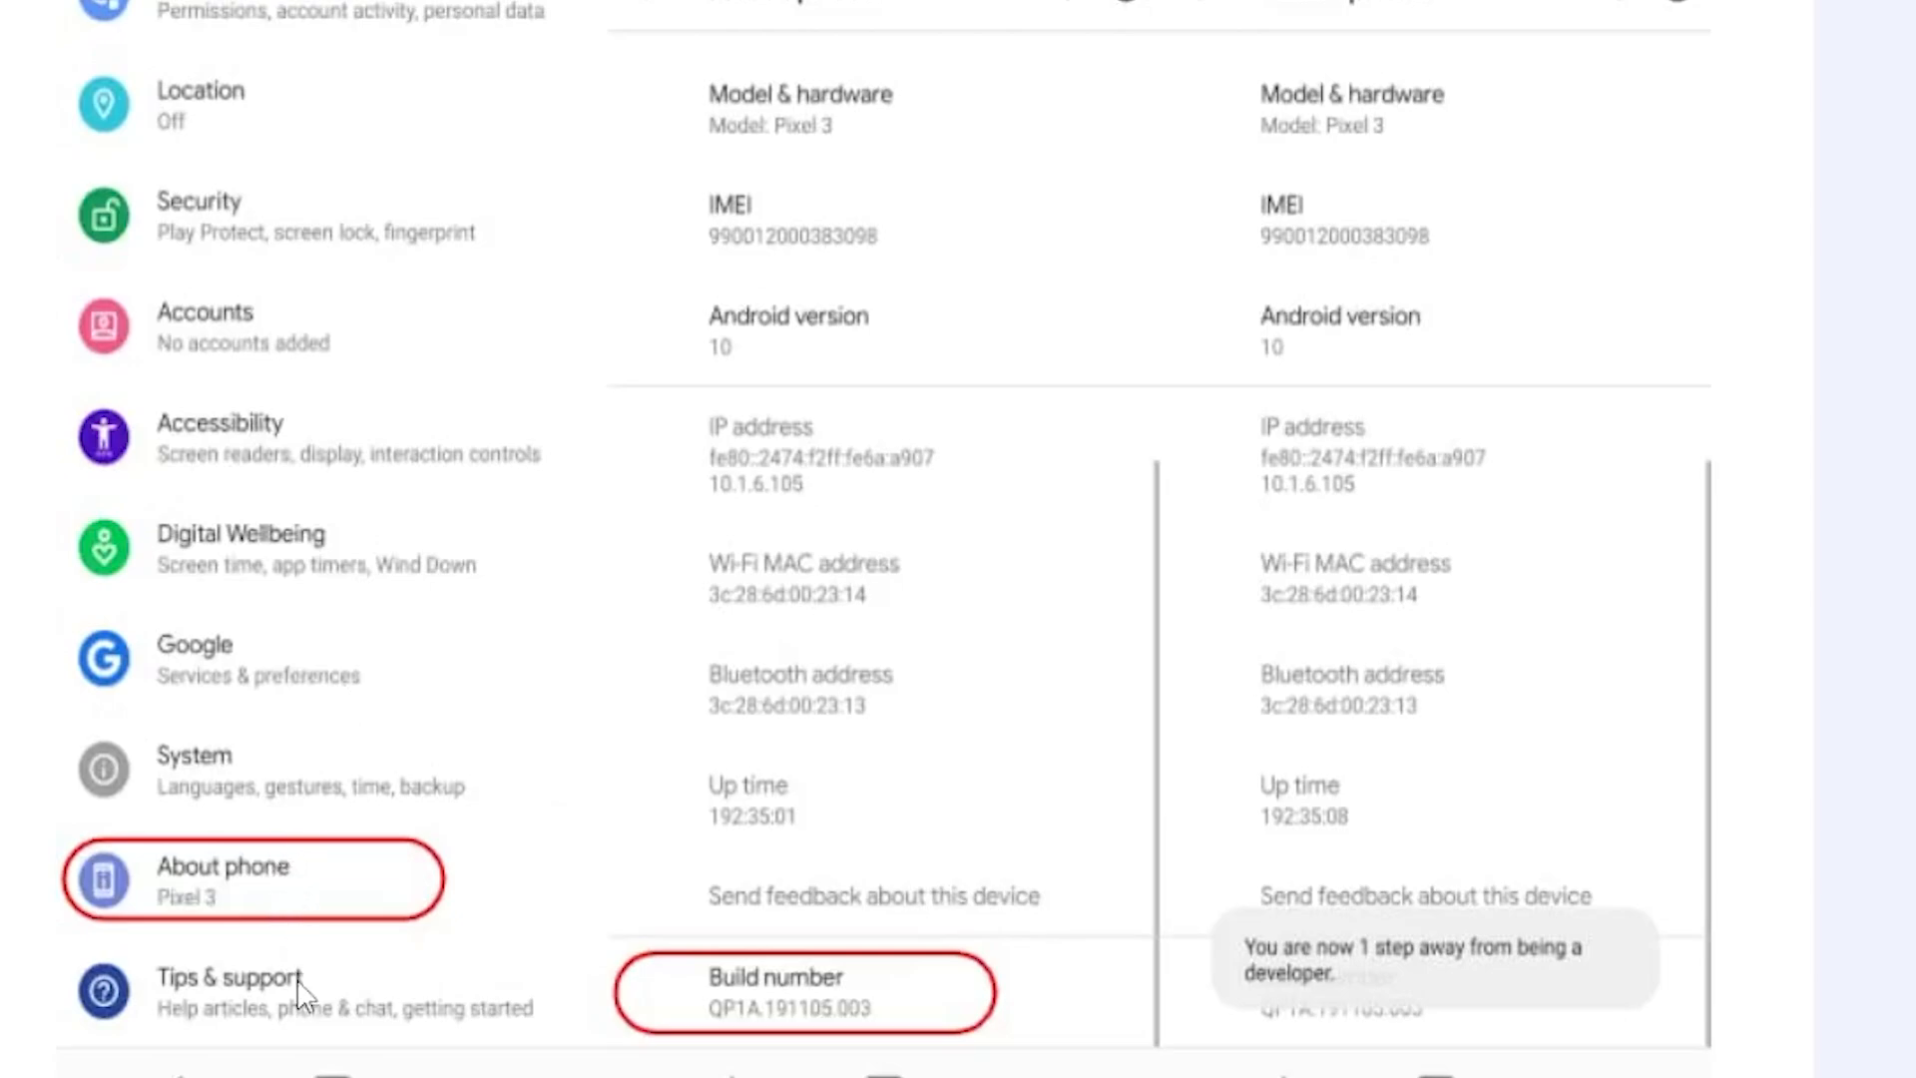
mouse_move(431, 826)
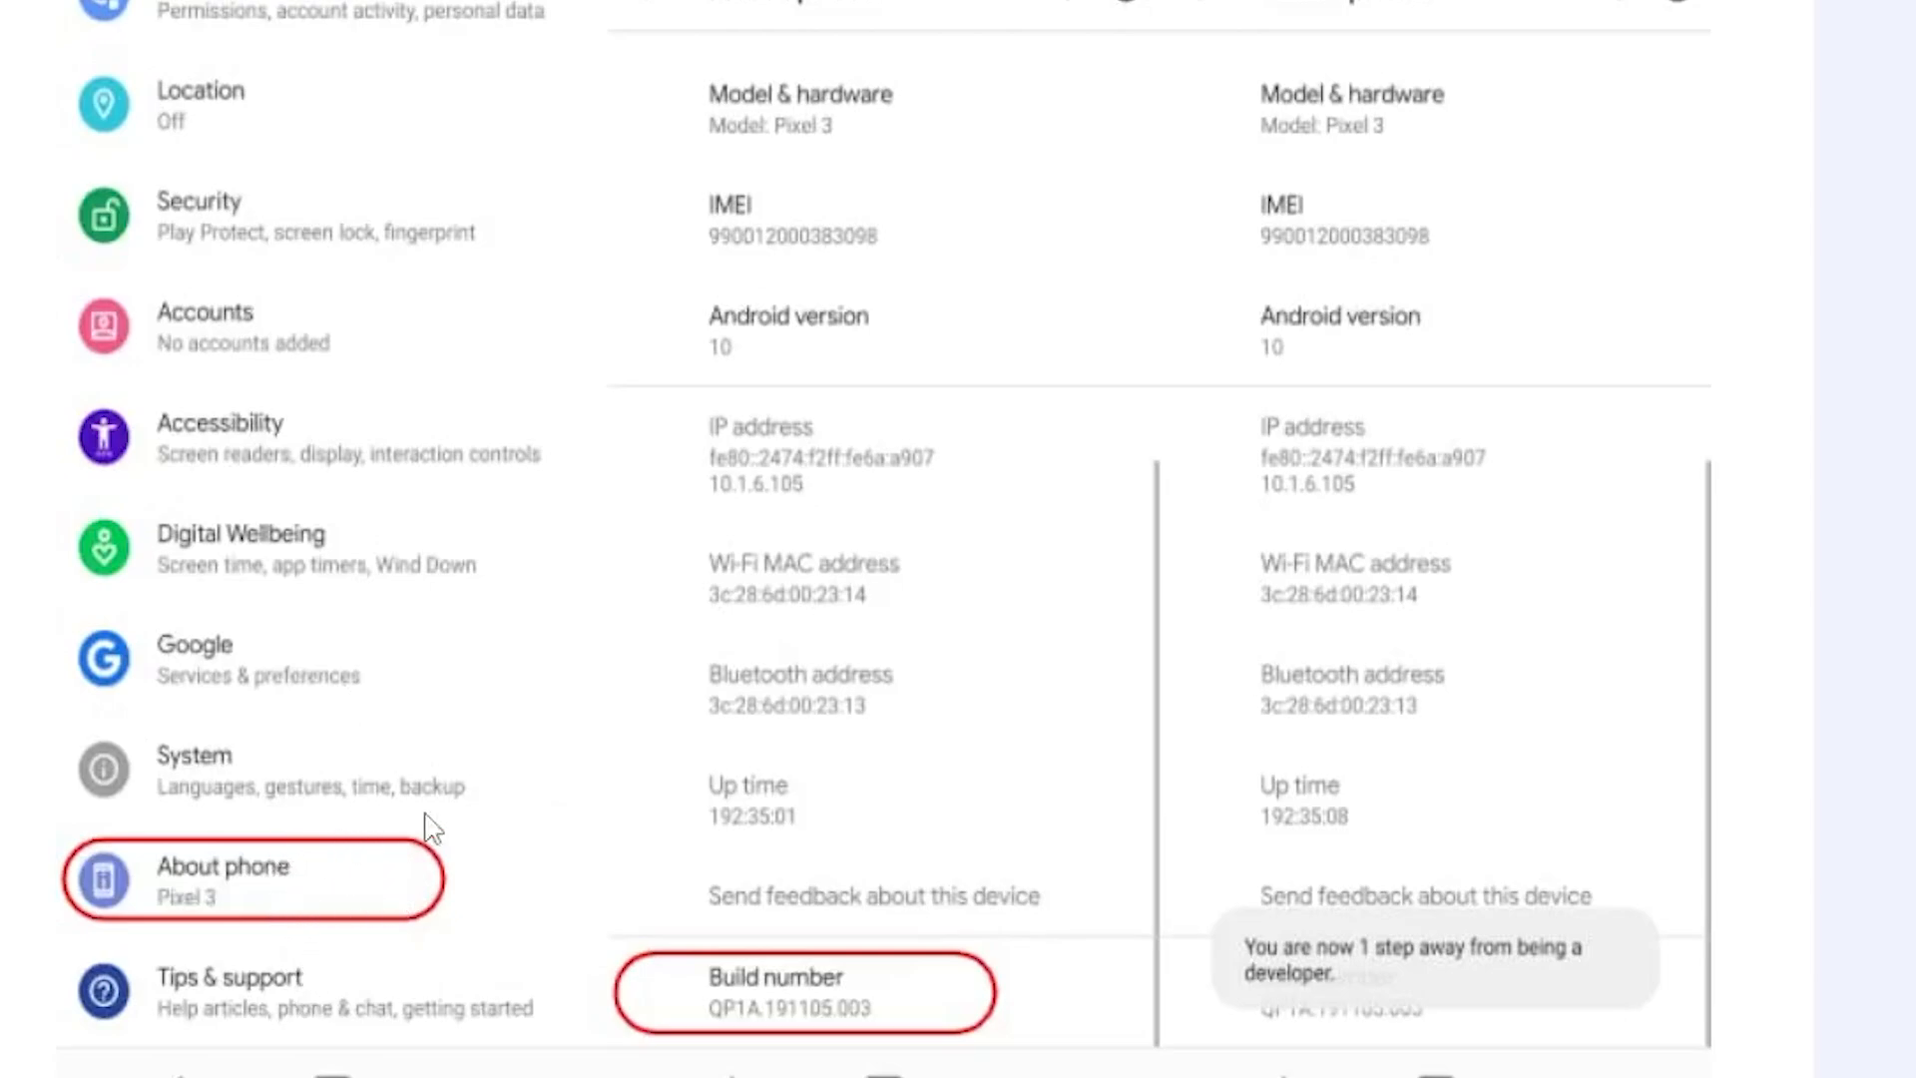
mouse_move(271, 816)
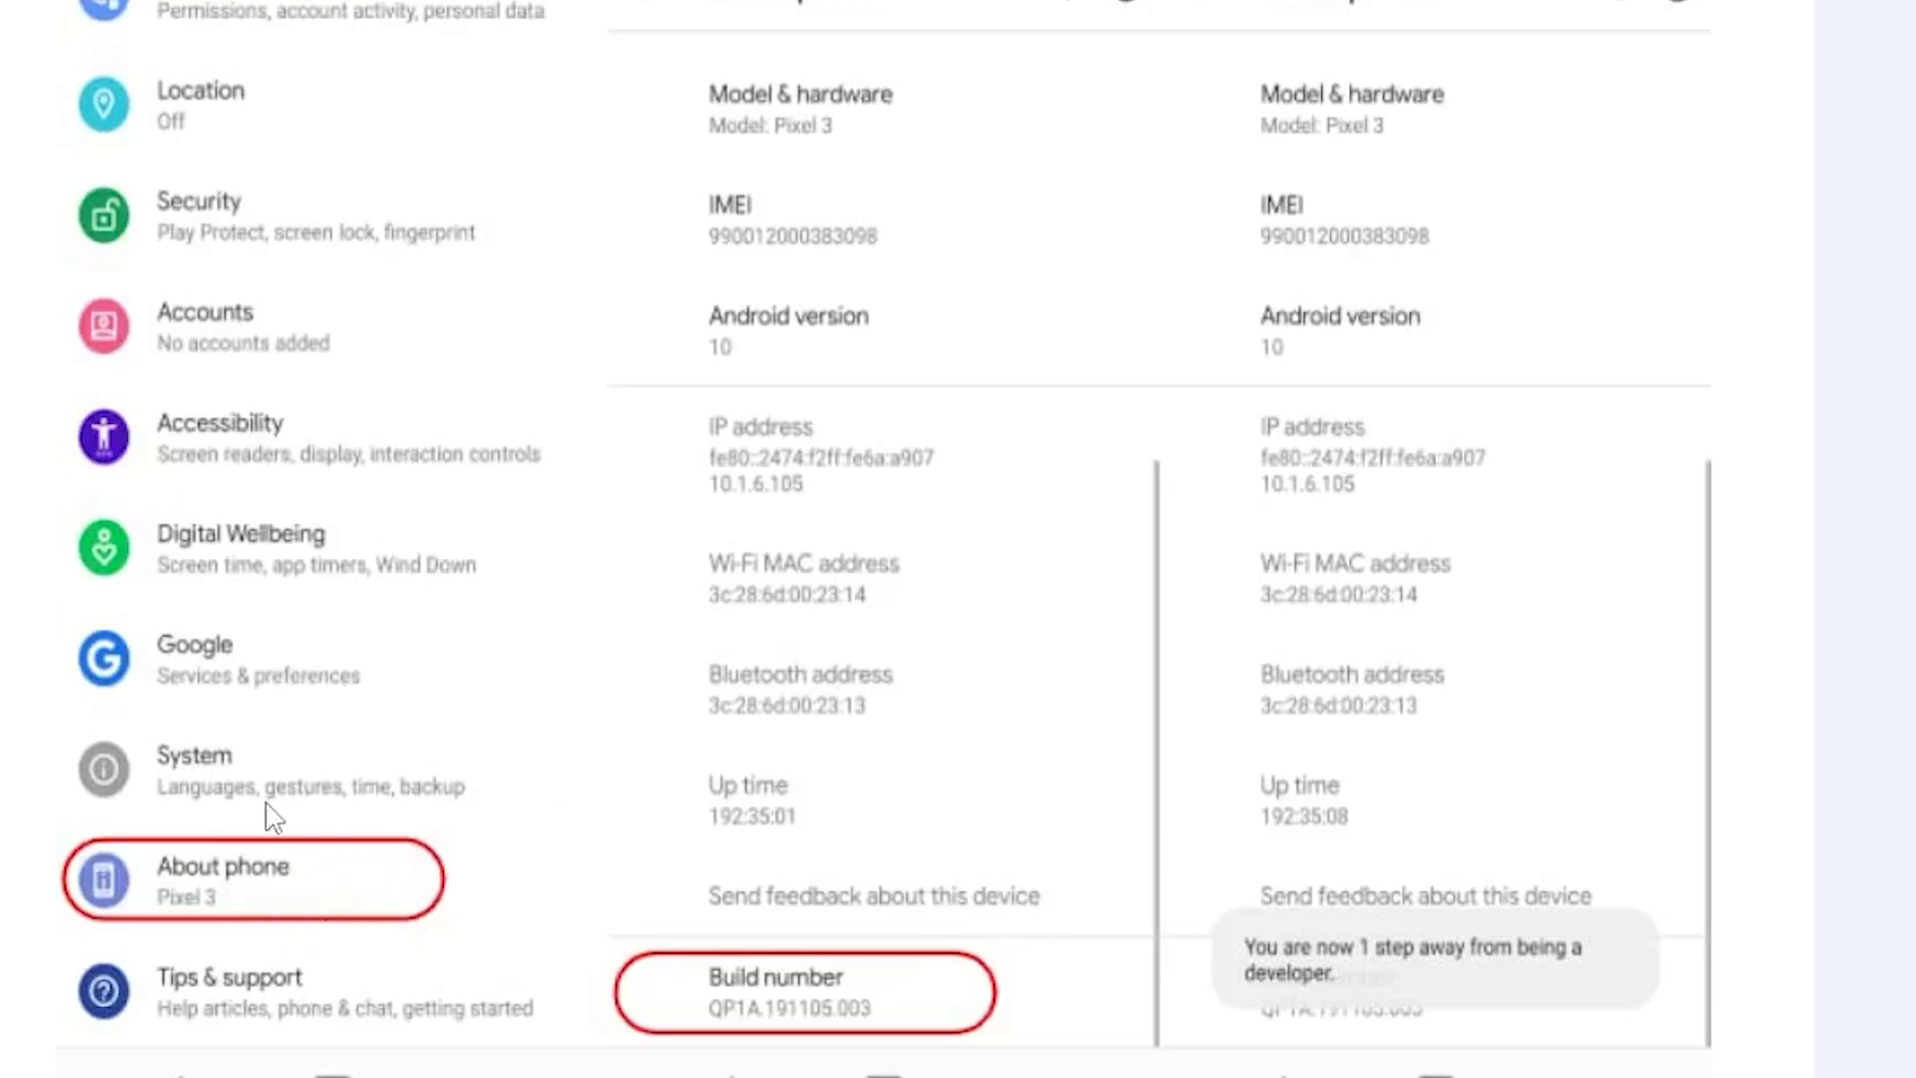
mouse_move(383, 811)
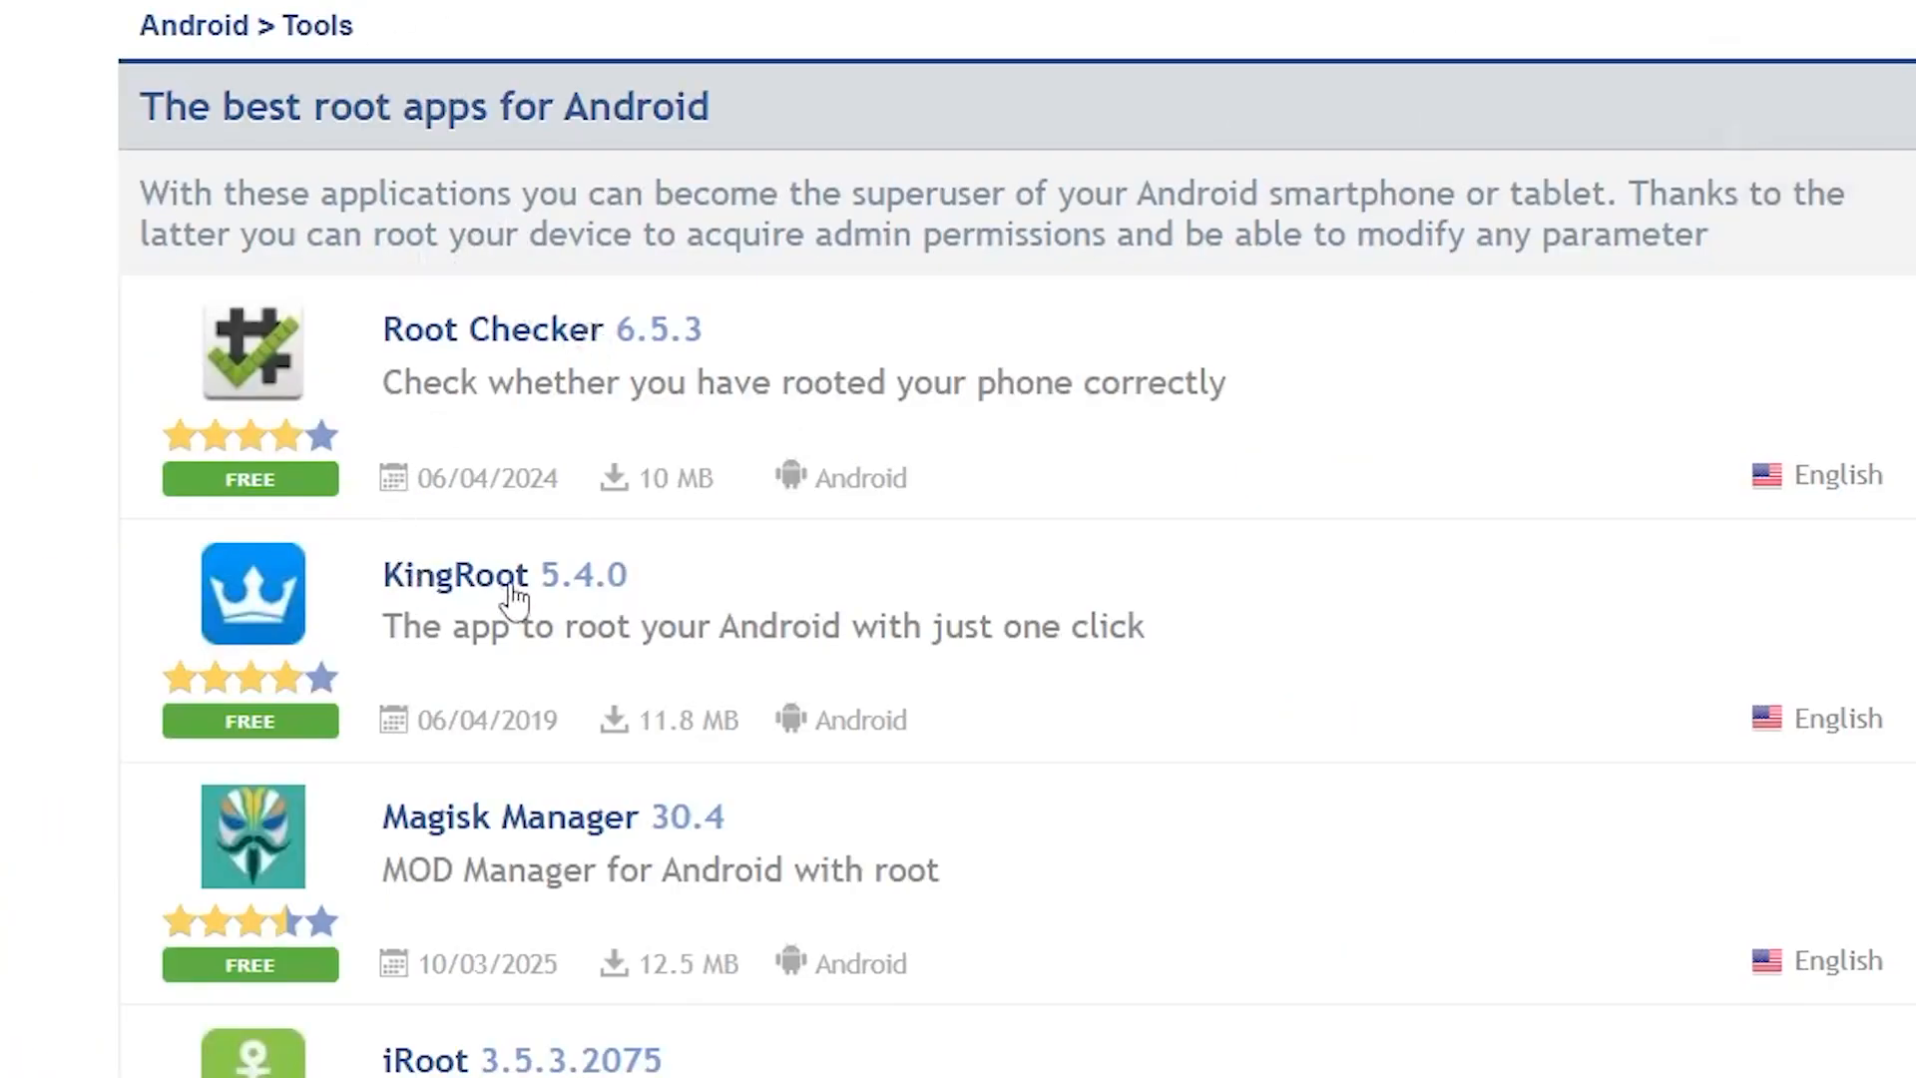
scroll("down", 3)
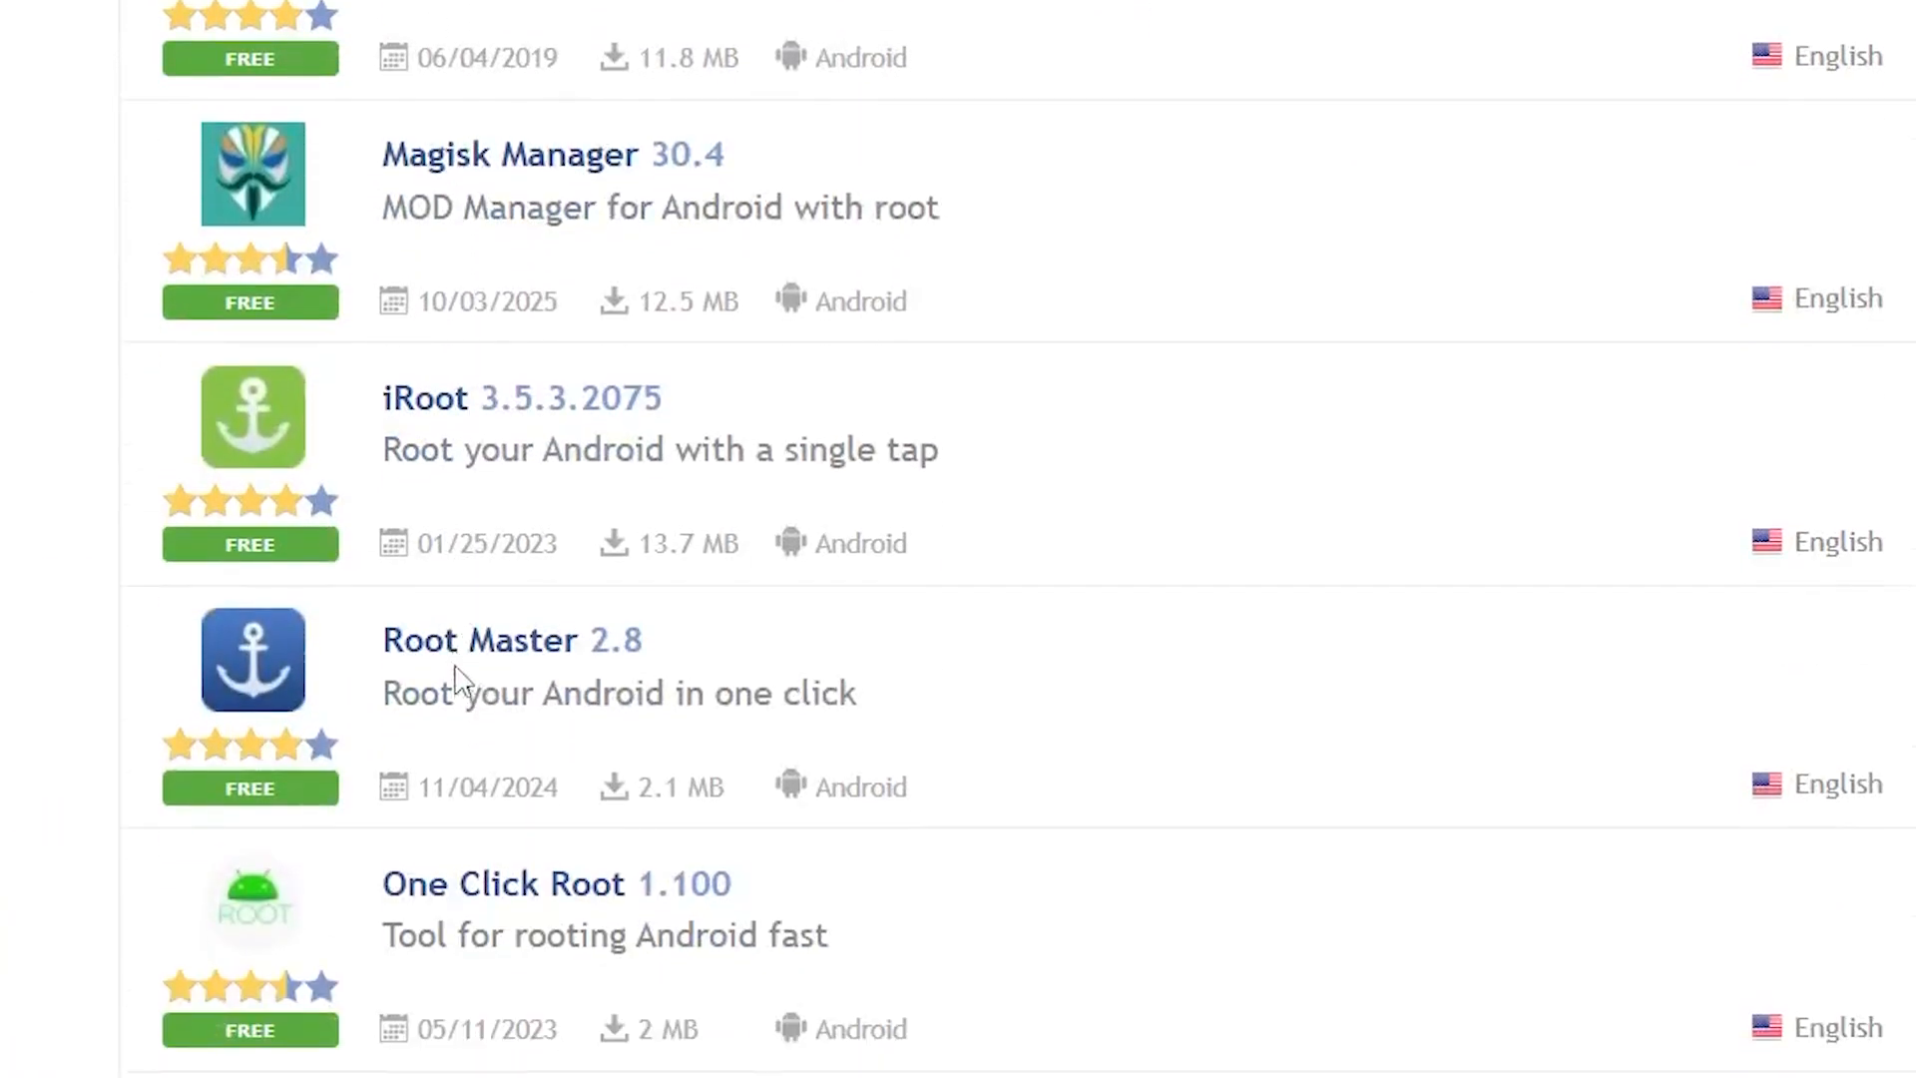
scroll("down", 3)
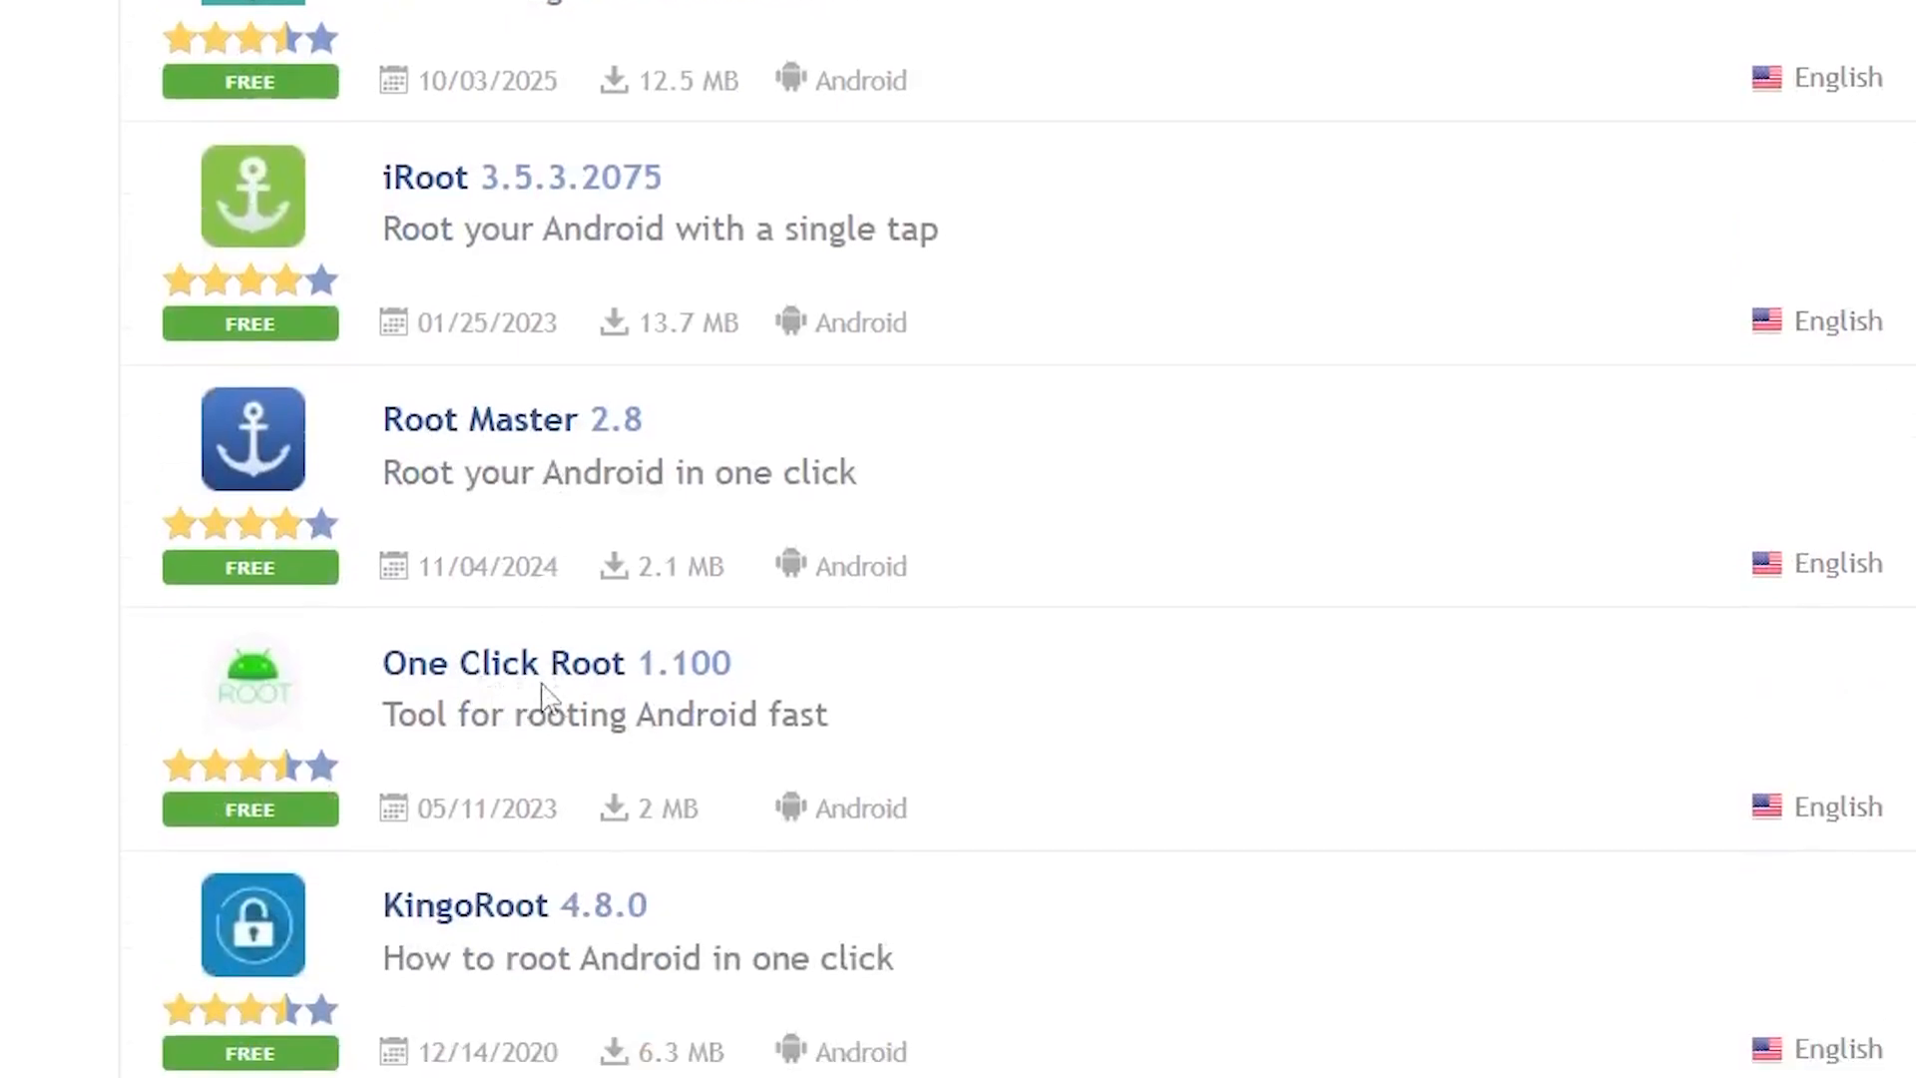
scroll("down", 3)
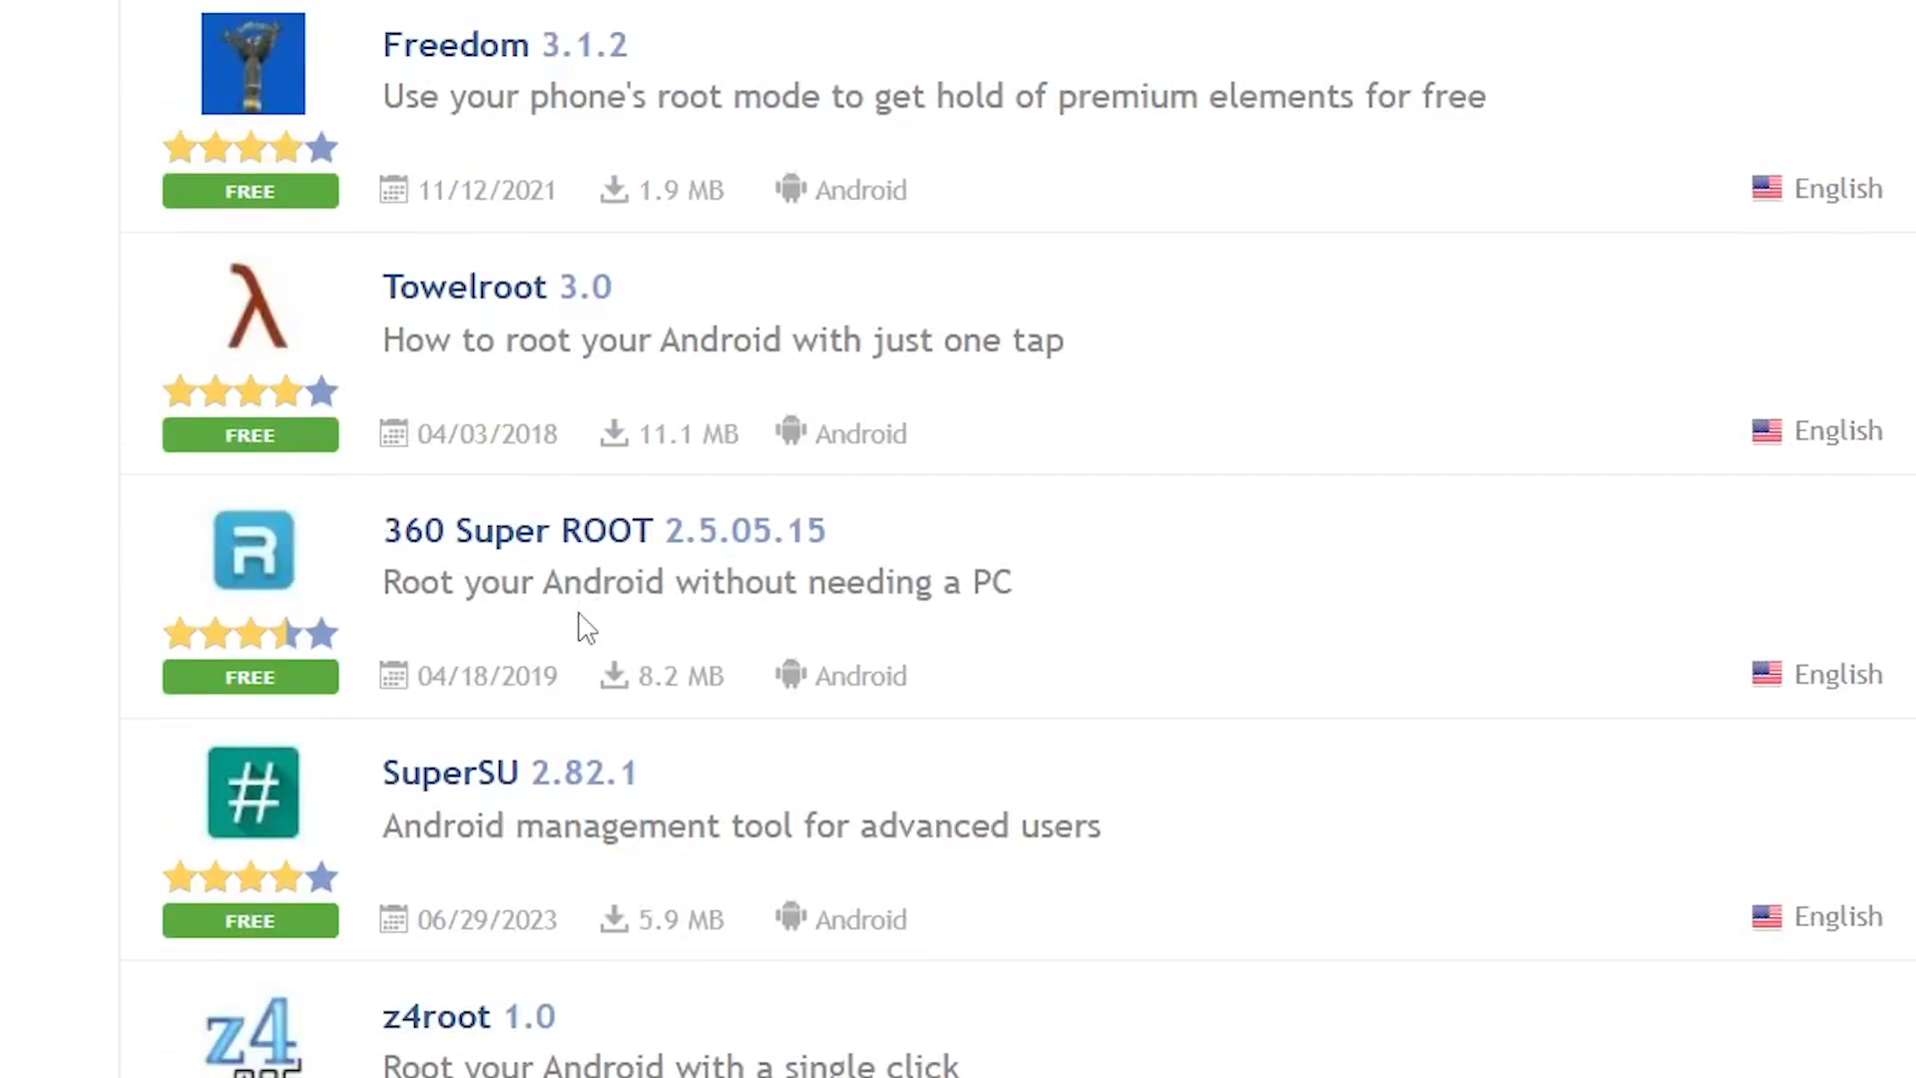
scroll("up", 3)
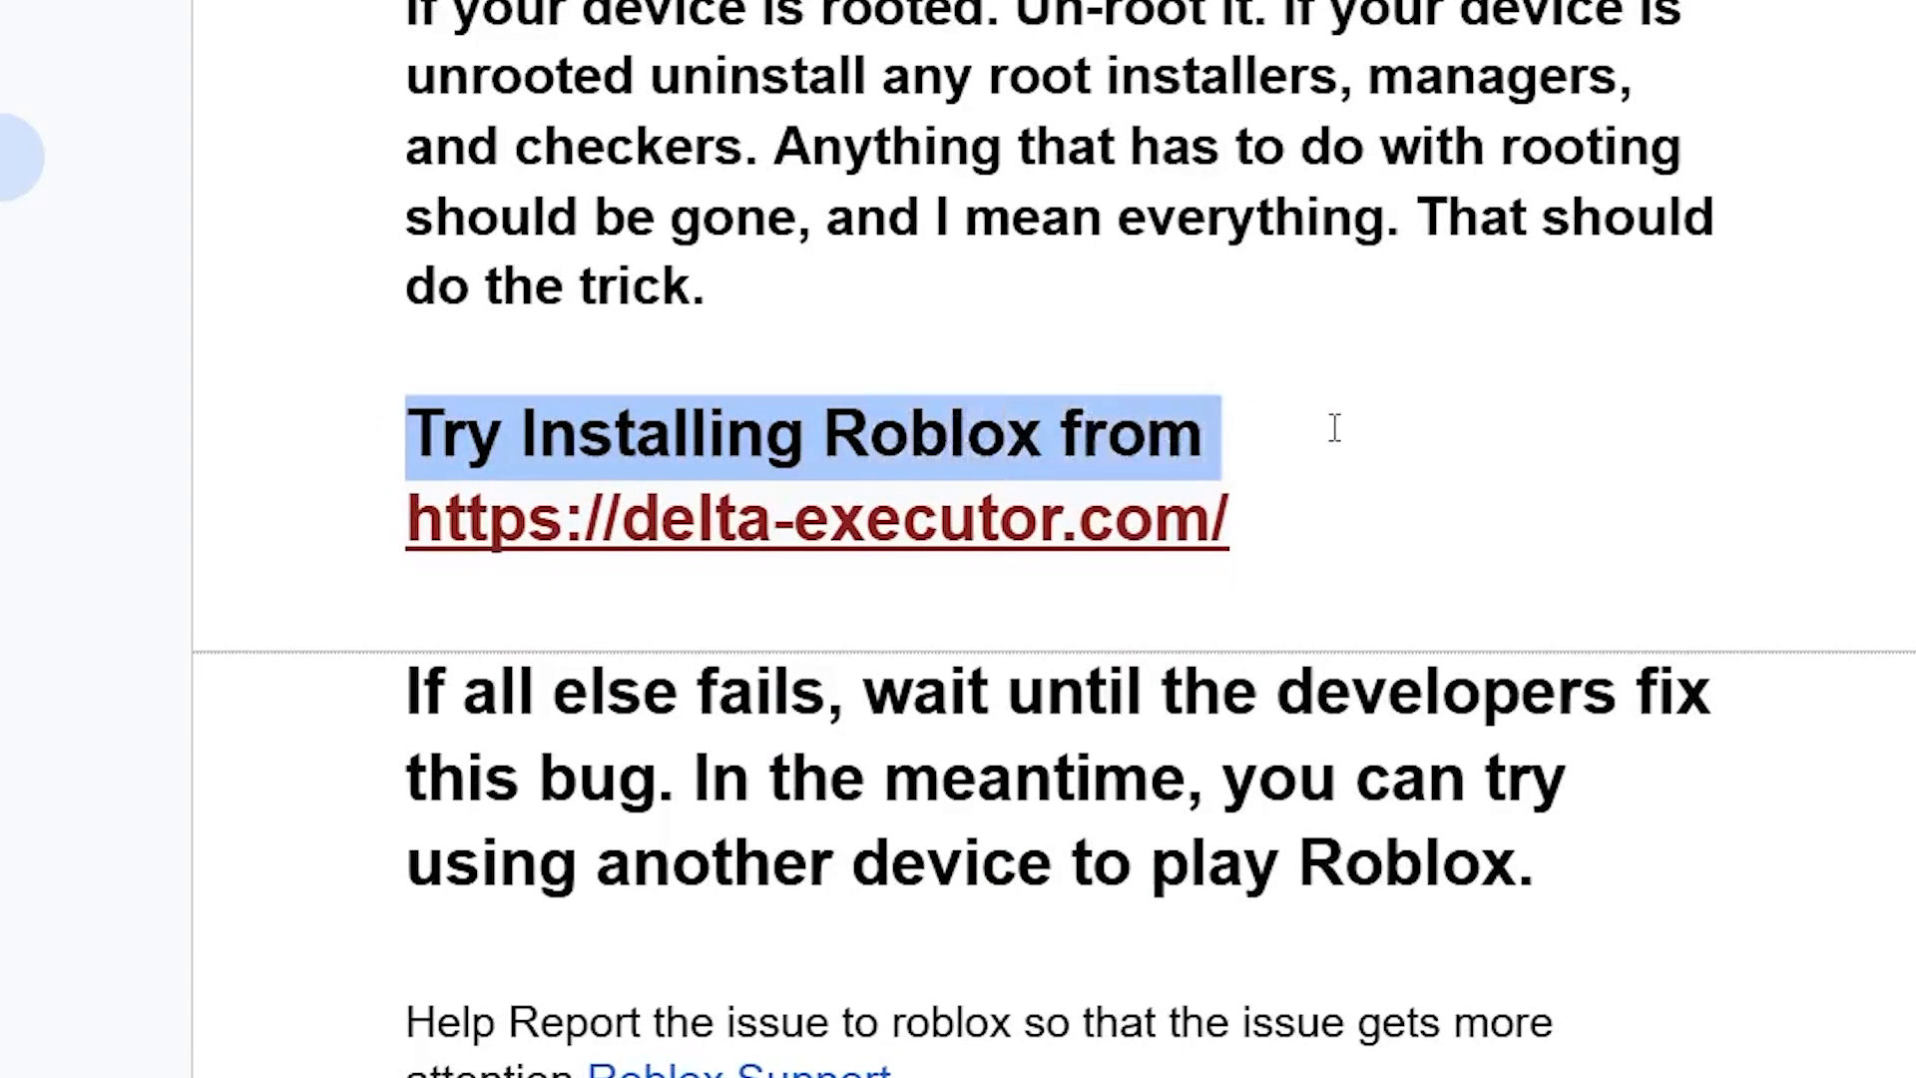
mouse_move(842, 537)
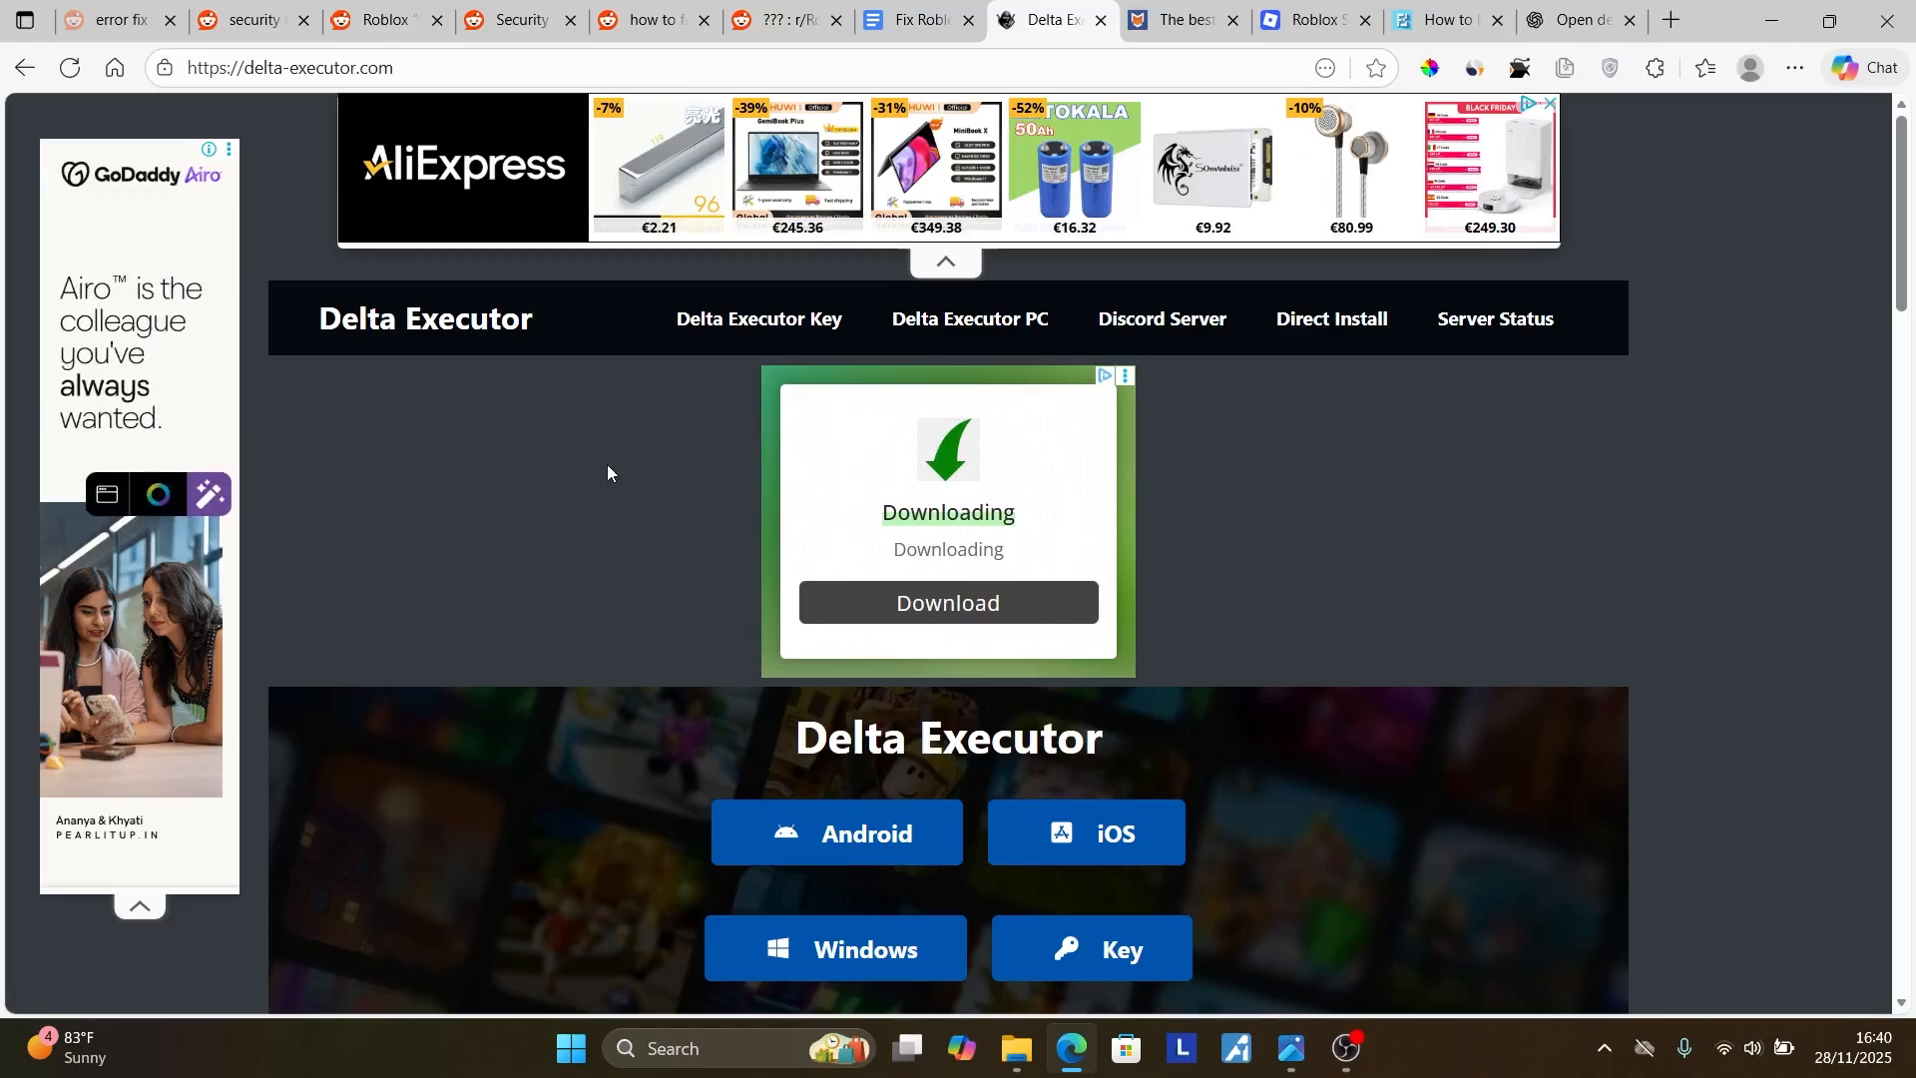
scroll("down", 3)
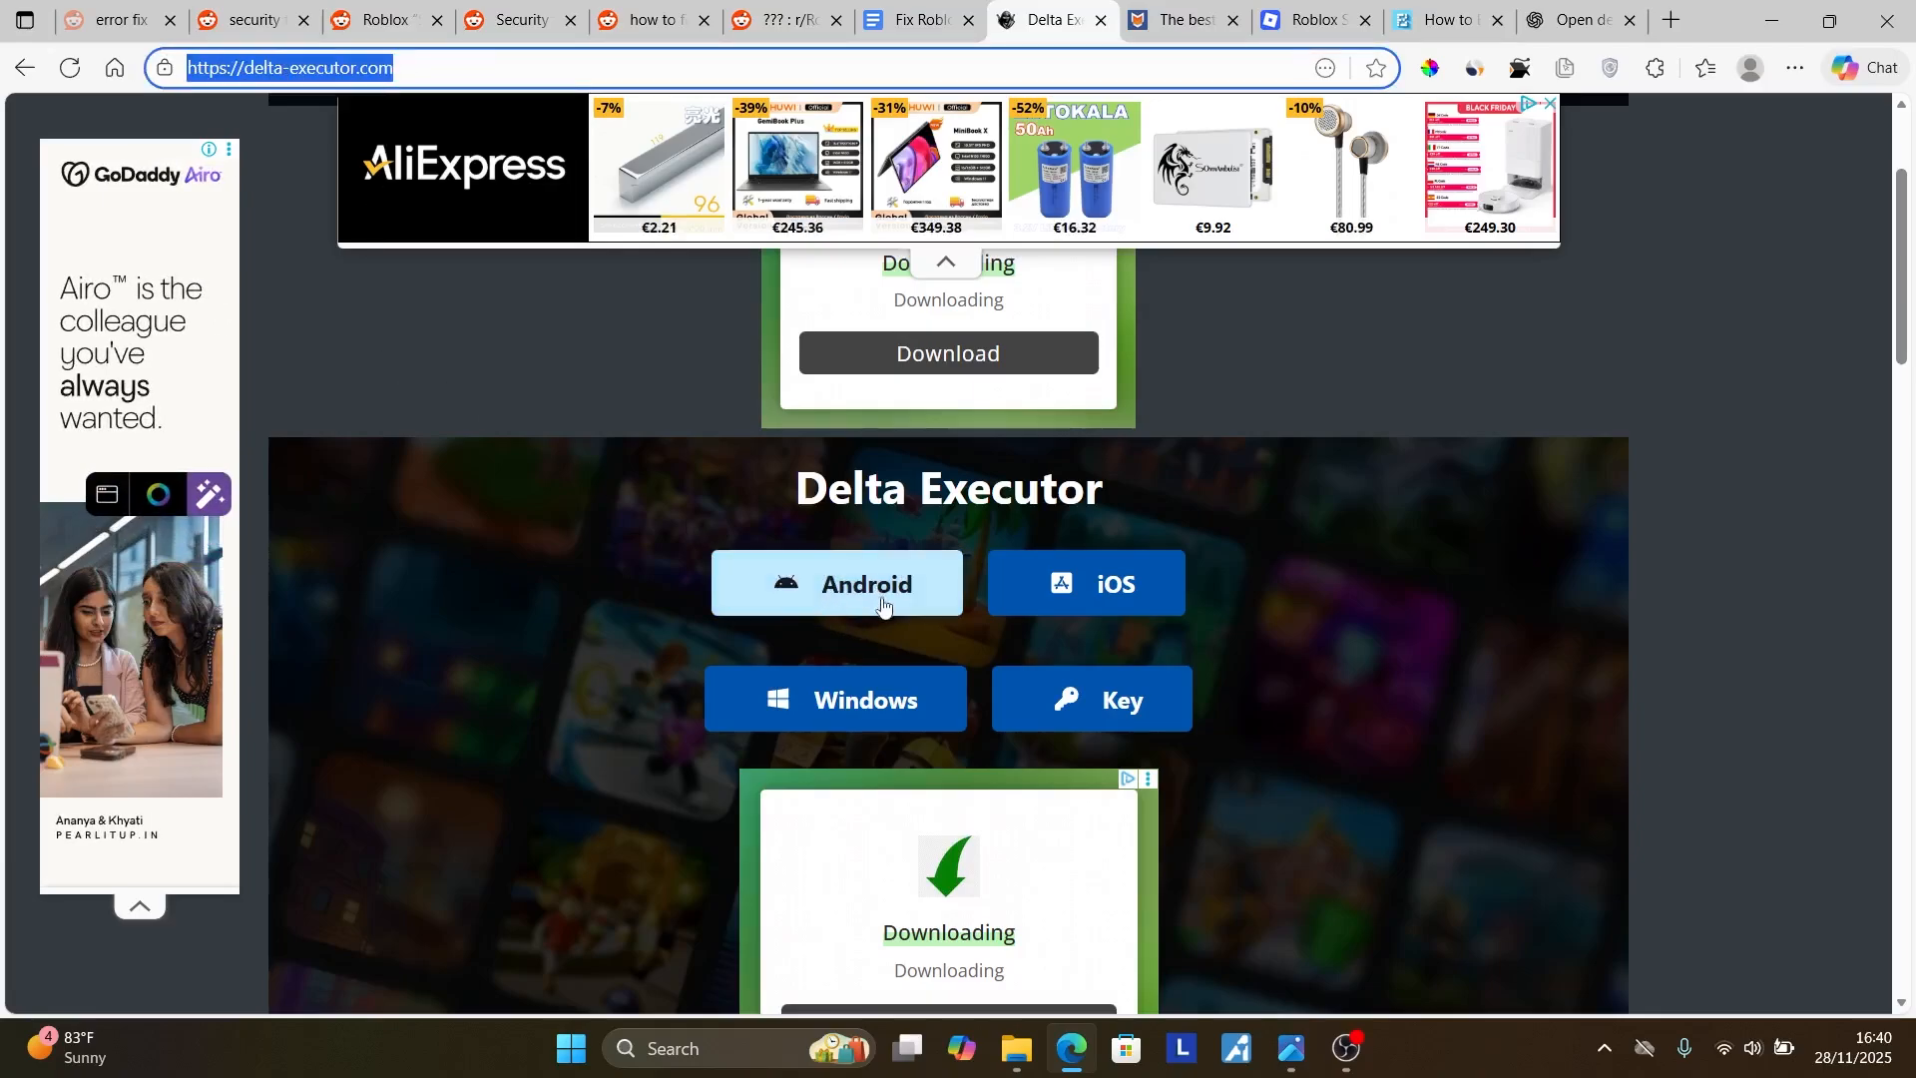
mouse_move(868, 587)
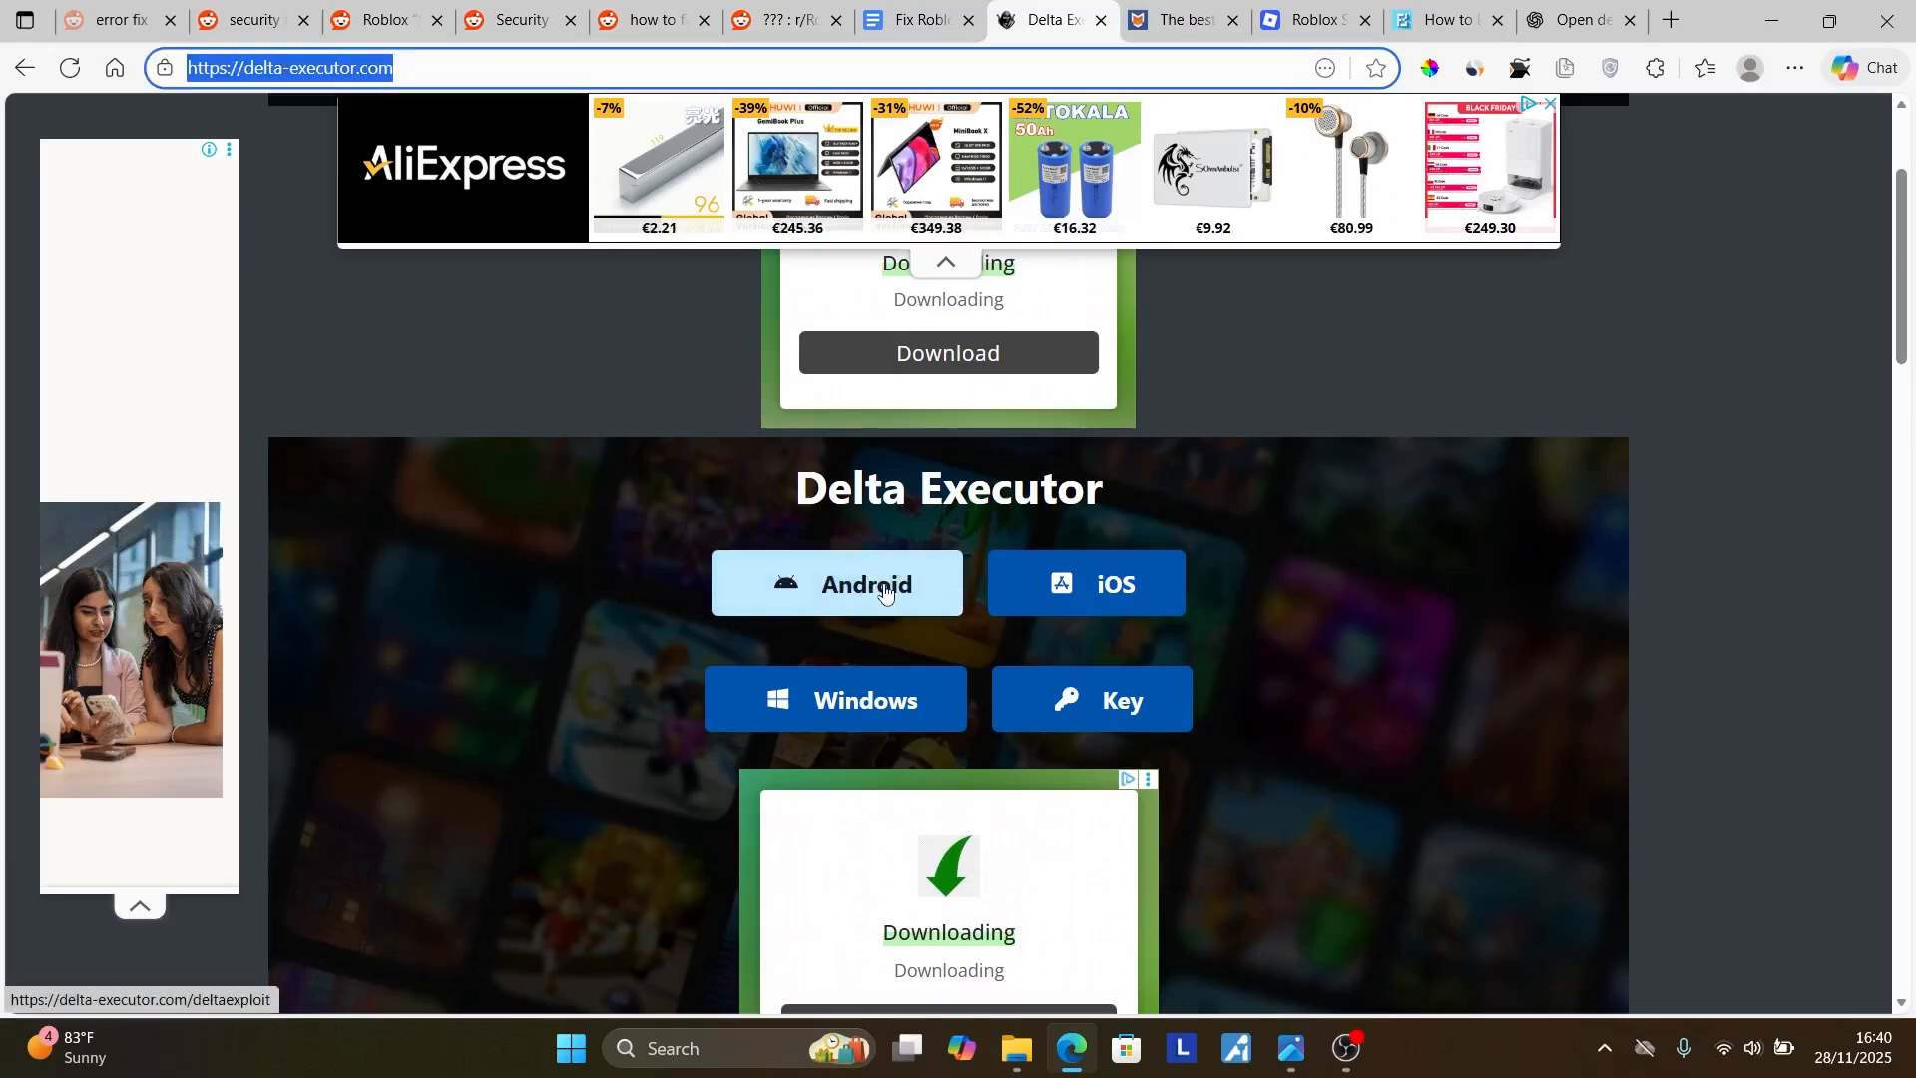
mouse_move(886, 562)
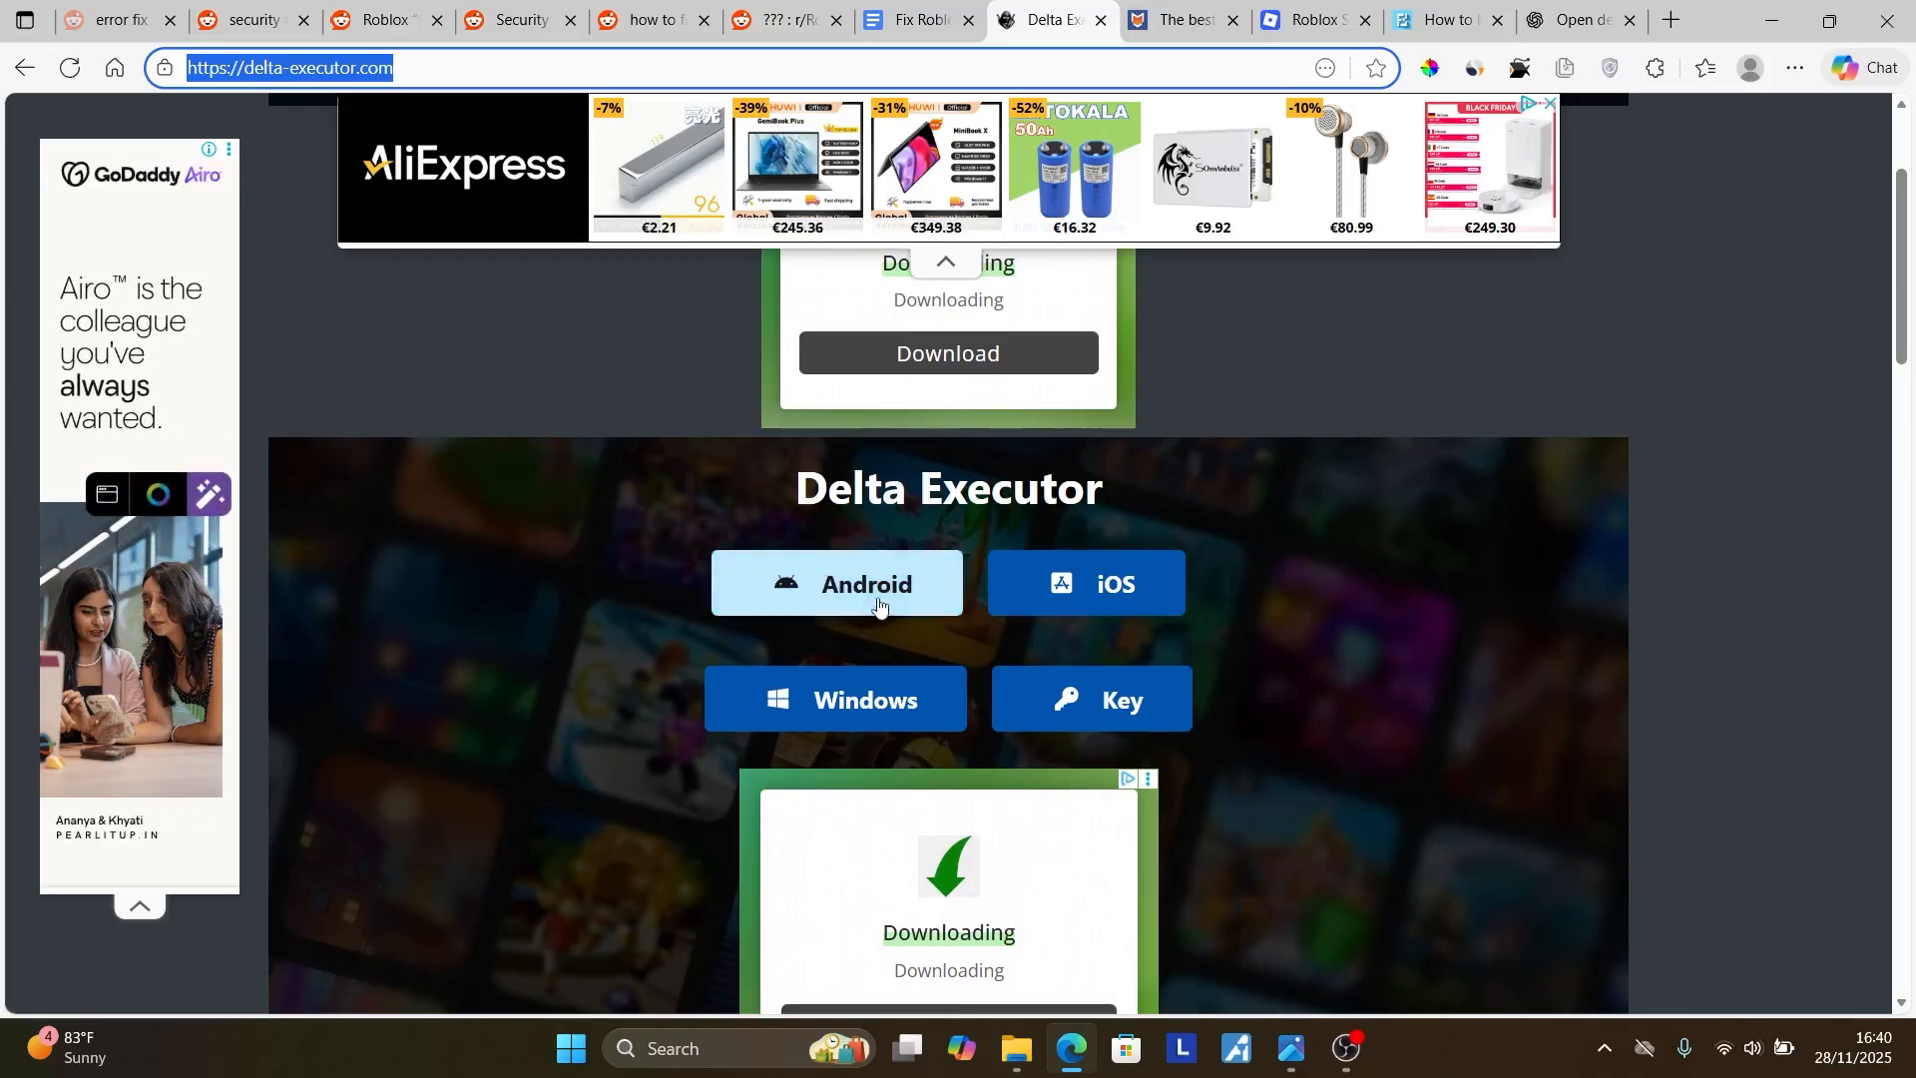
mouse_move(878, 583)
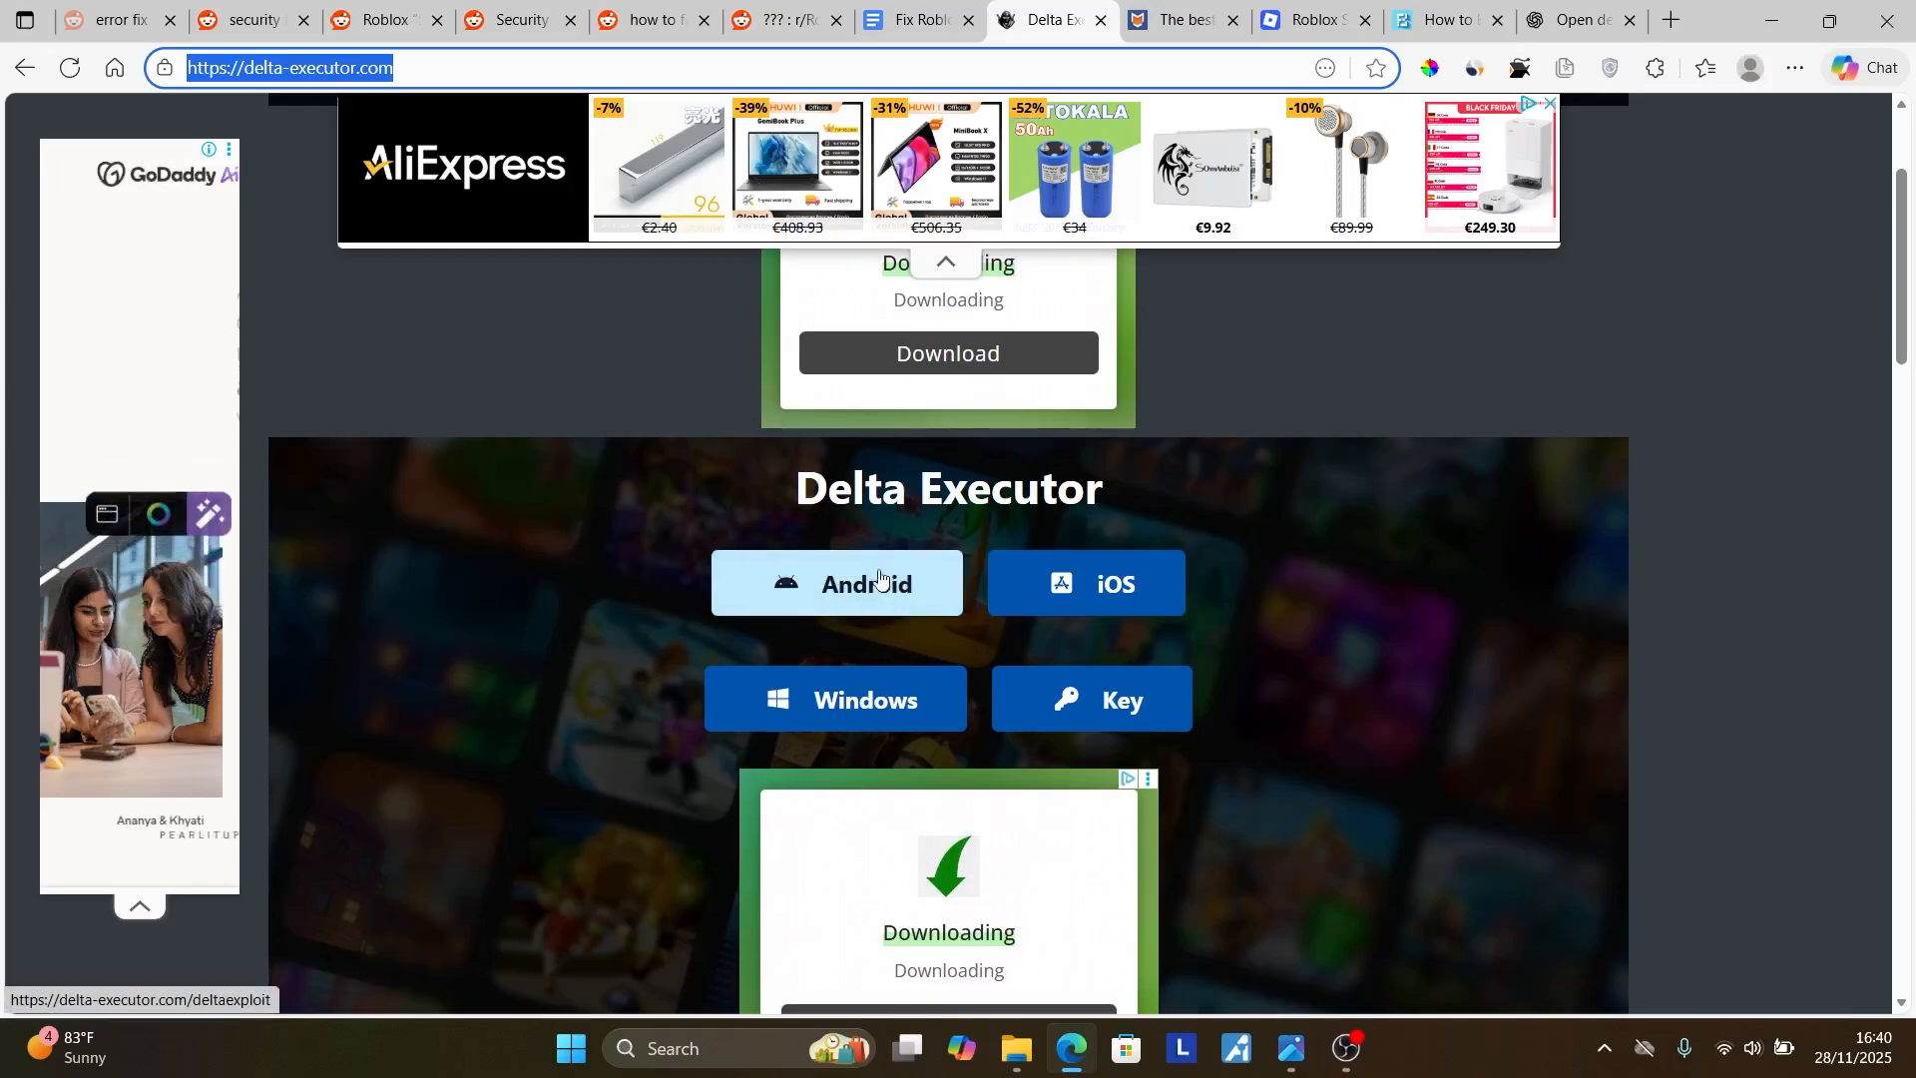
left_click(910, 19)
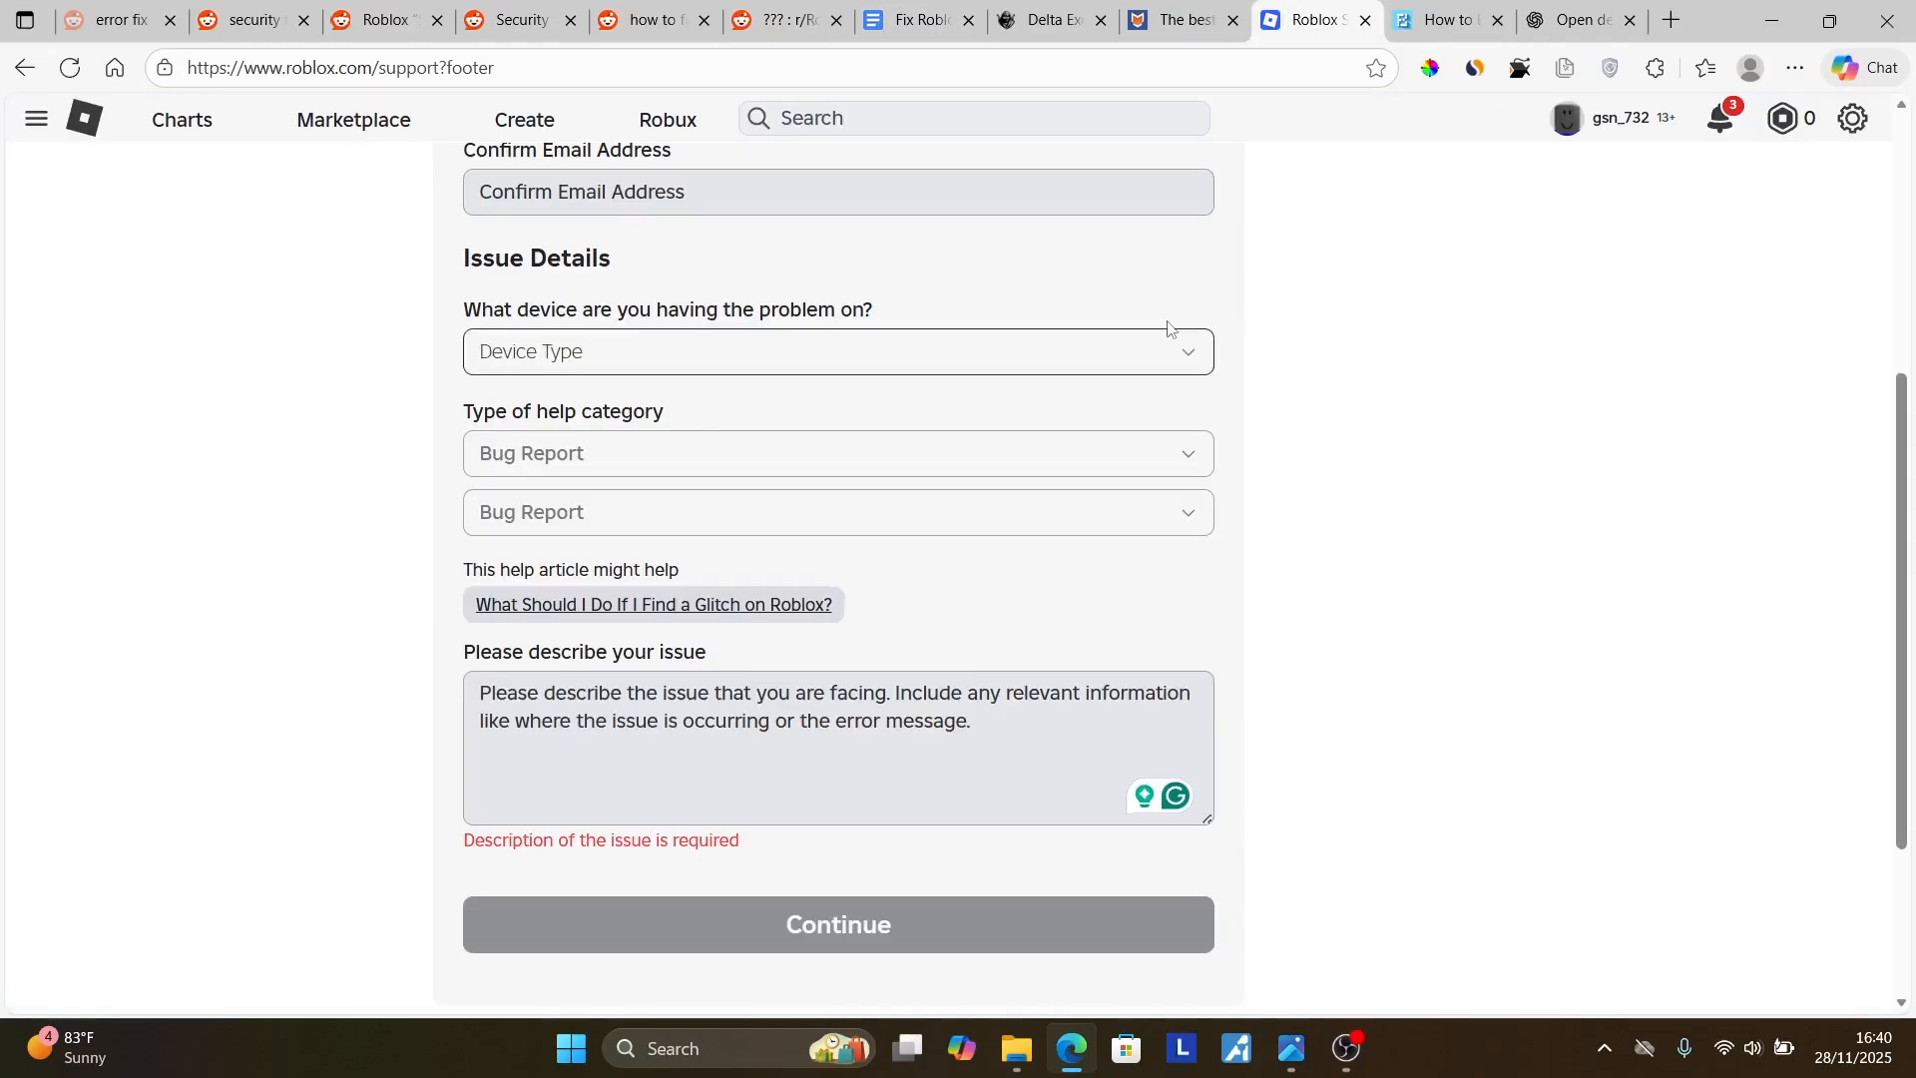
- On the Roblox Contact Us form, choose Bug Report as both help category and subcategory
scroll("up", 3)
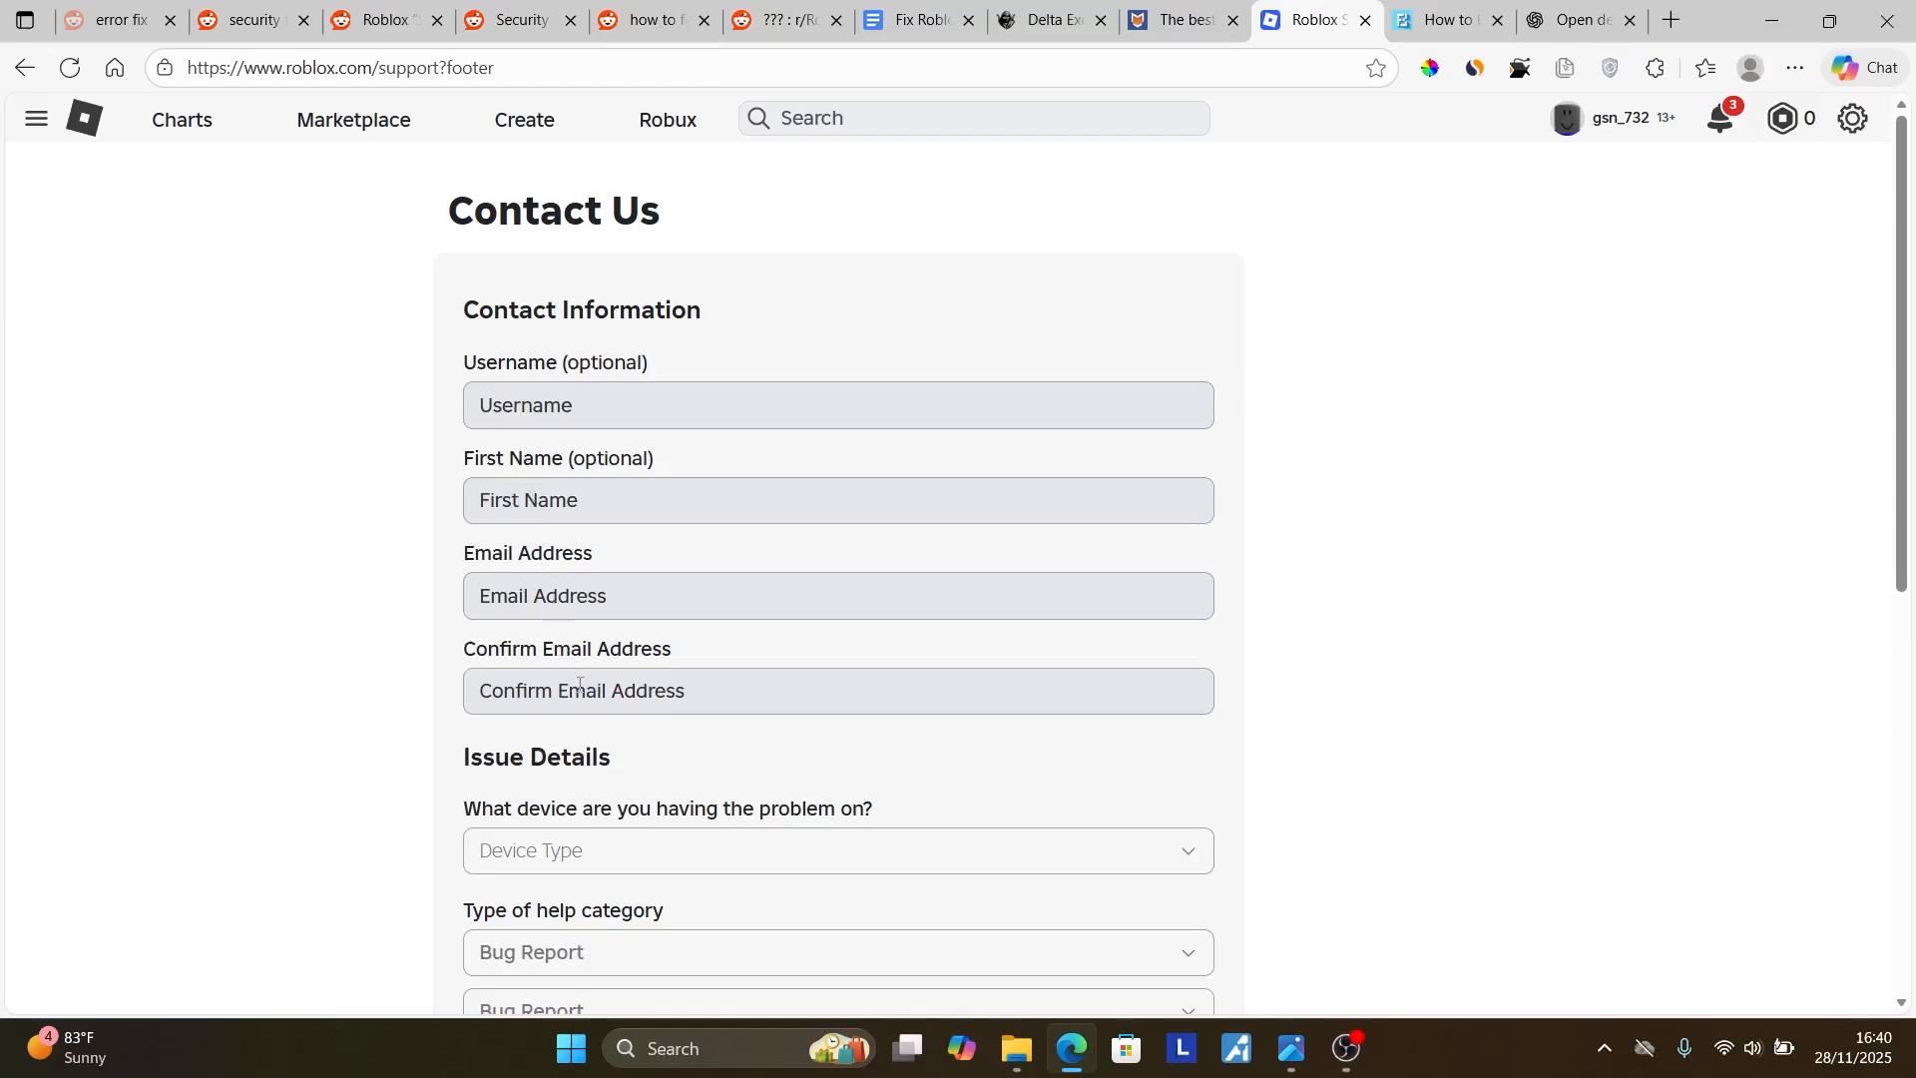
scroll("down", 3)
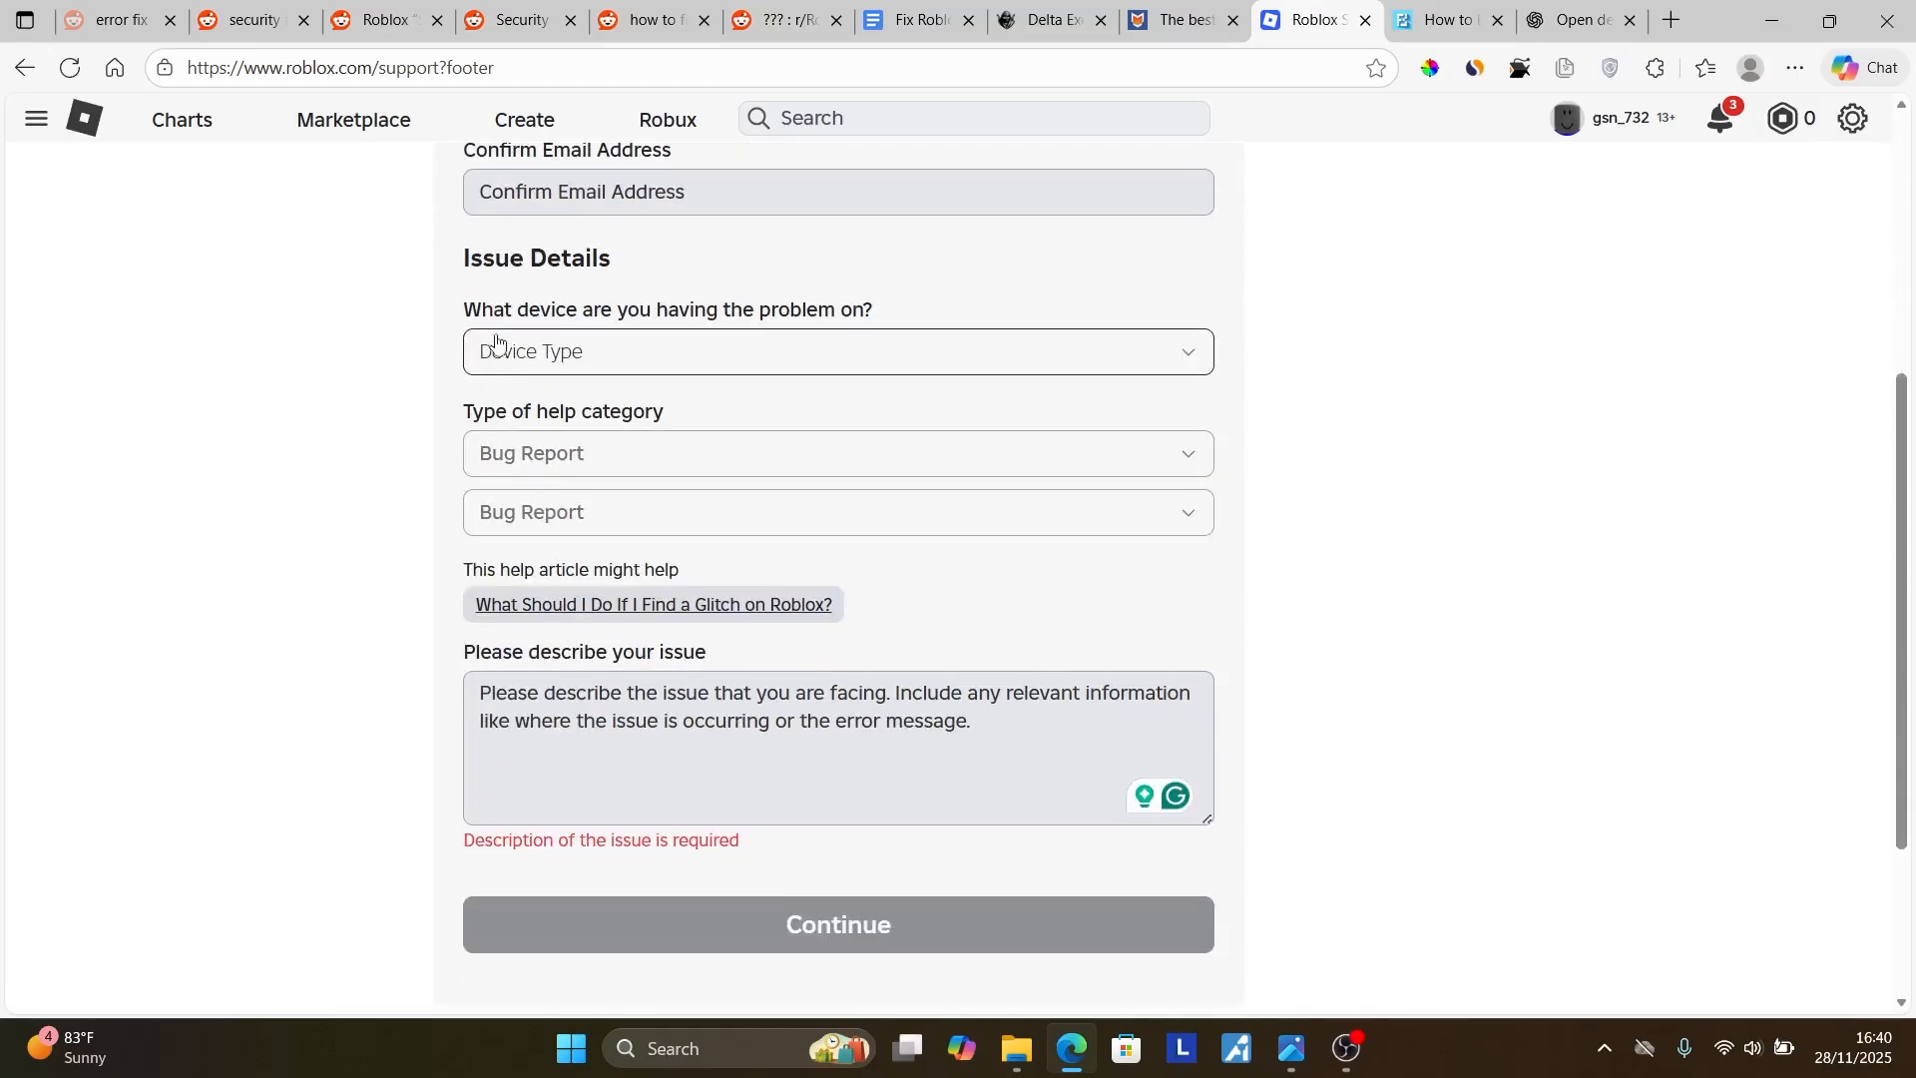
left_click(836, 351)
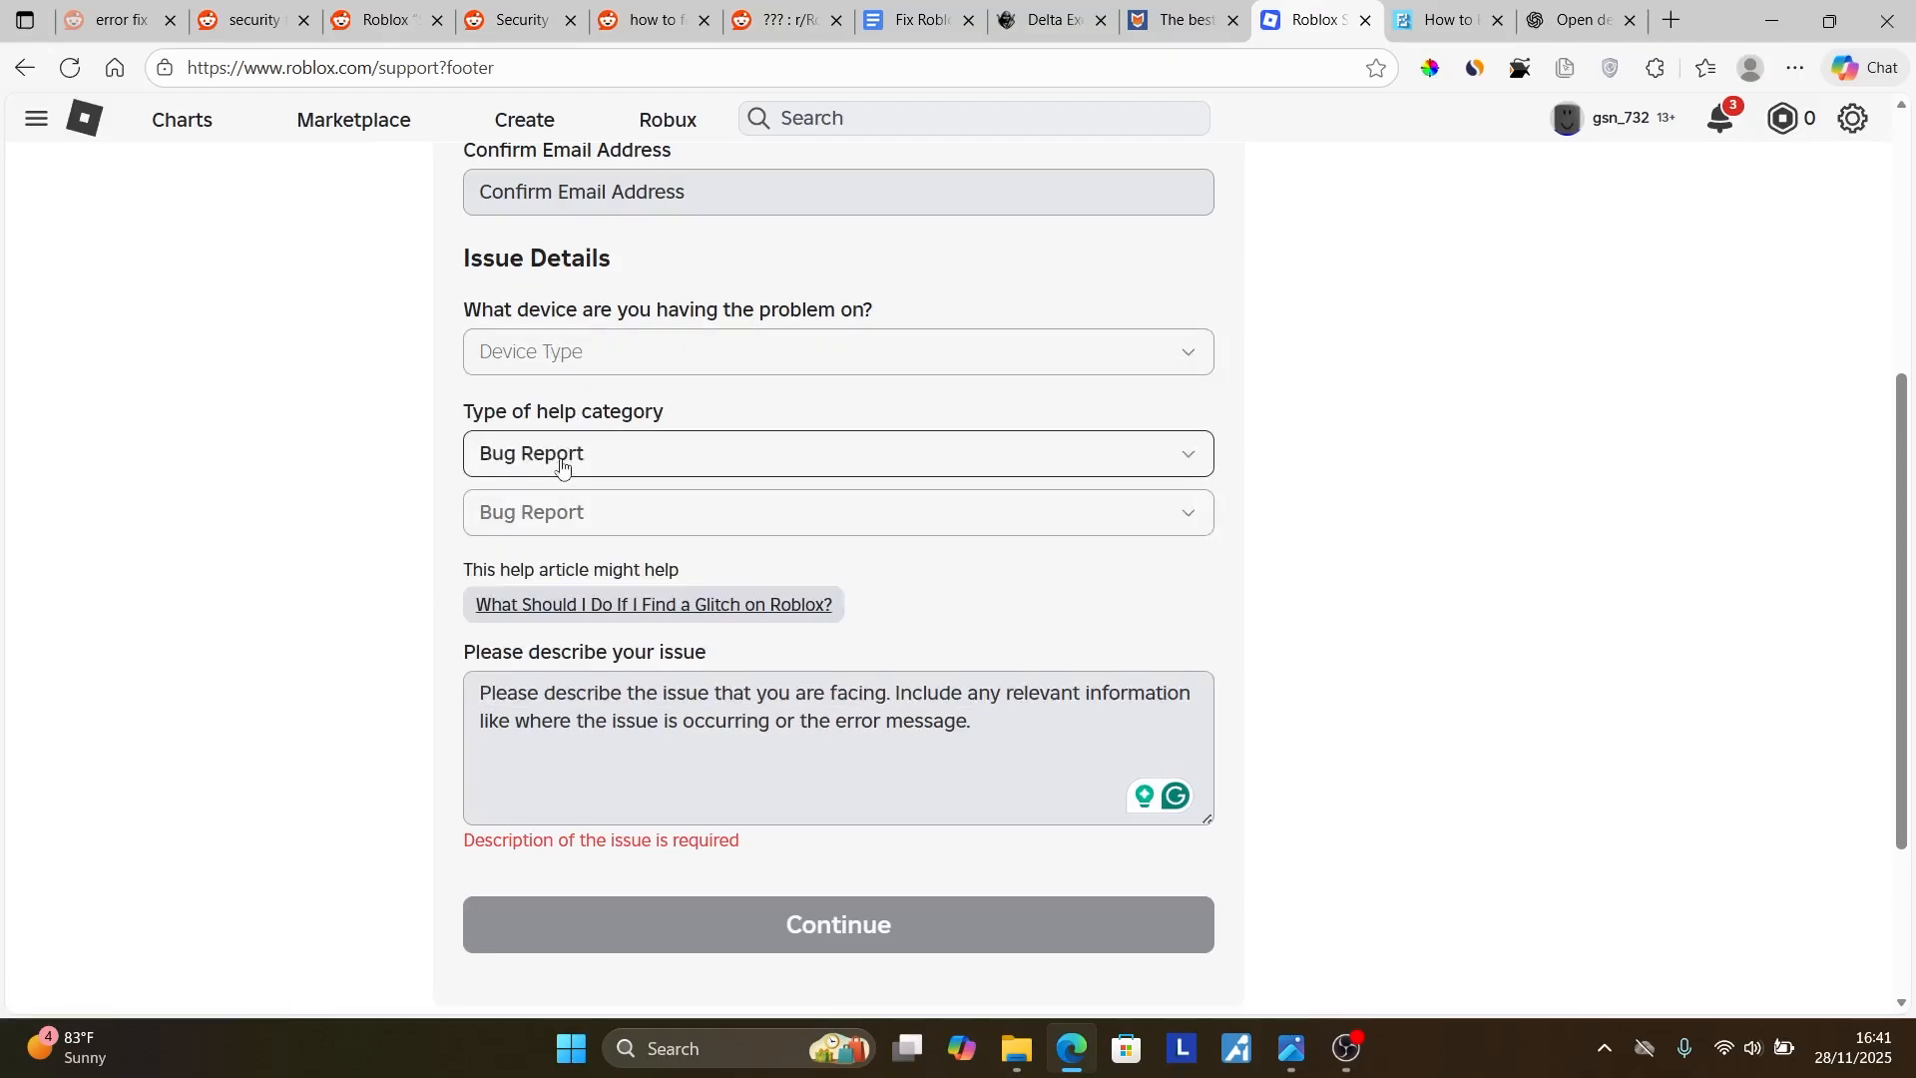
left_click(836, 453)
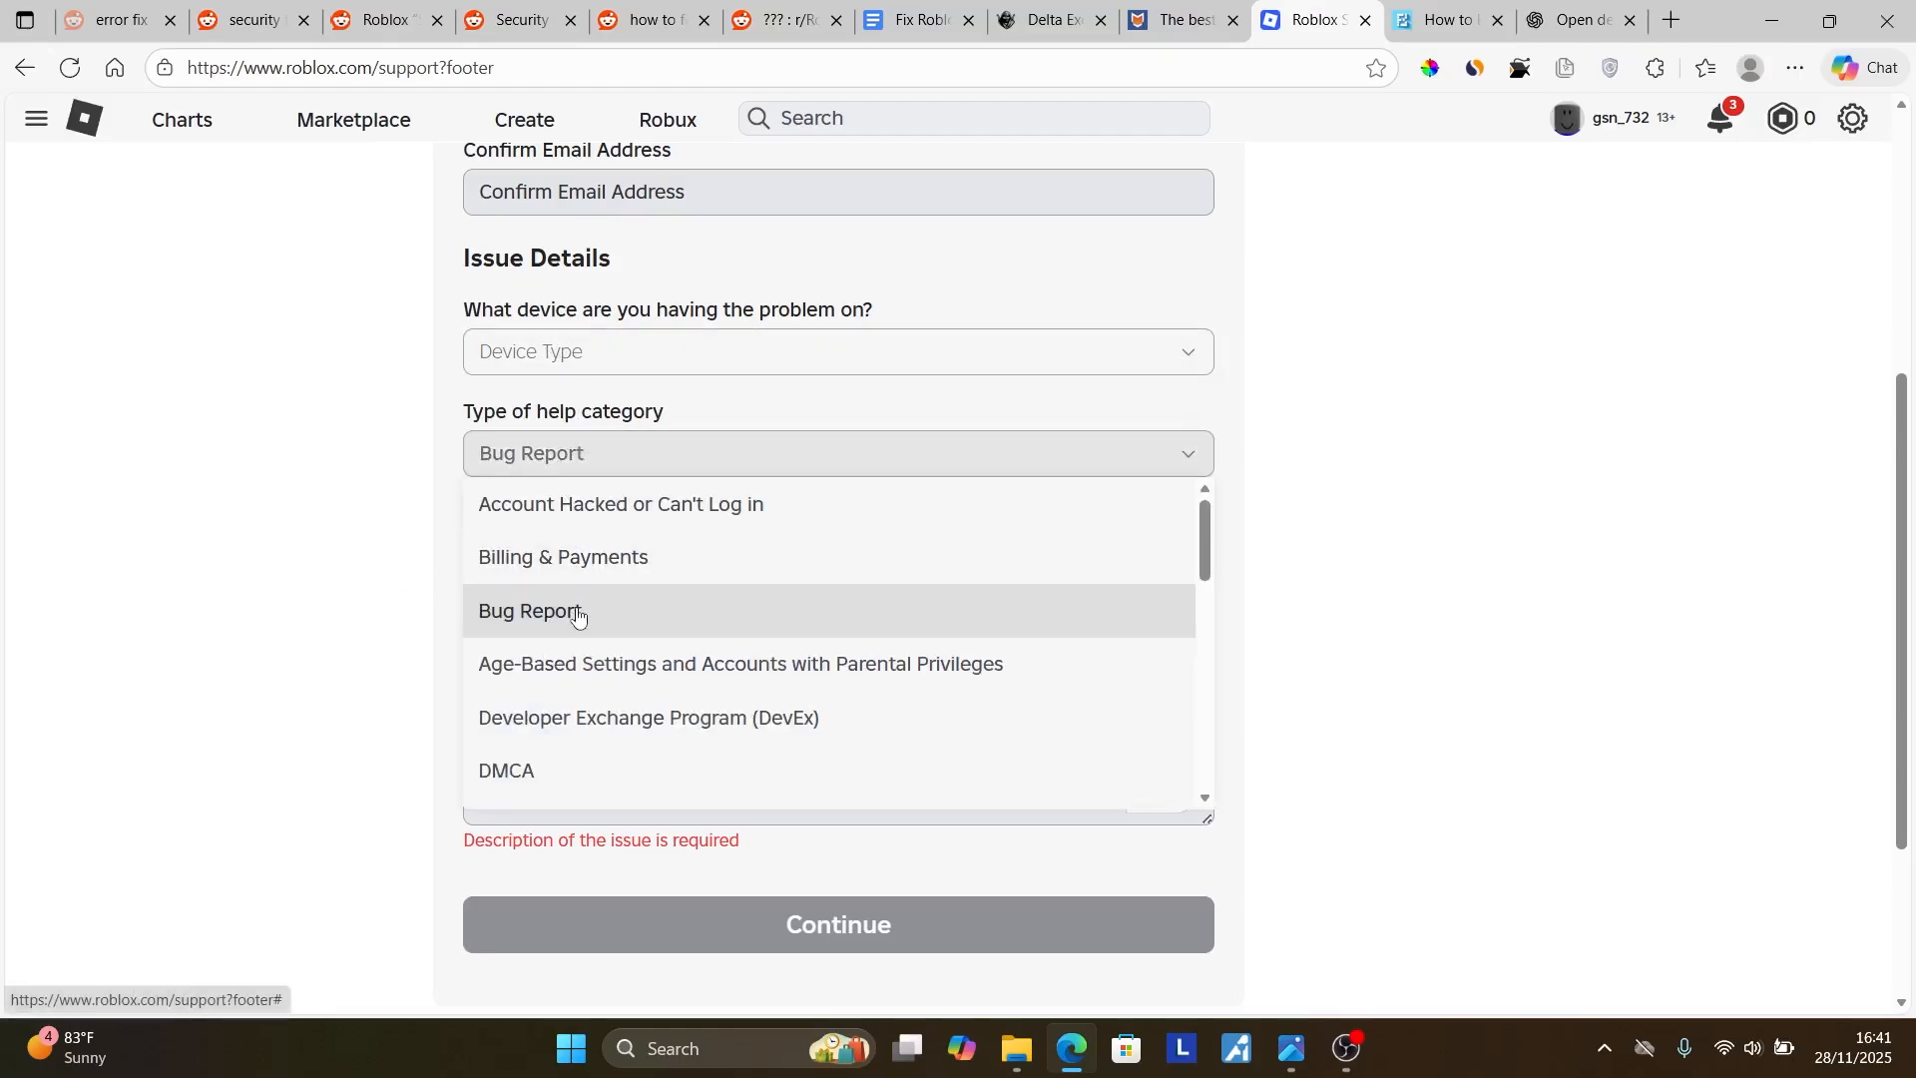
left_click(575, 611)
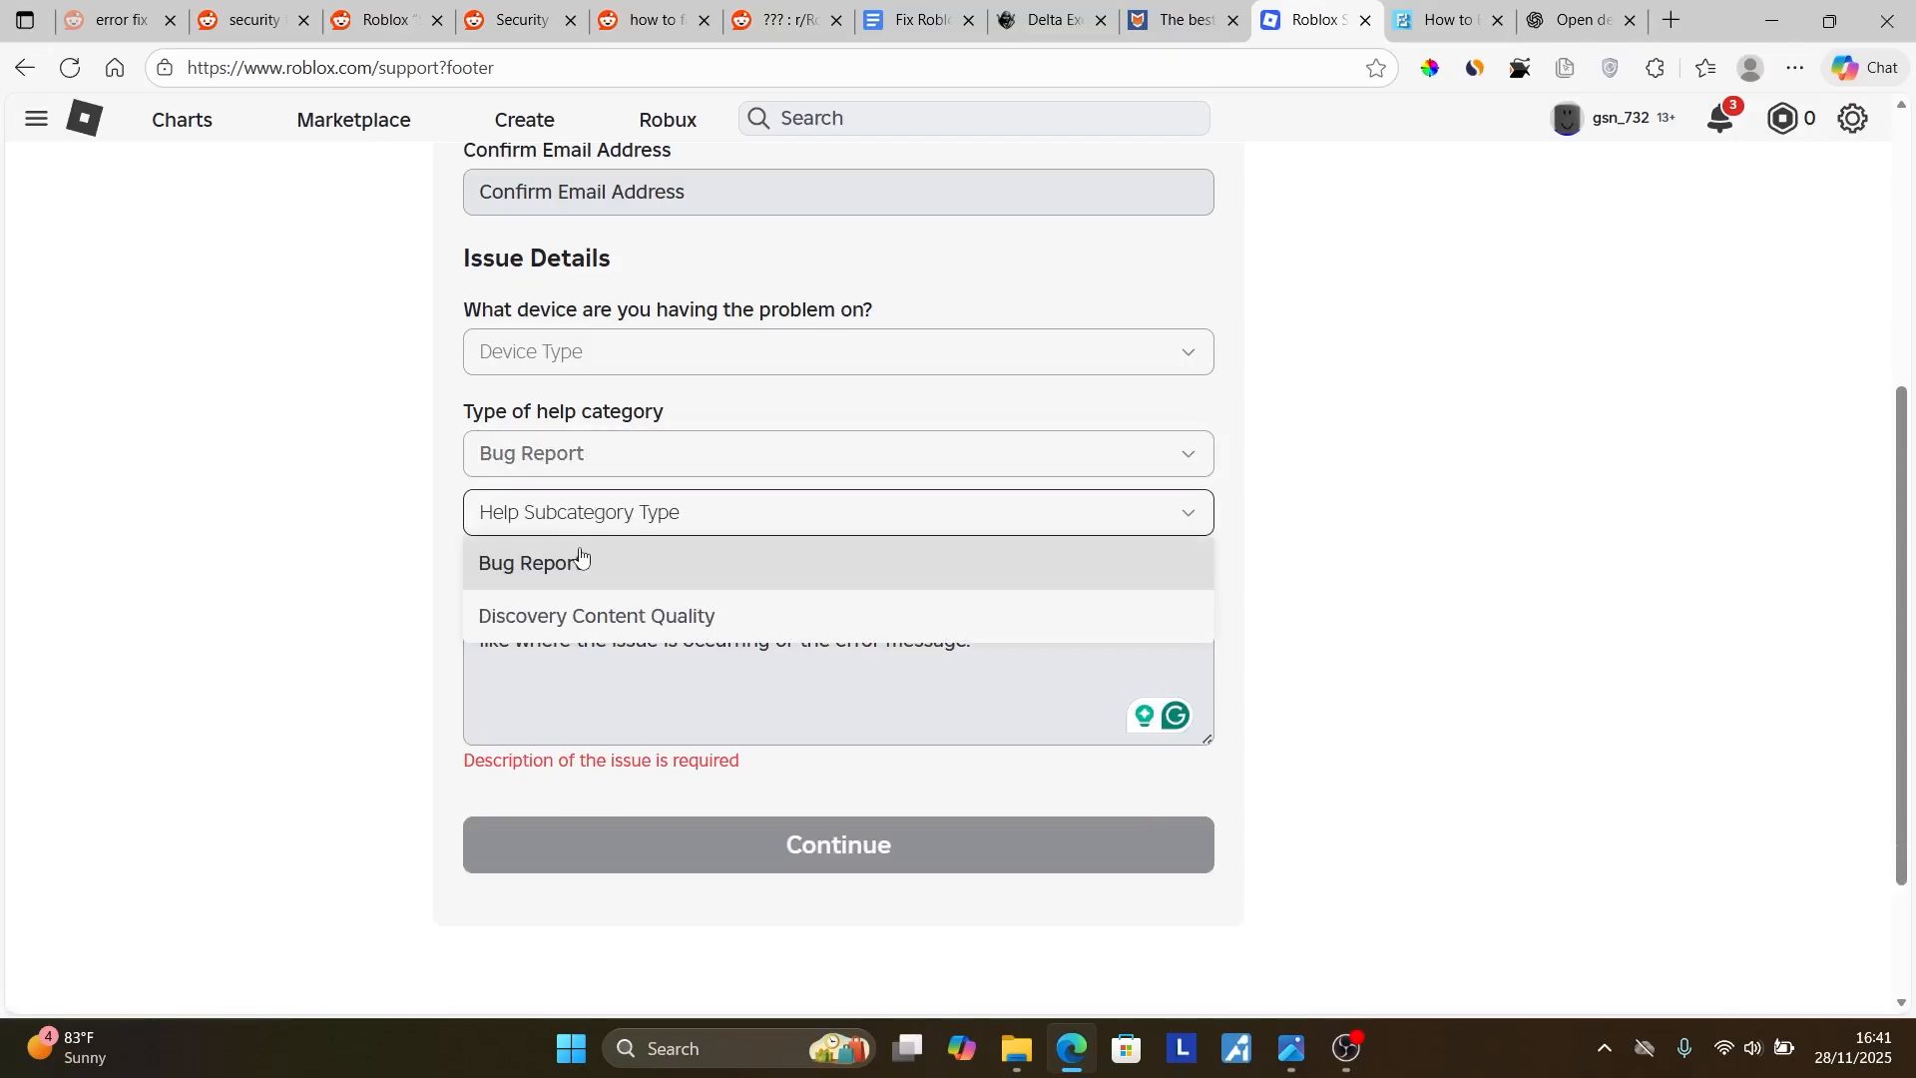
left_click(531, 563)
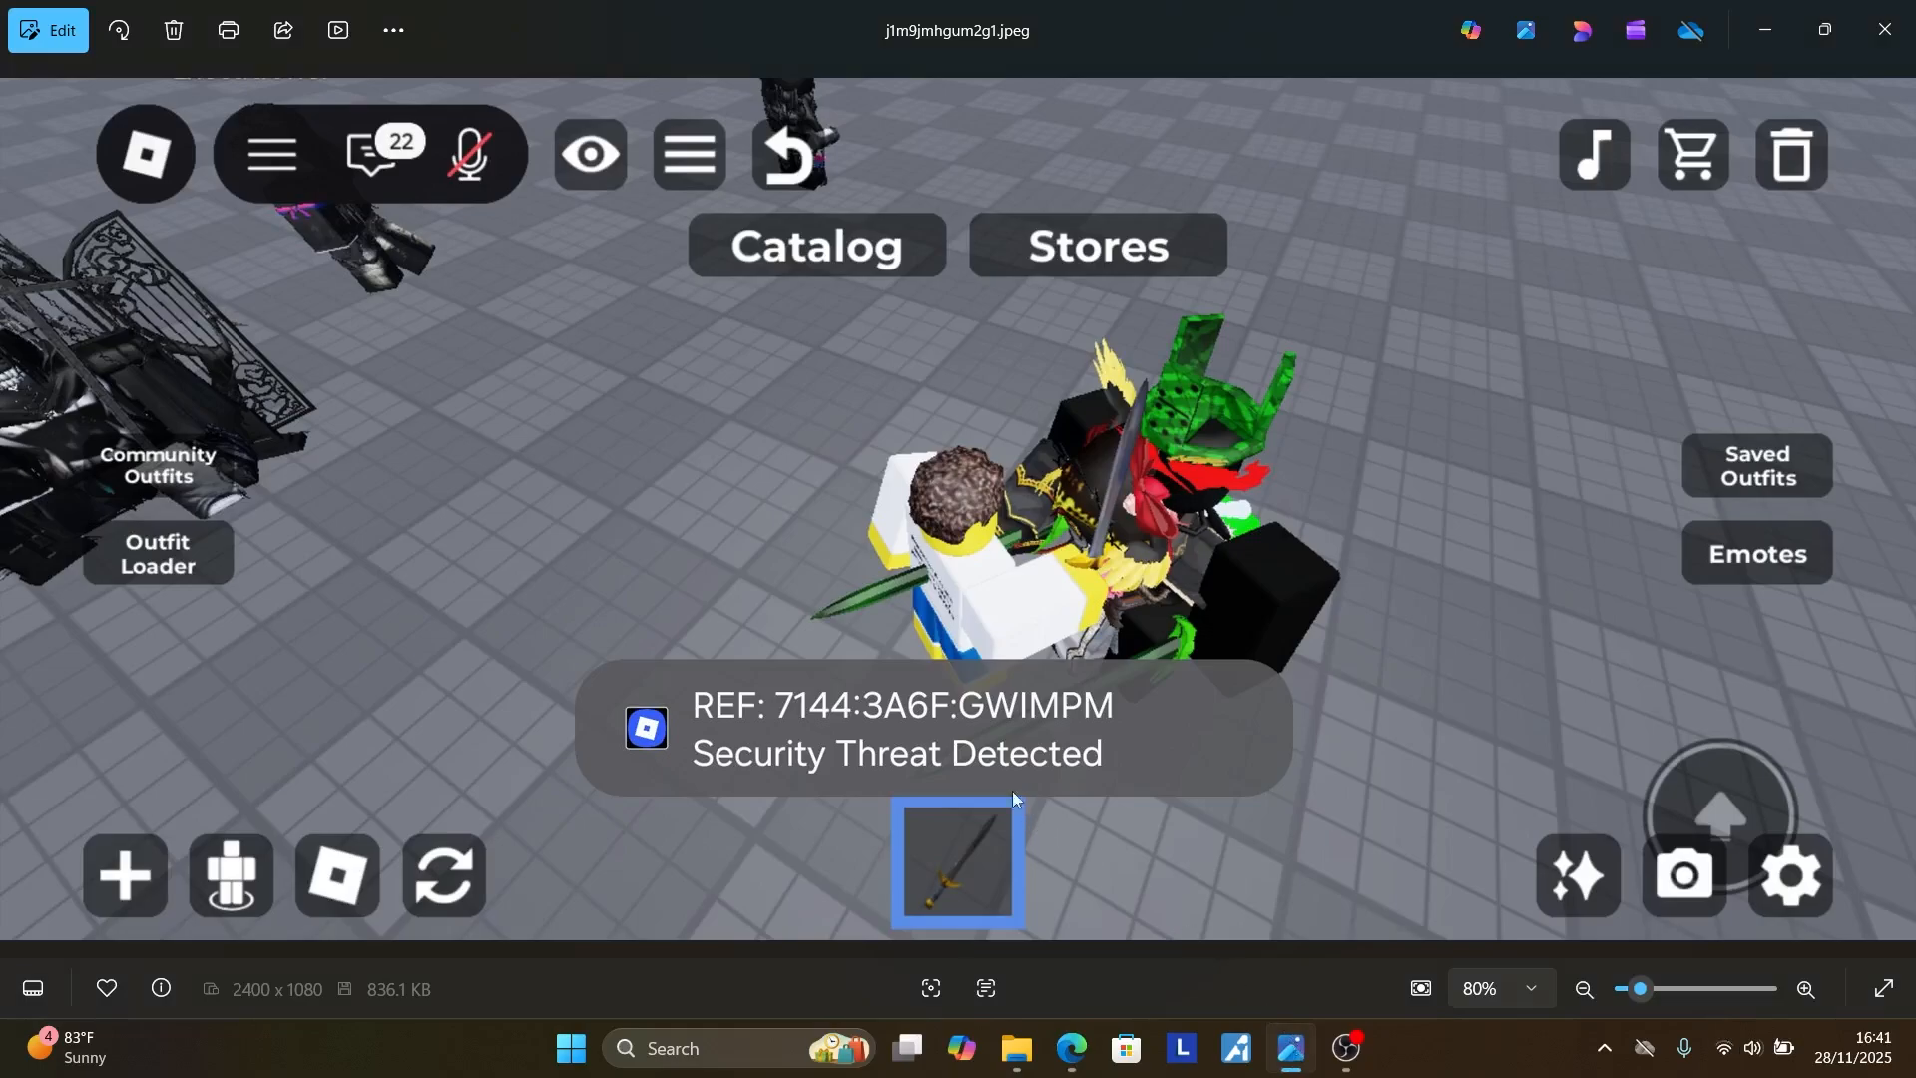
mouse_move(713, 673)
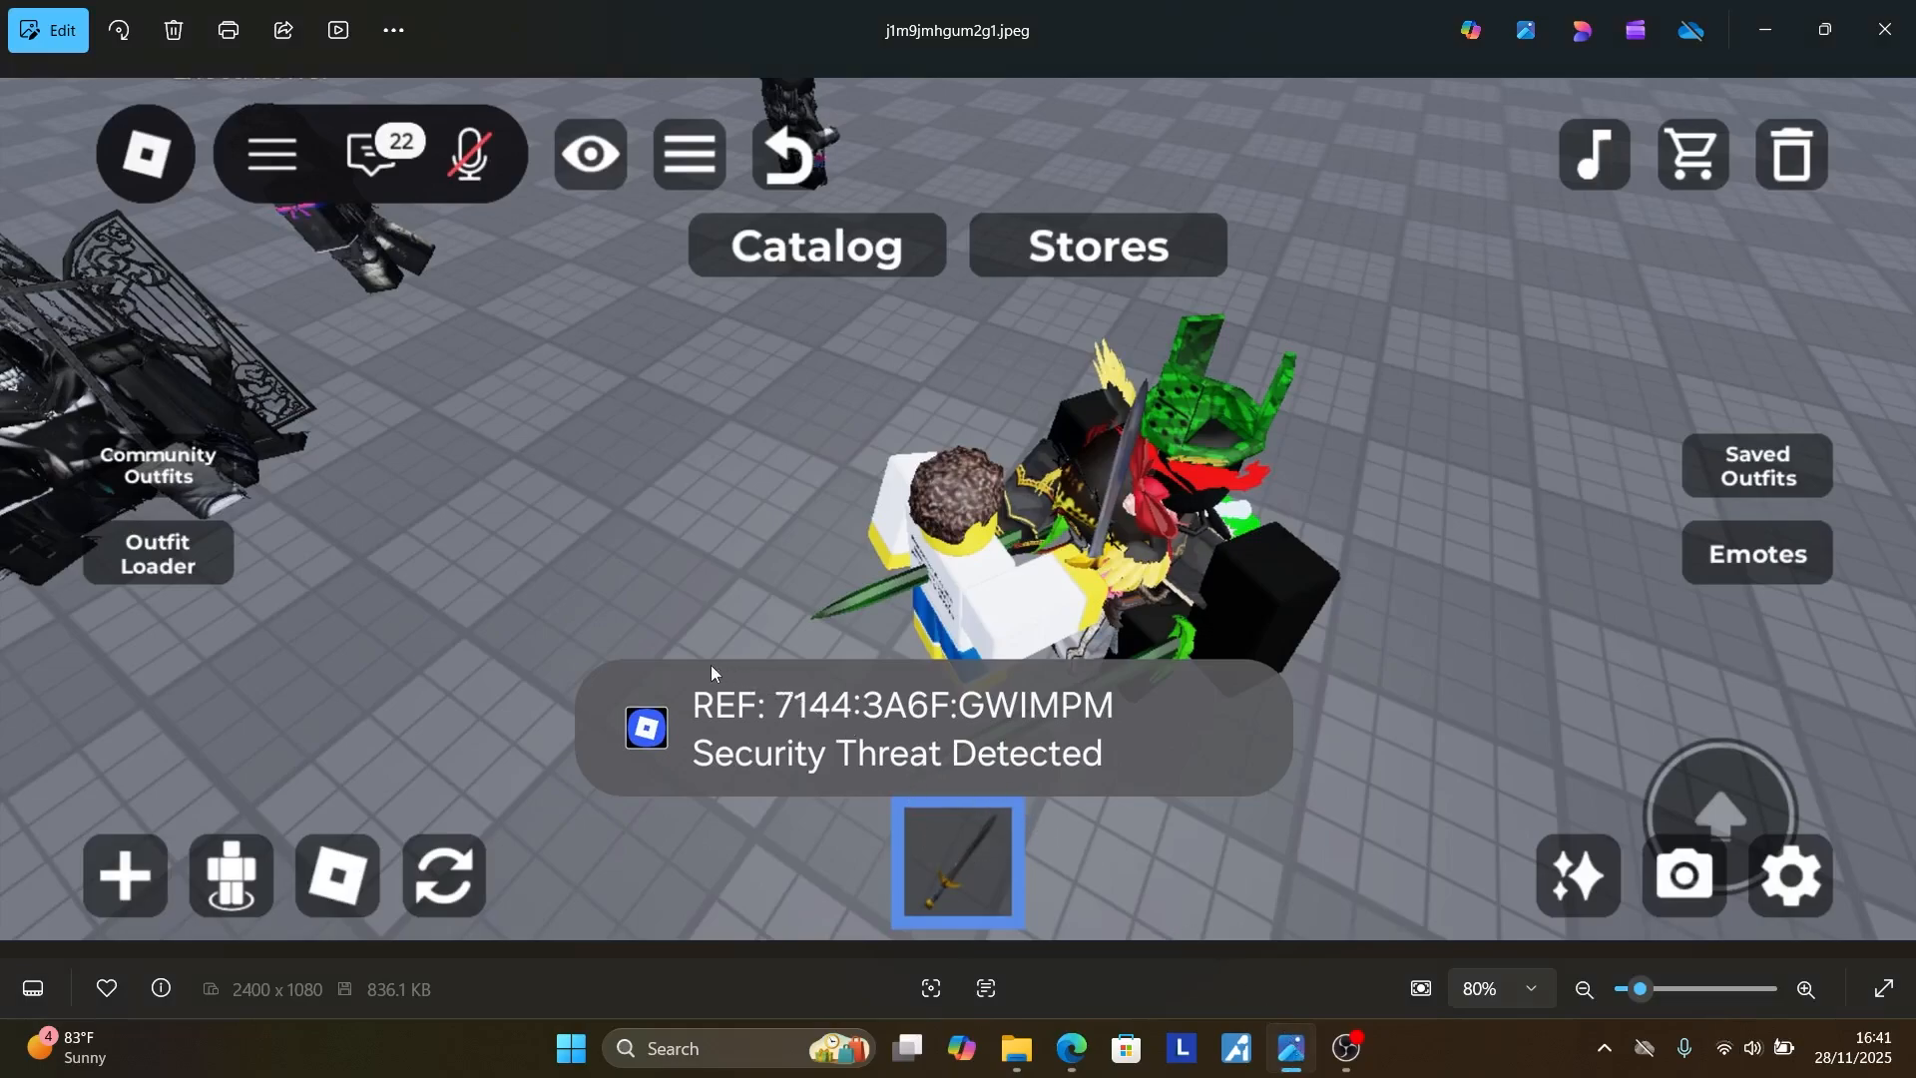
mouse_move(800, 676)
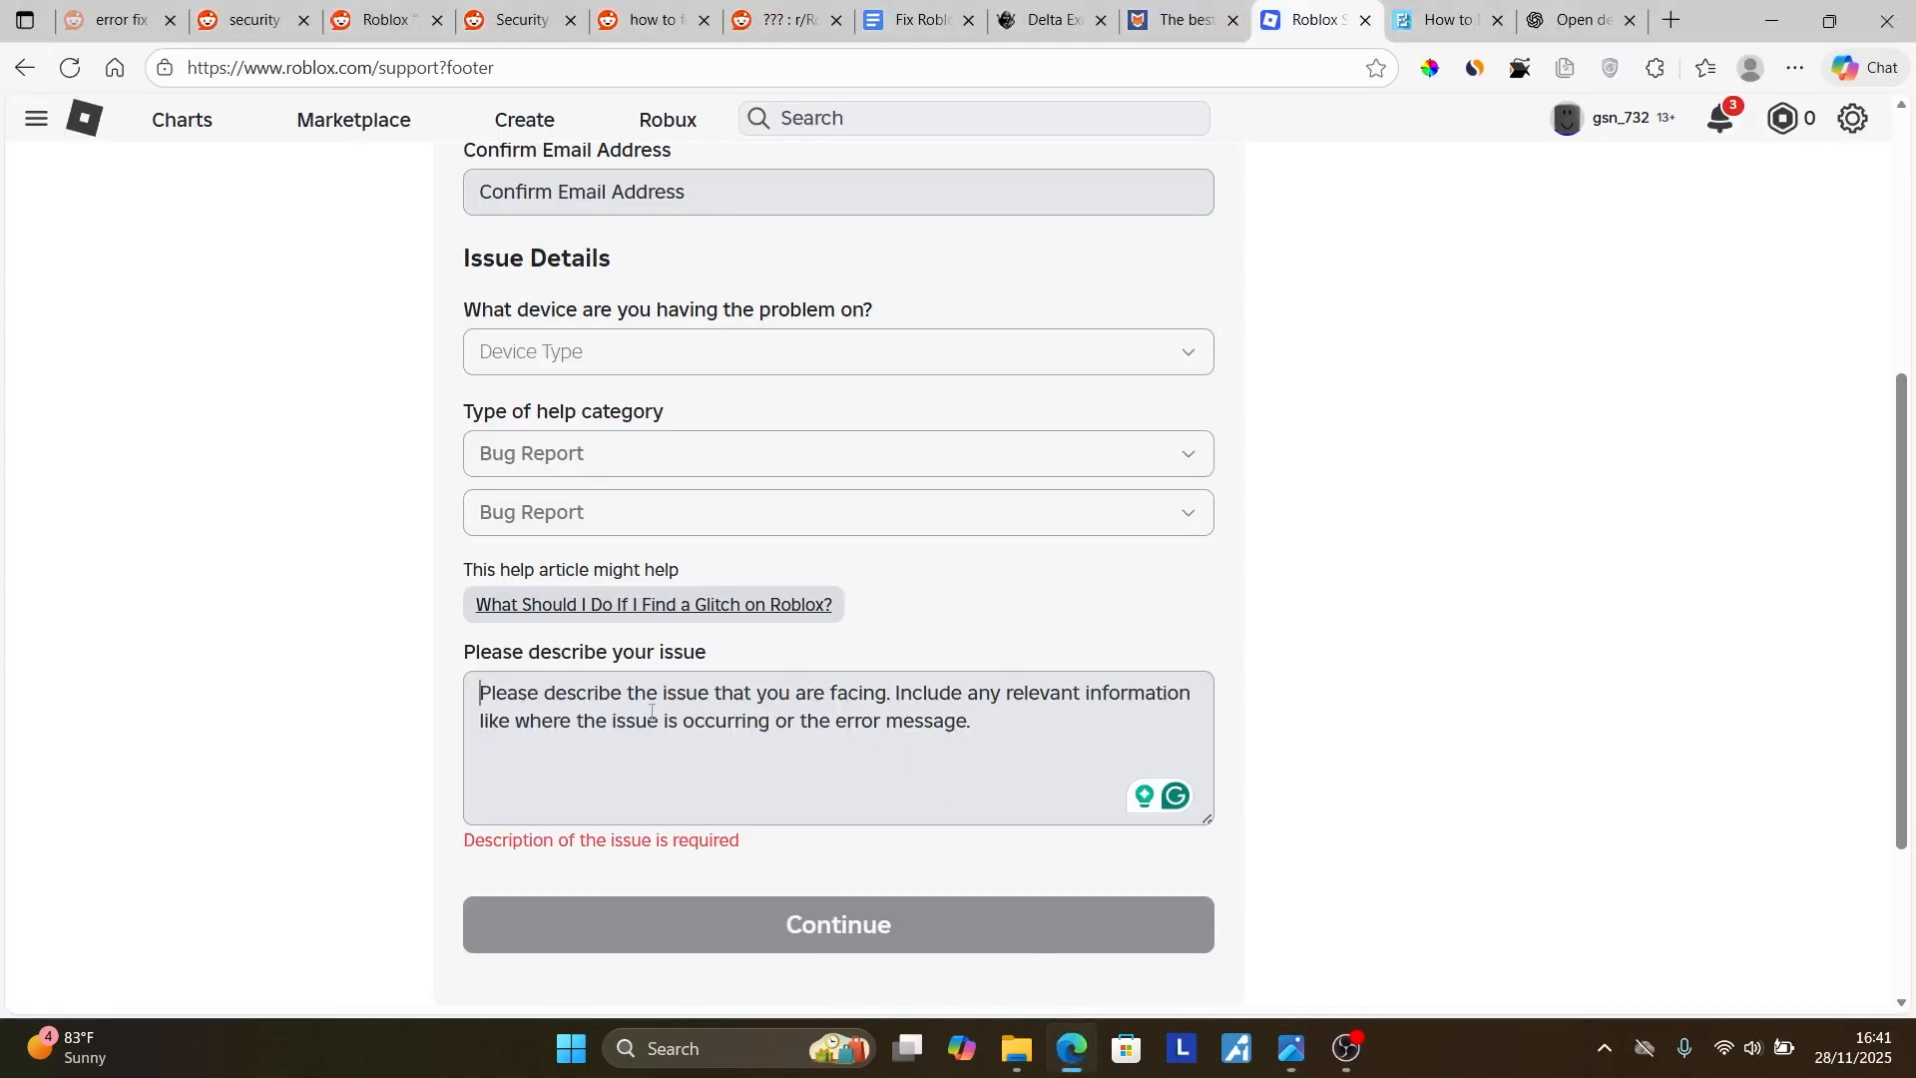
mouse_move(1260, 723)
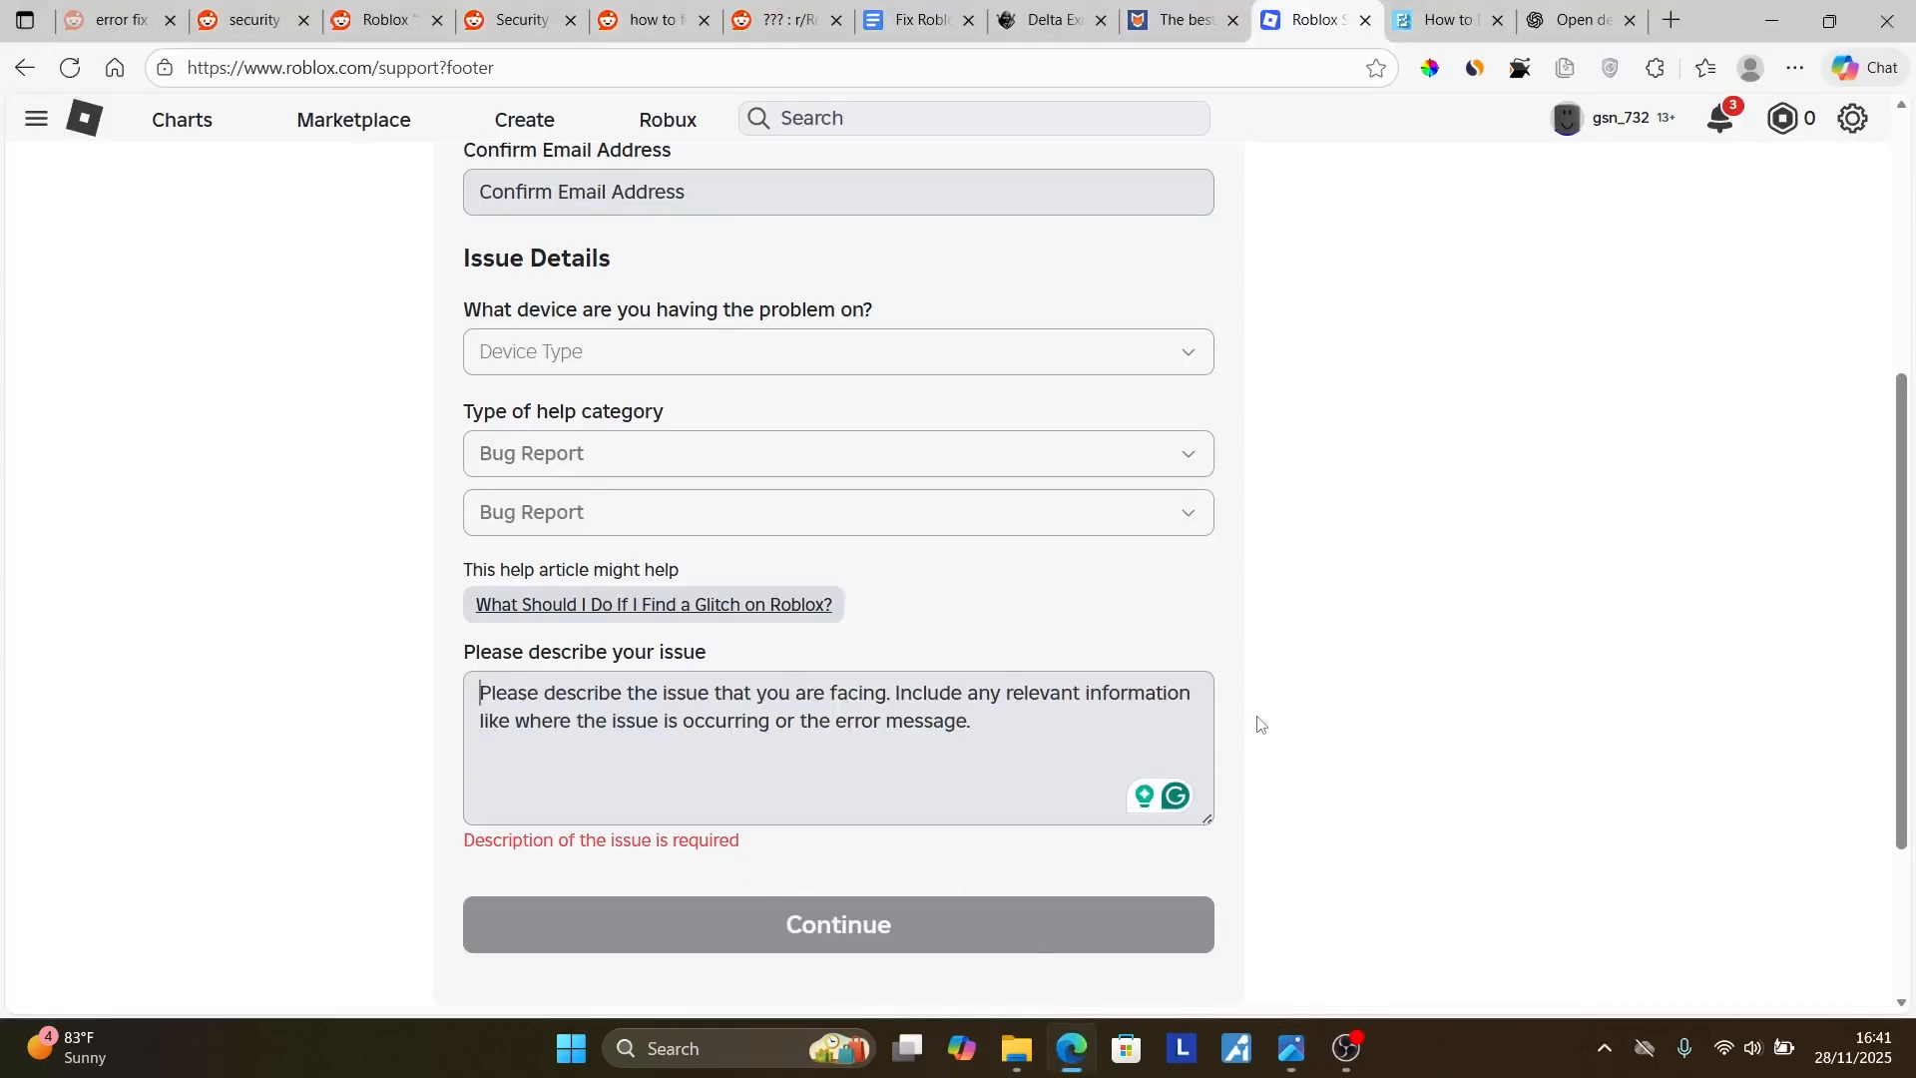
- Return to the Fix Roblox: Security Threat Detected guide and scroll to its title
scroll("up", 3)
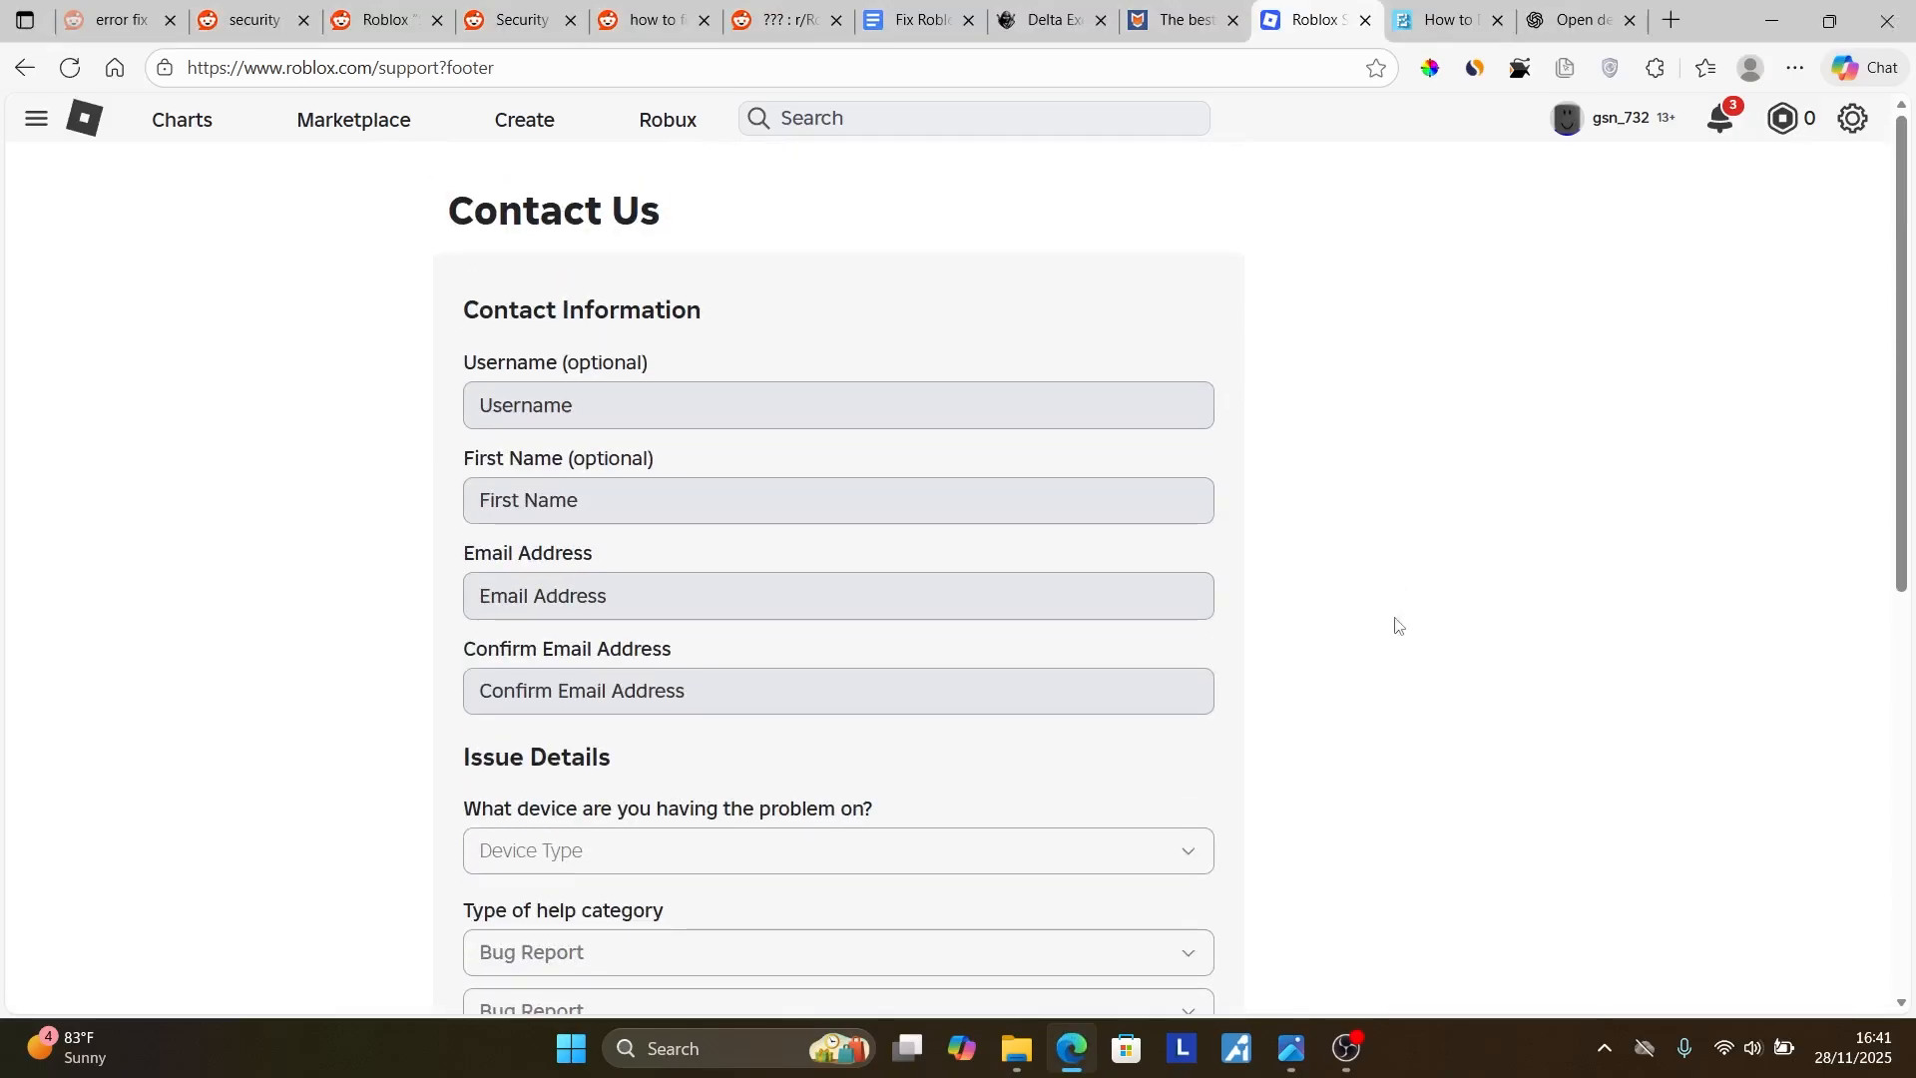
left_click(918, 20)
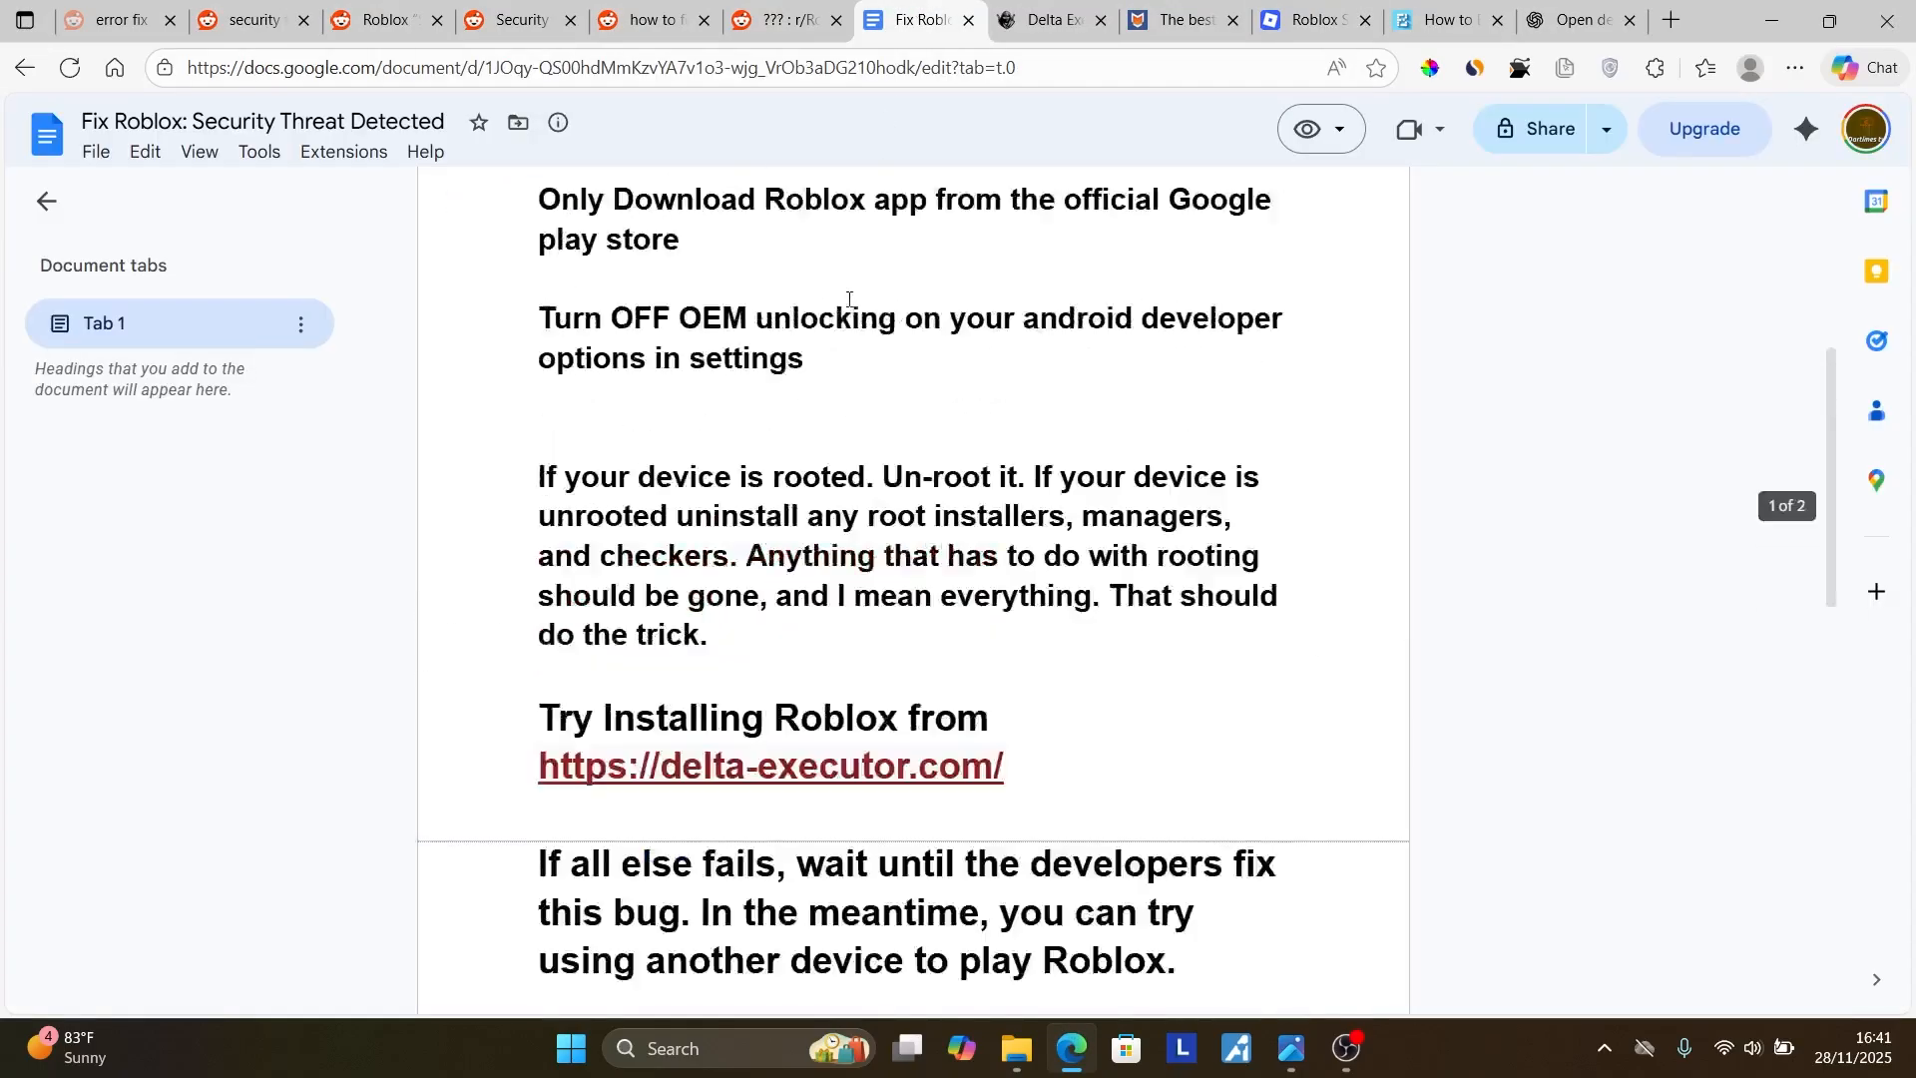
scroll("up", 3)
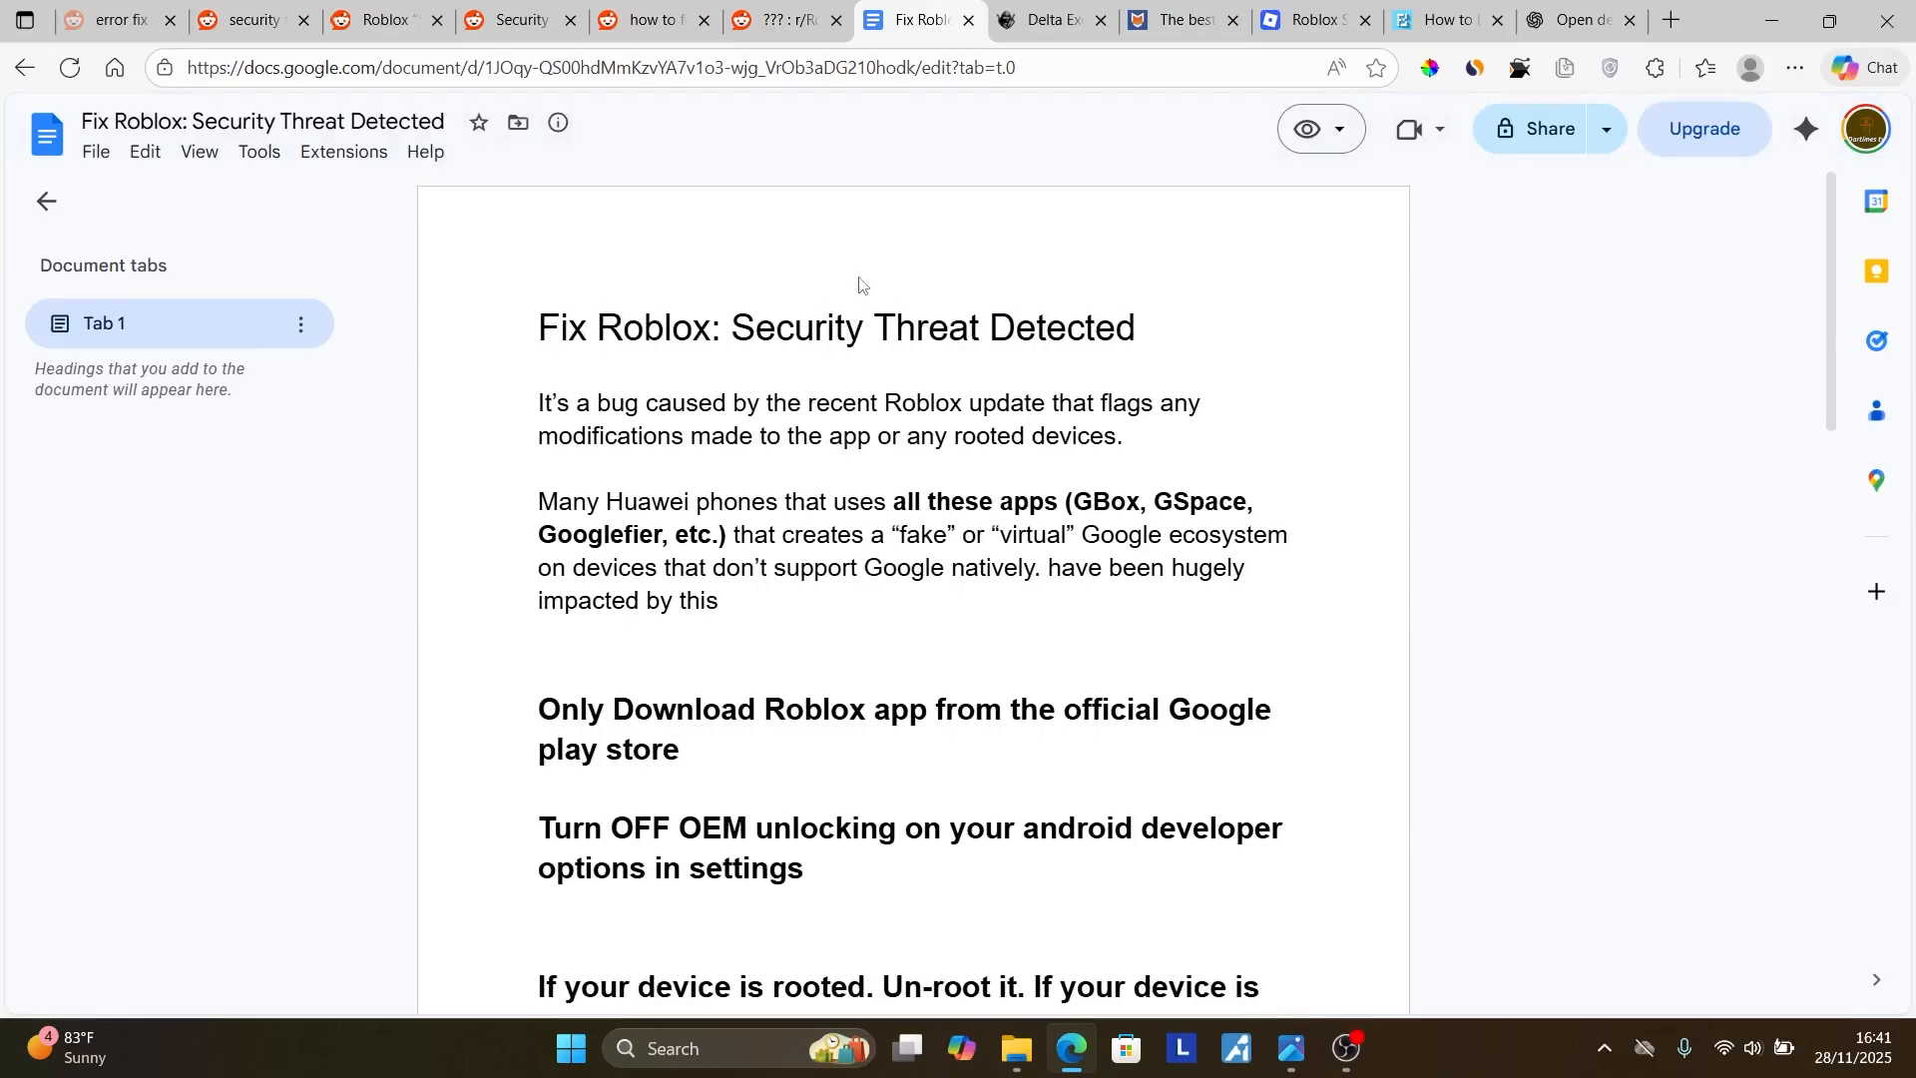